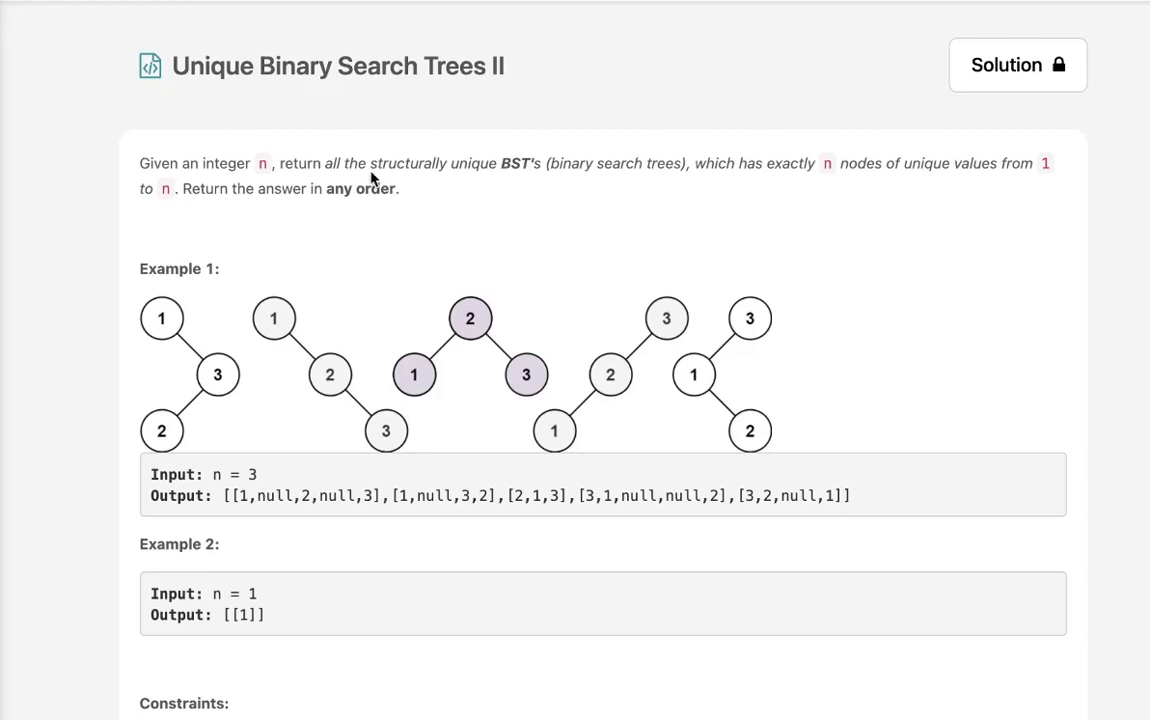
mouse_move(304, 104)
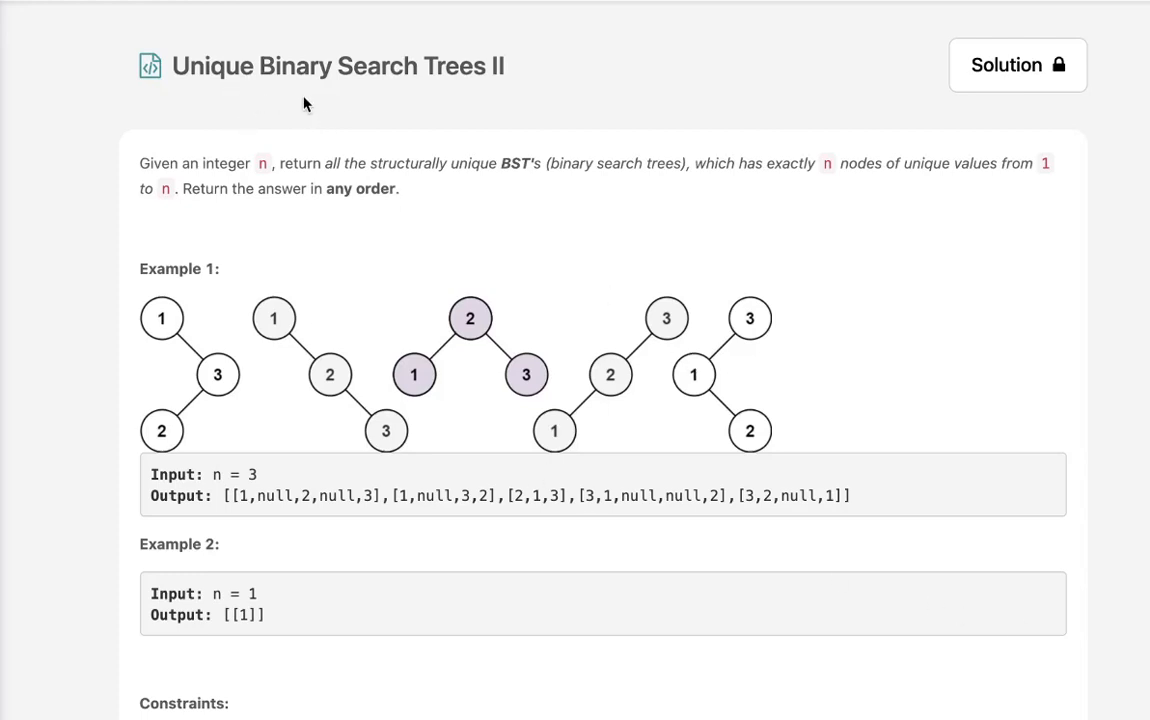
mouse_move(215, 200)
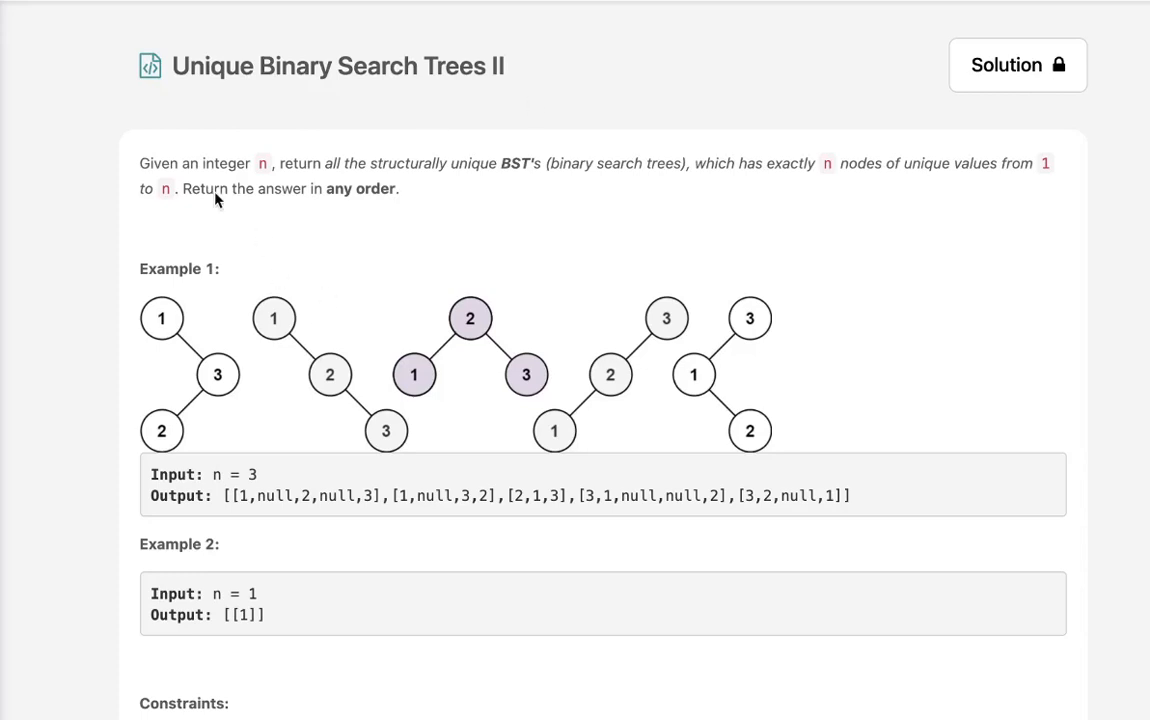
mouse_move(396, 184)
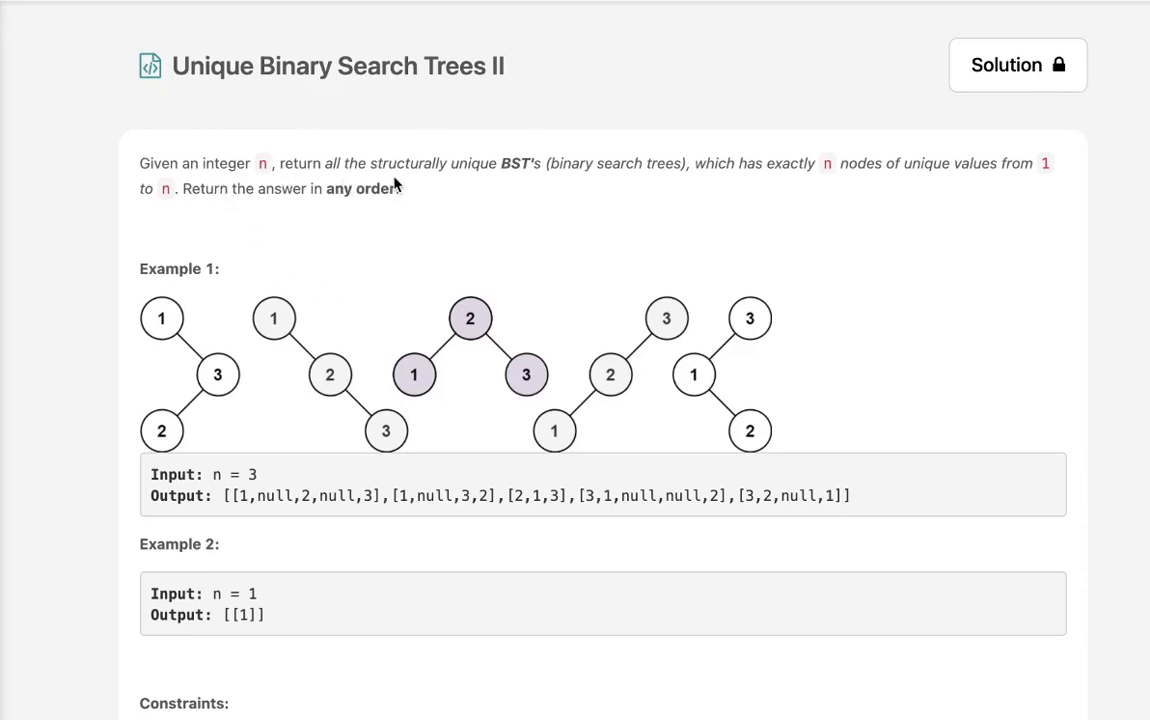
mouse_move(622, 181)
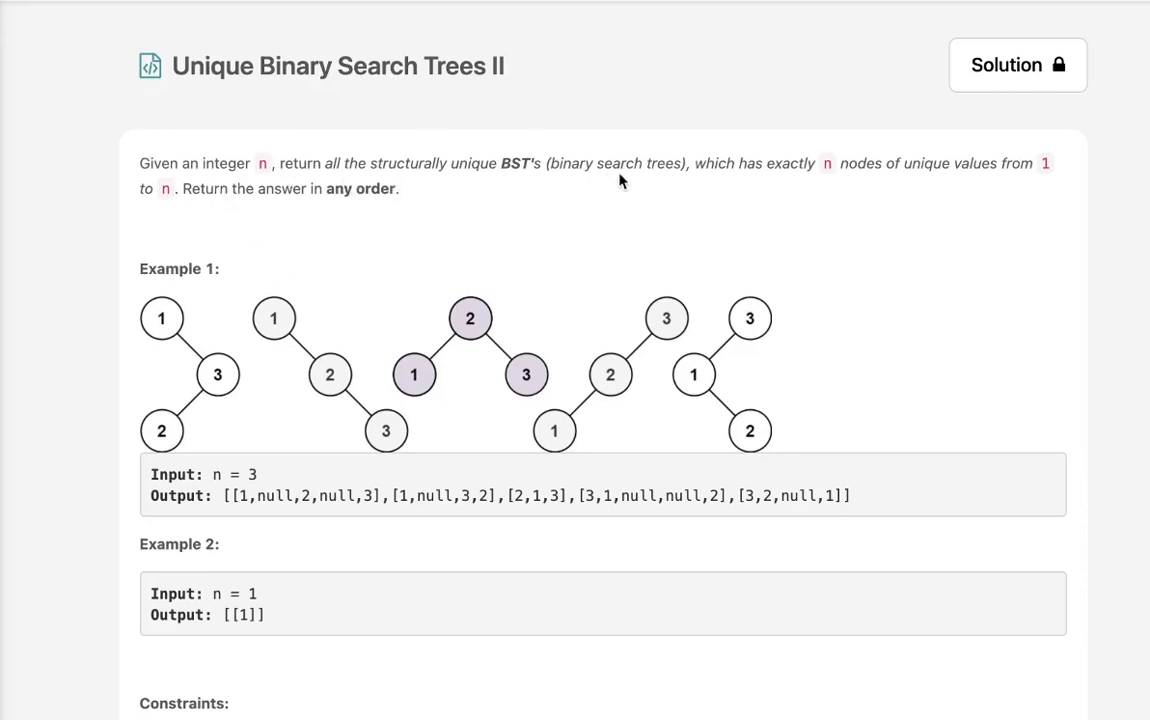
mouse_move(925, 191)
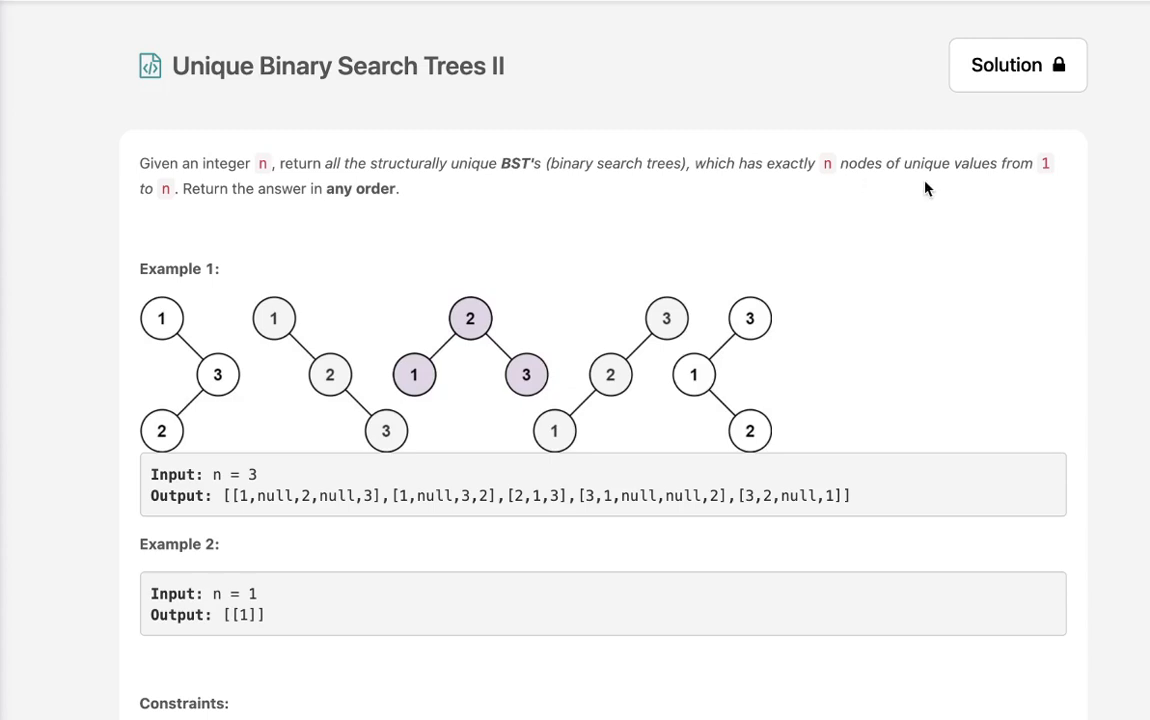
mouse_move(255, 242)
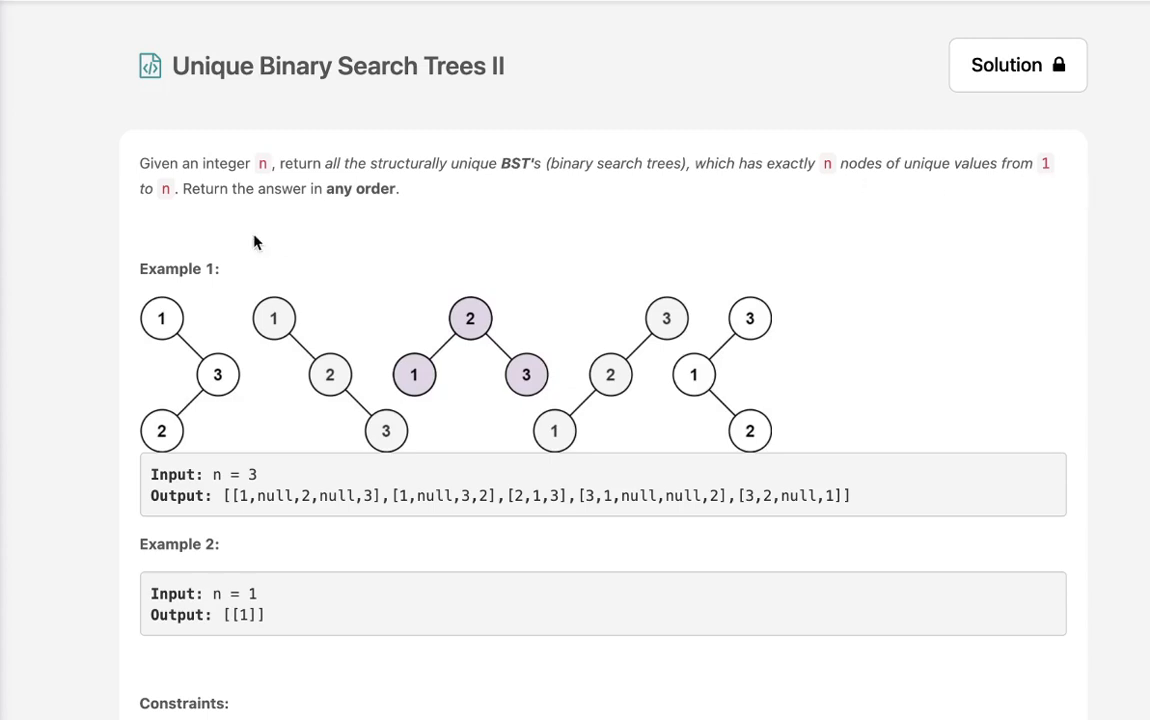
mouse_move(545, 311)
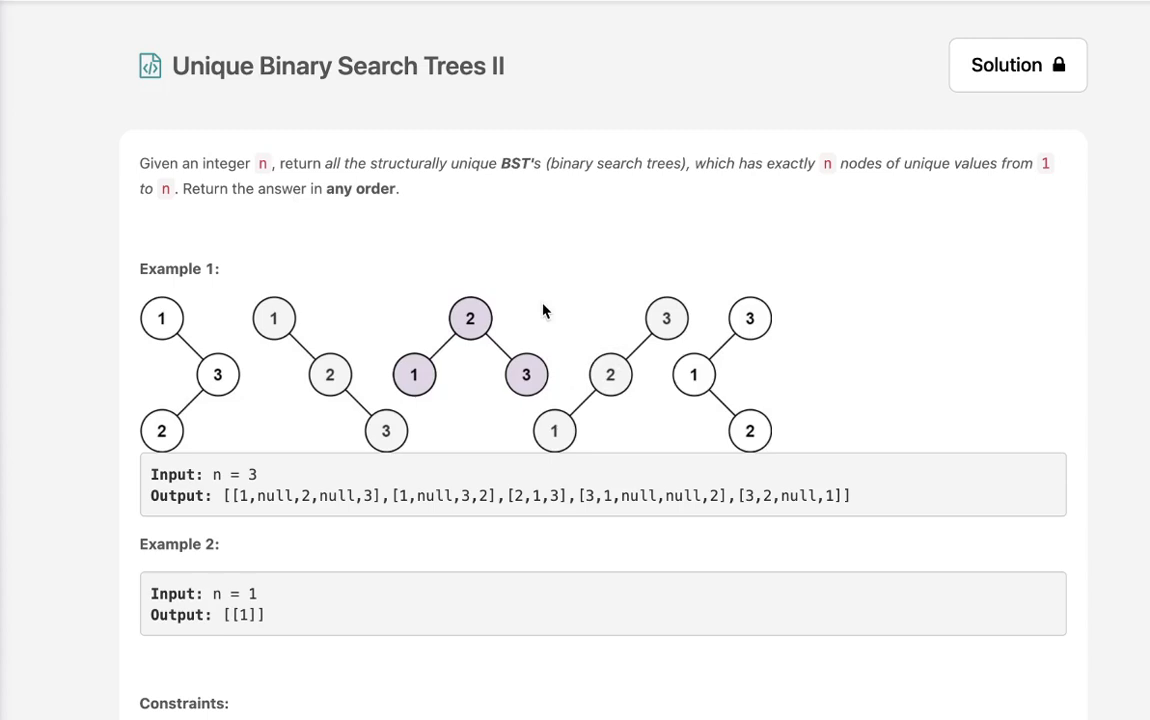
Write the nested helper header 'def dfs(st,end):'
scroll(down, 3)
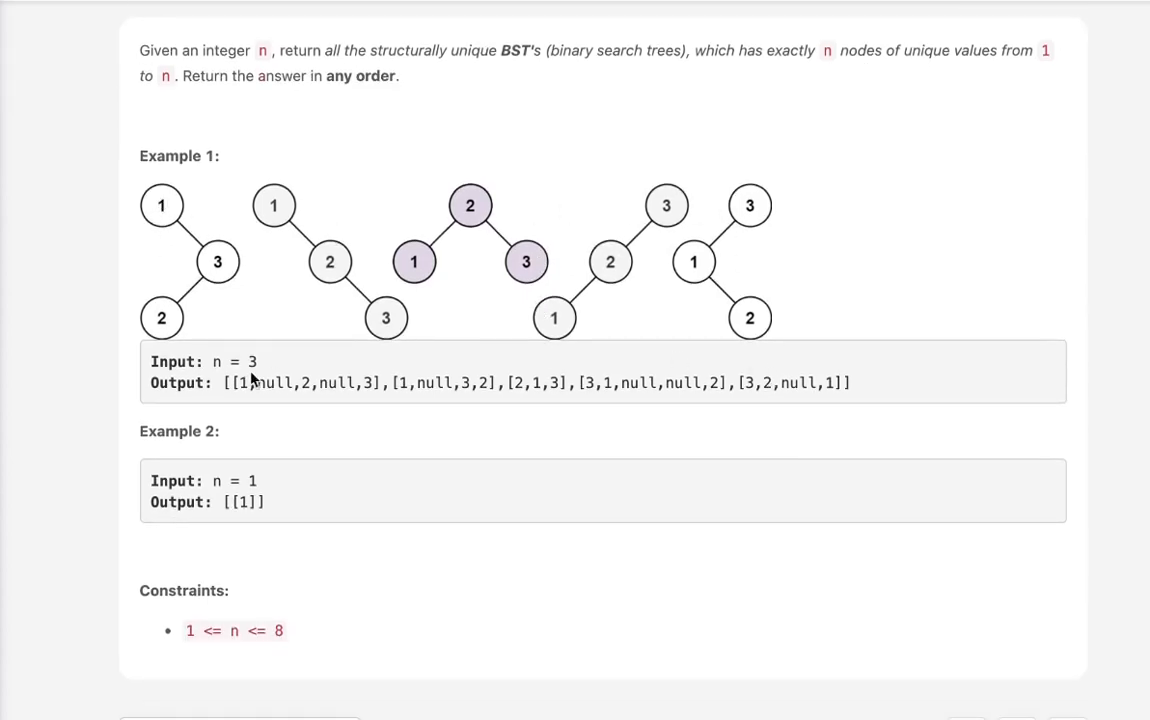
mouse_move(178, 228)
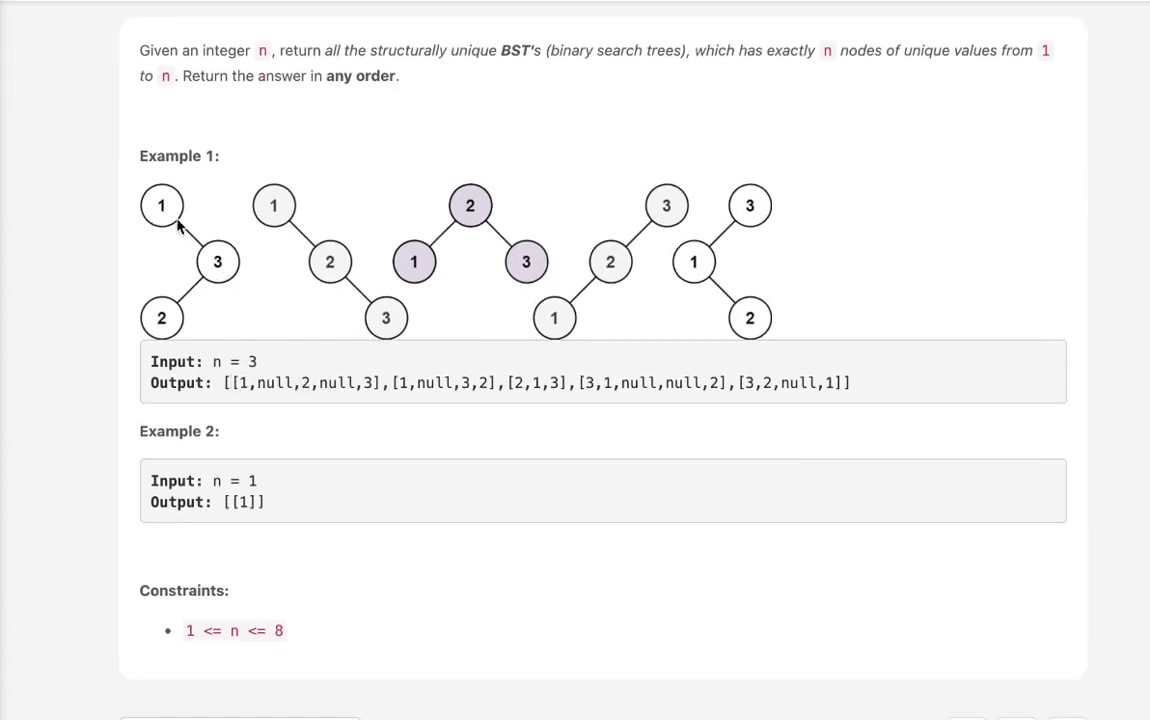
mouse_move(343, 232)
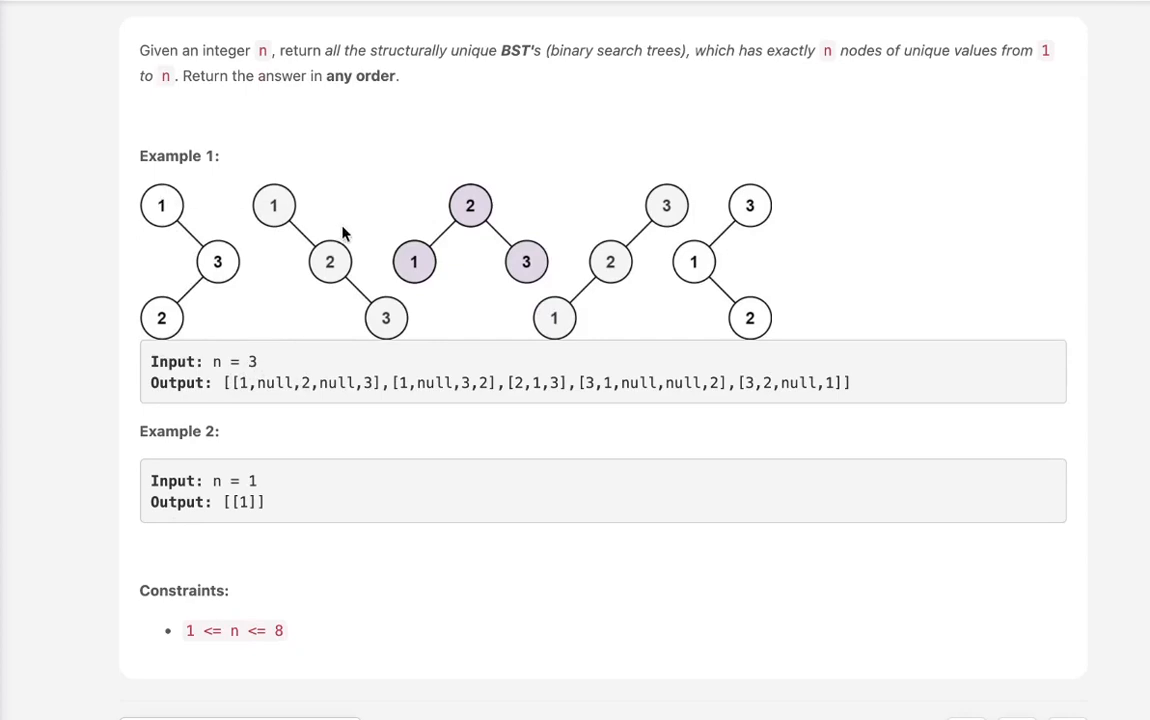
mouse_move(175, 207)
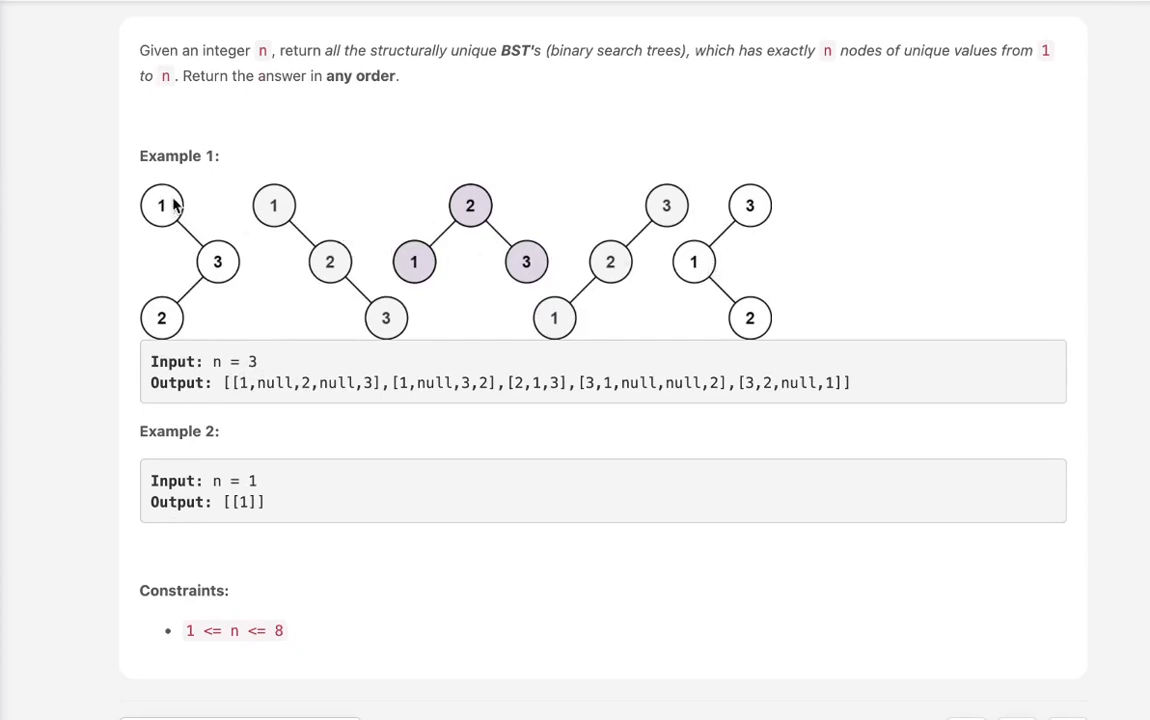
mouse_move(165, 222)
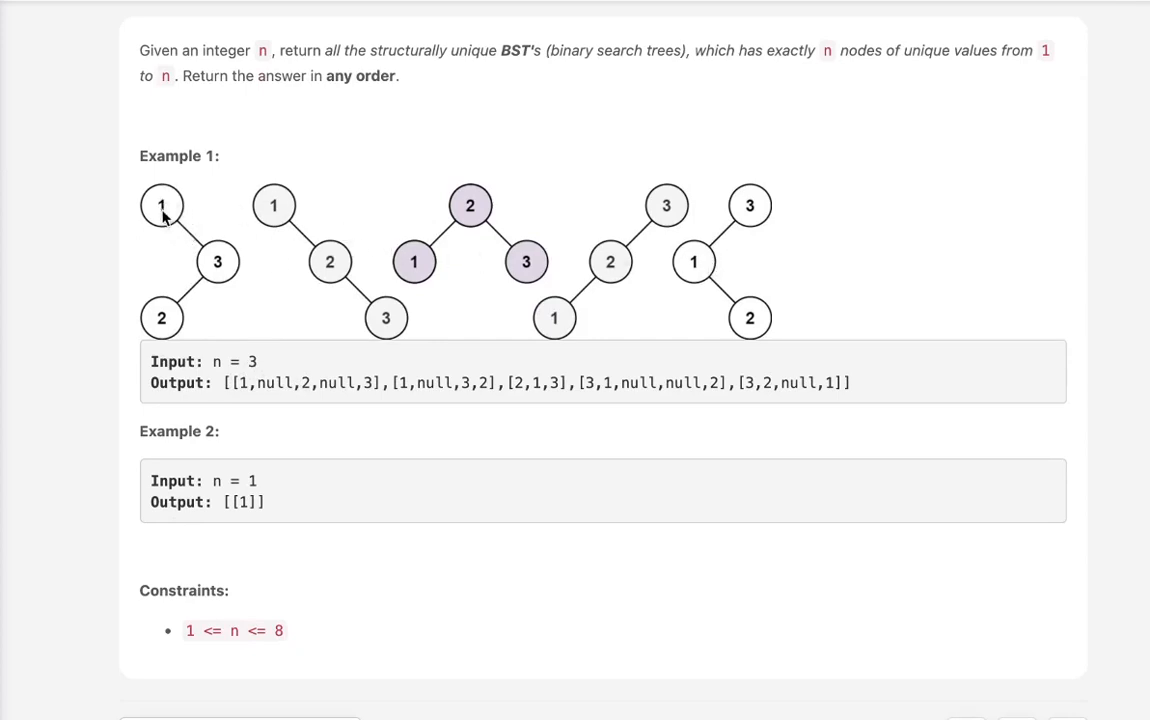
mouse_move(225, 272)
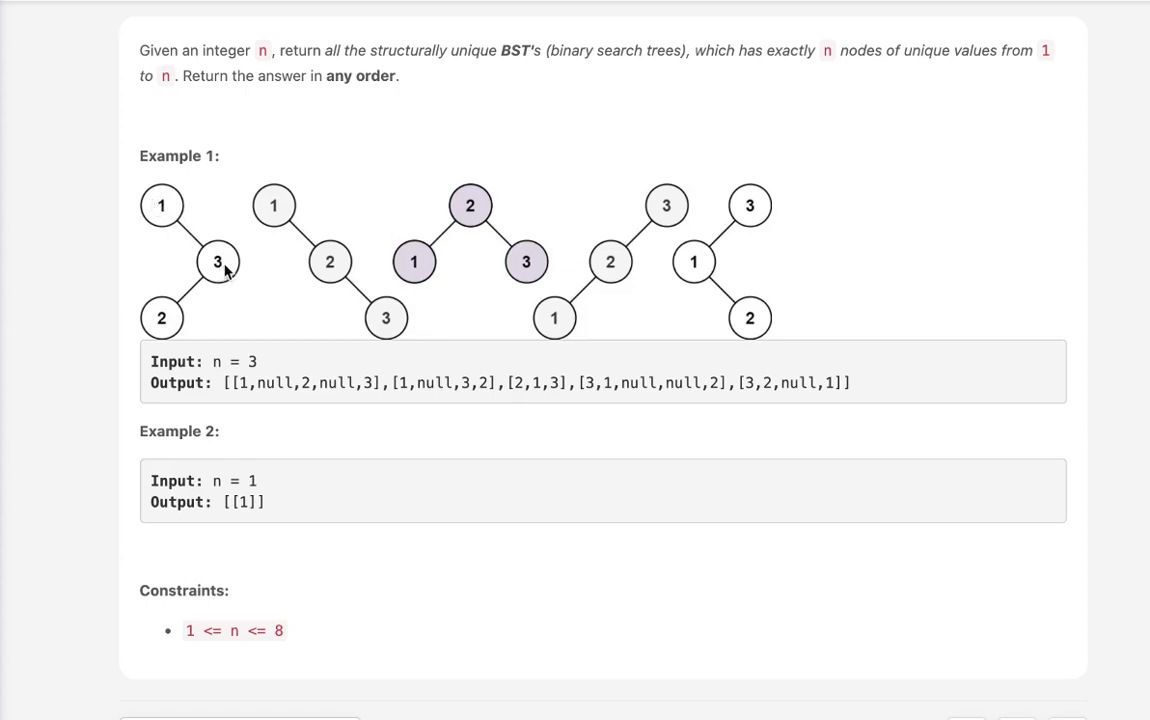
mouse_move(421, 349)
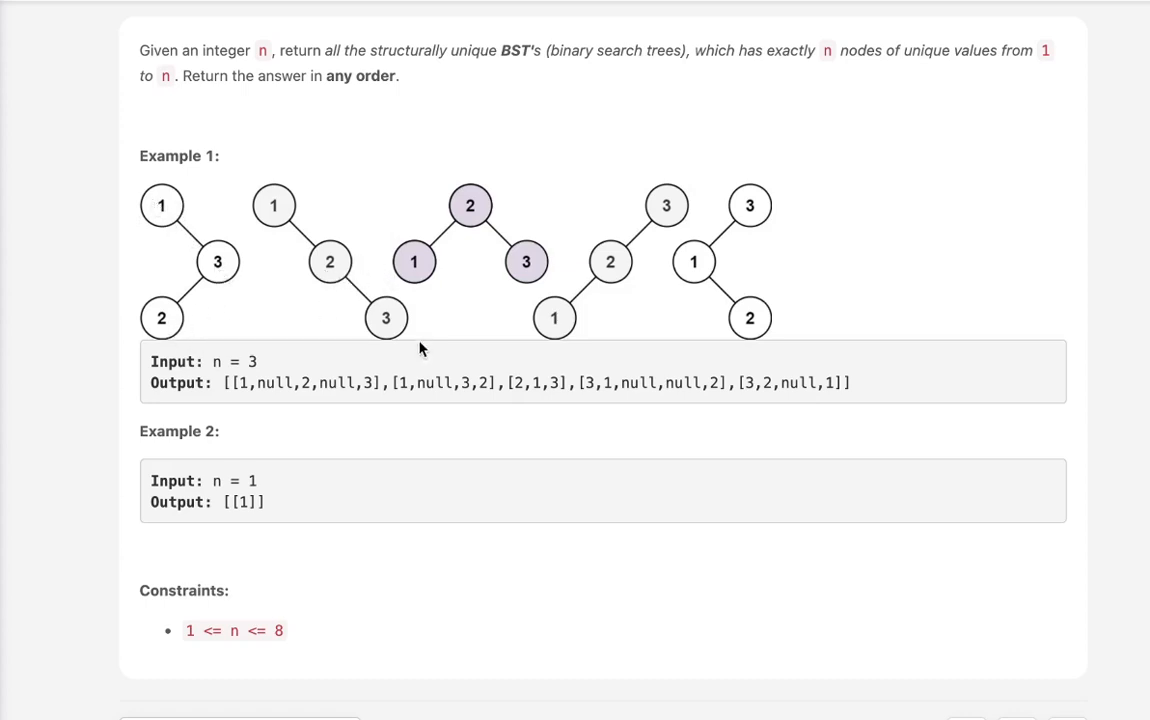
mouse_move(305, 270)
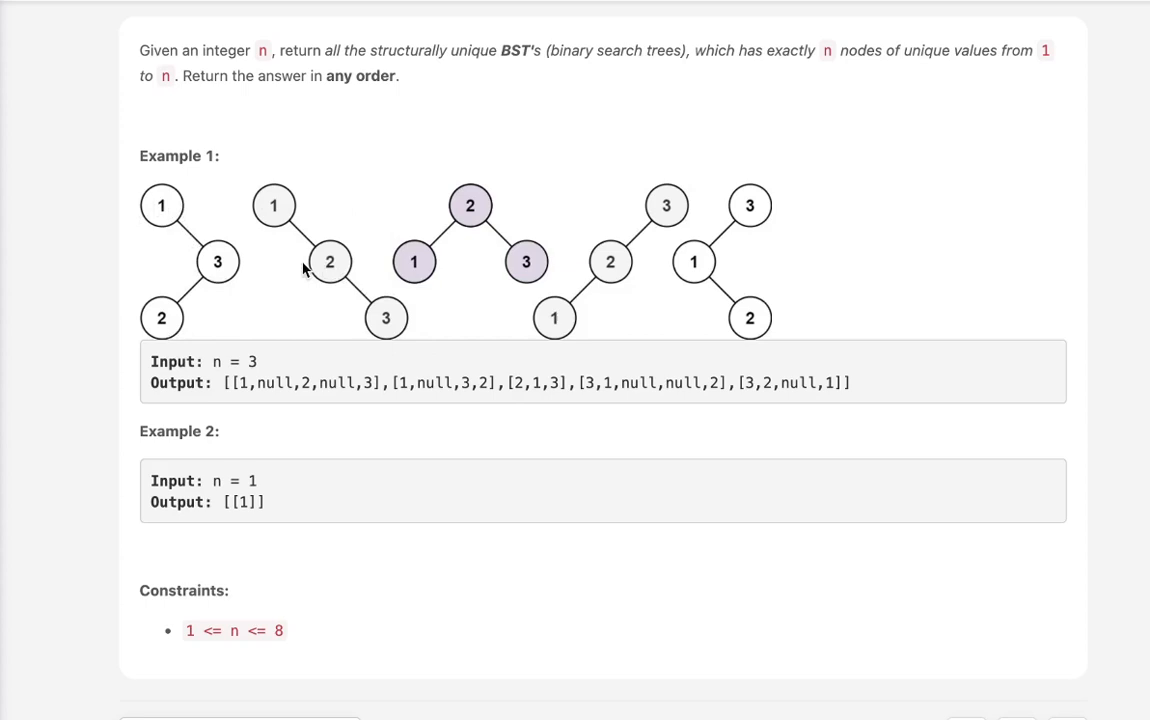
mouse_move(486, 191)
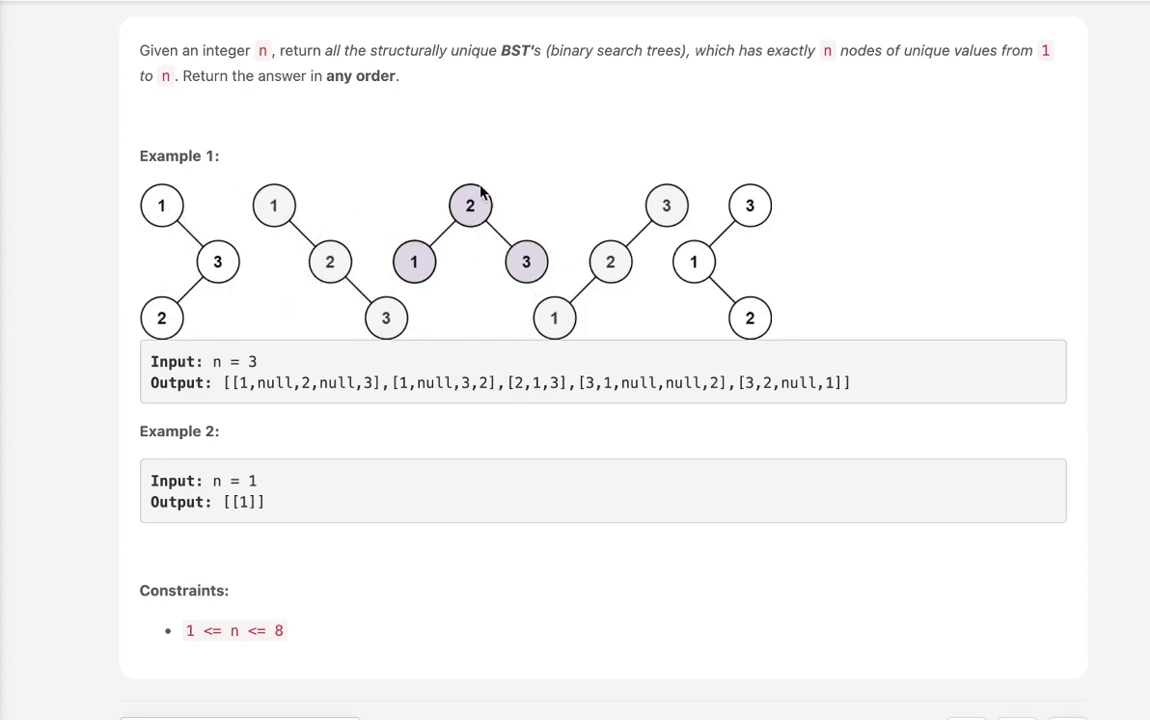
mouse_move(507, 235)
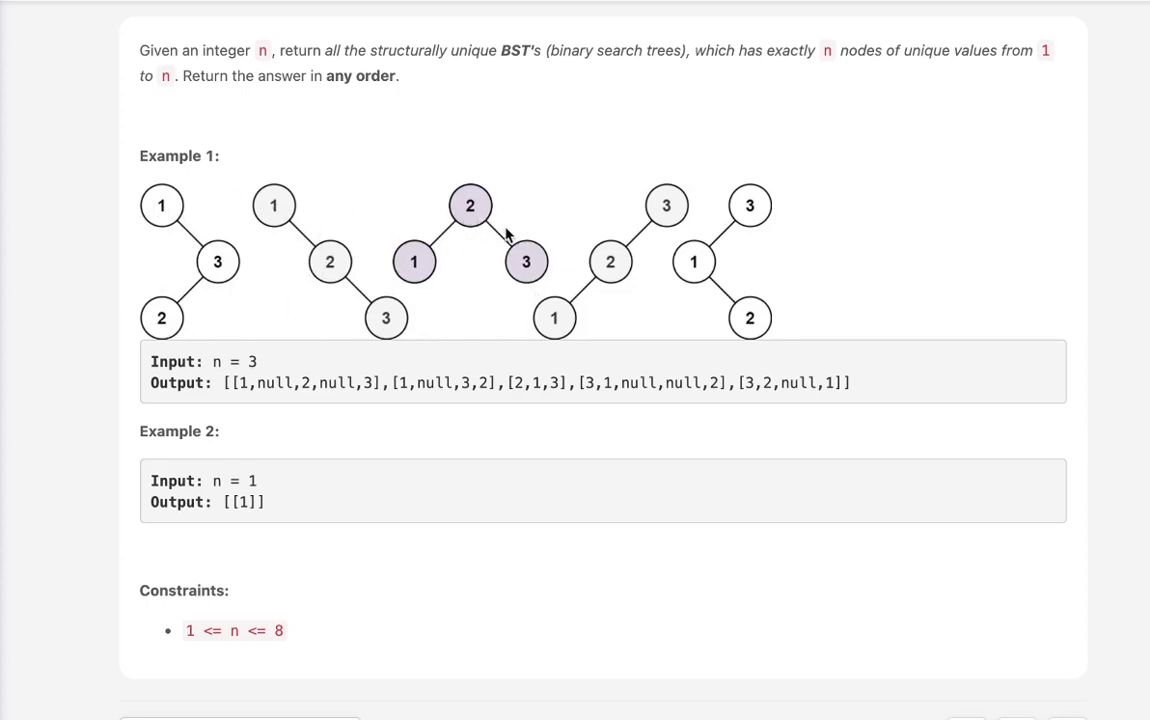
mouse_move(602, 219)
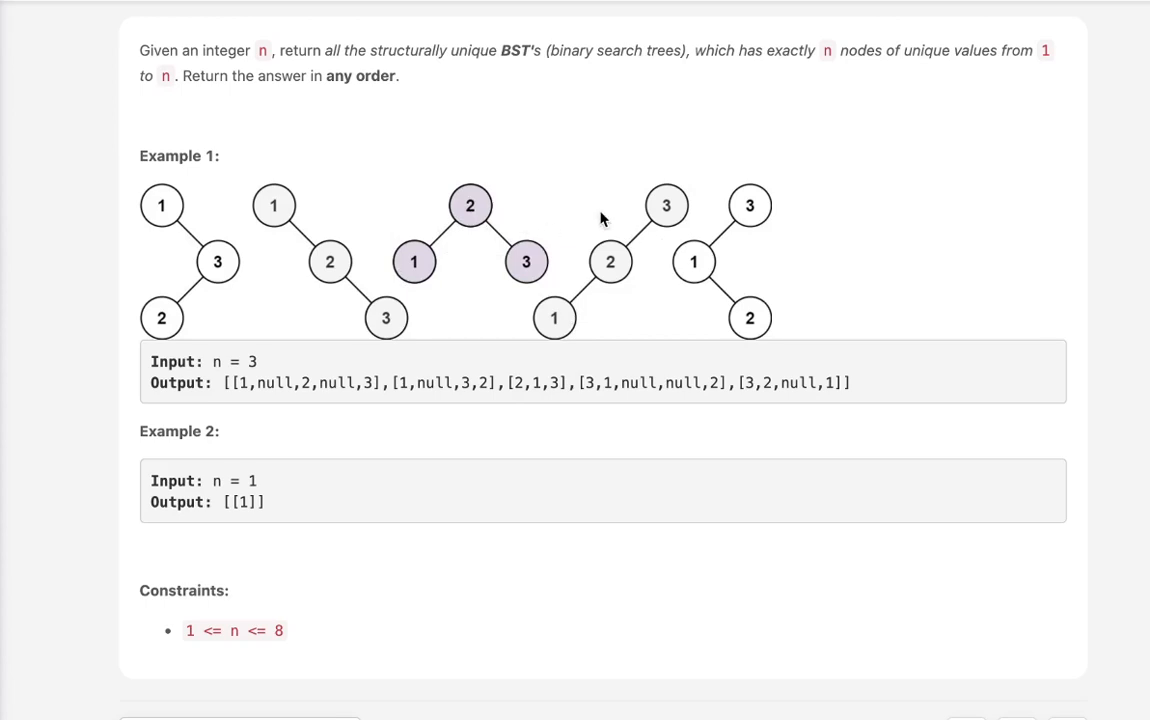
mouse_move(792, 298)
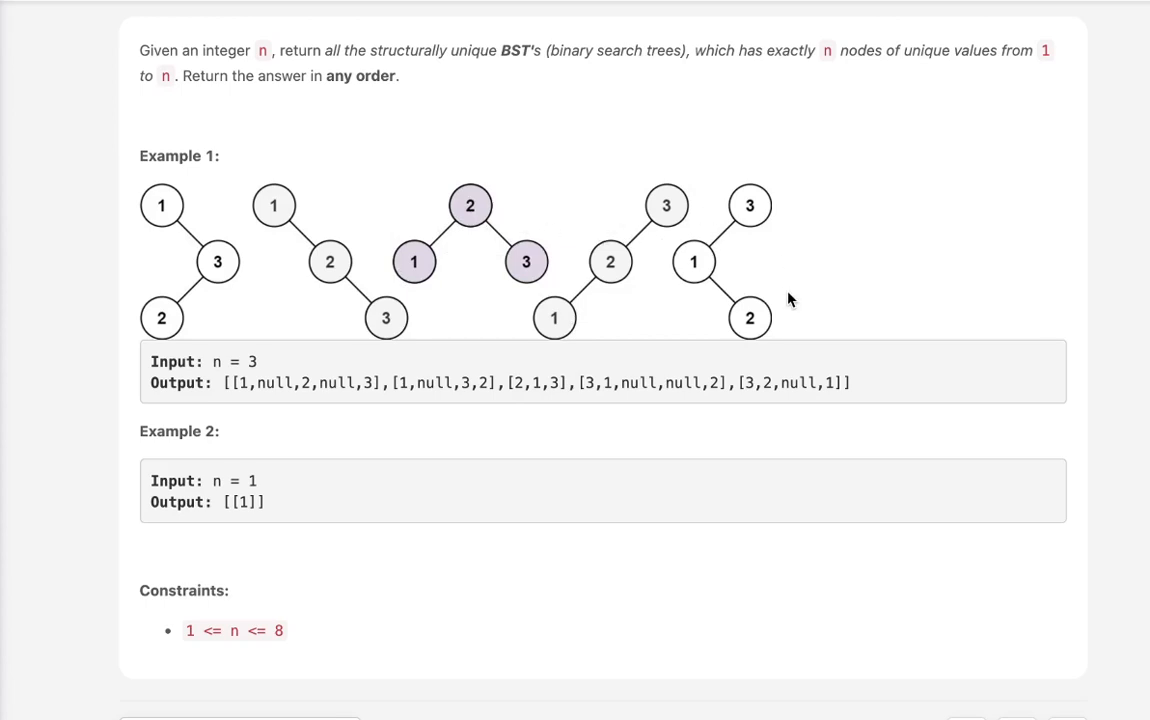
mouse_move(369, 175)
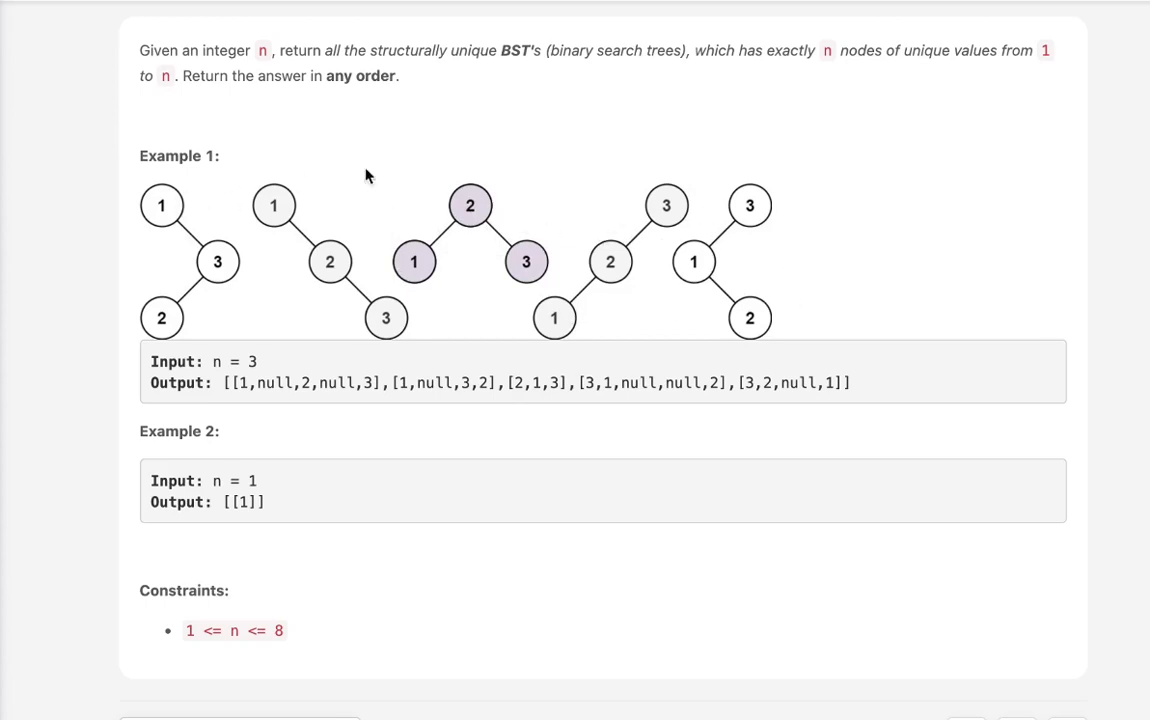
mouse_move(163, 240)
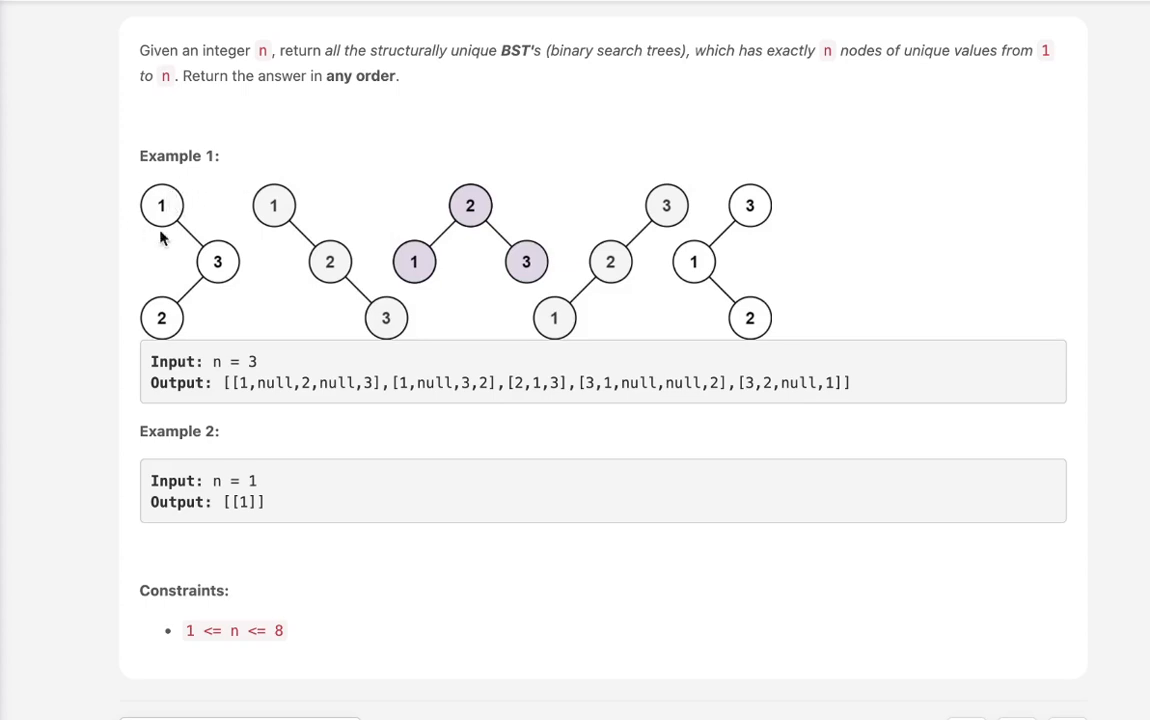
mouse_move(186, 216)
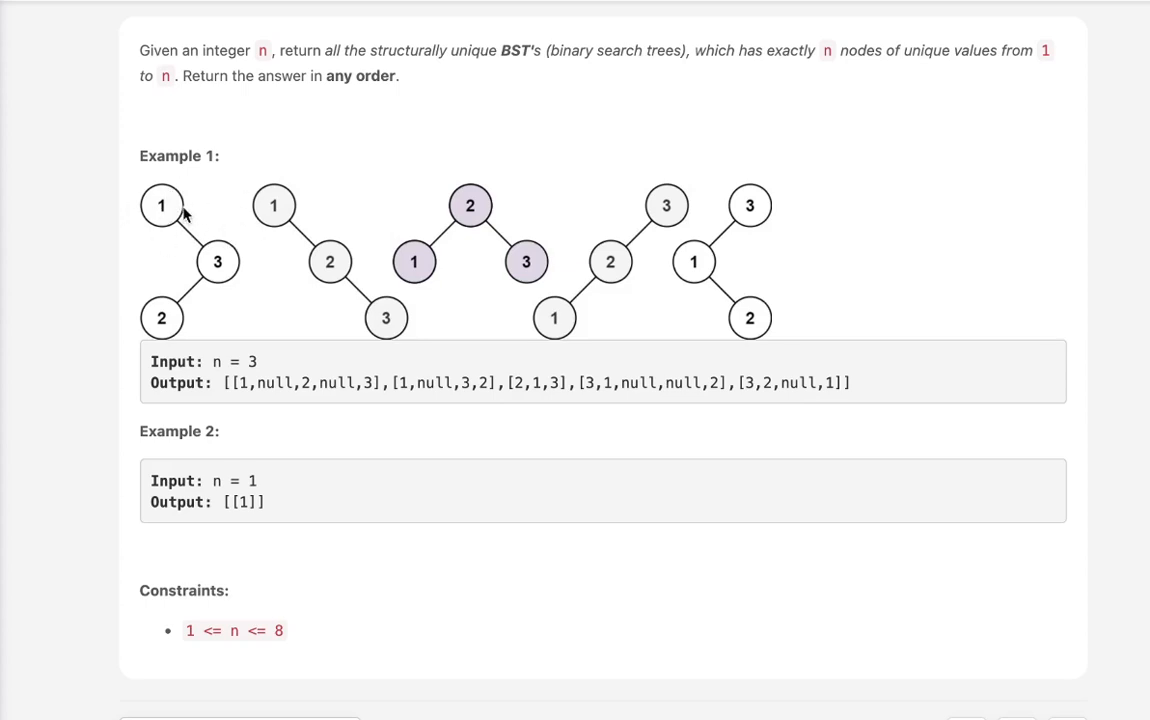
mouse_move(248, 384)
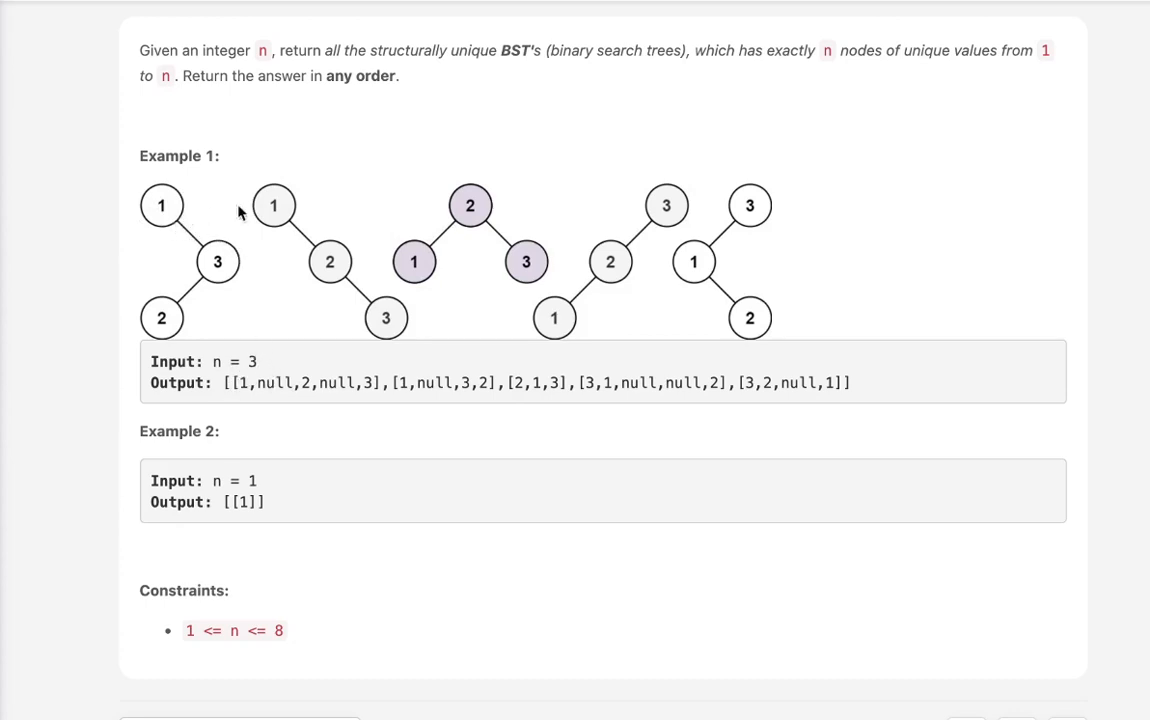
mouse_move(168, 533)
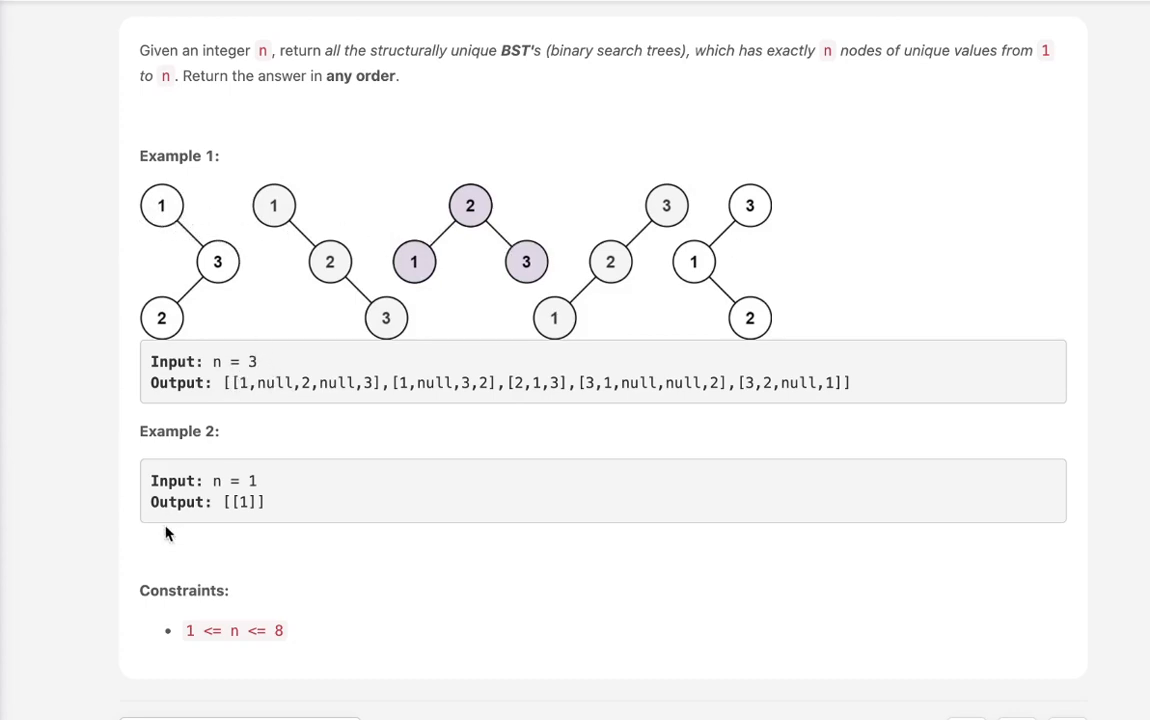
mouse_move(243, 308)
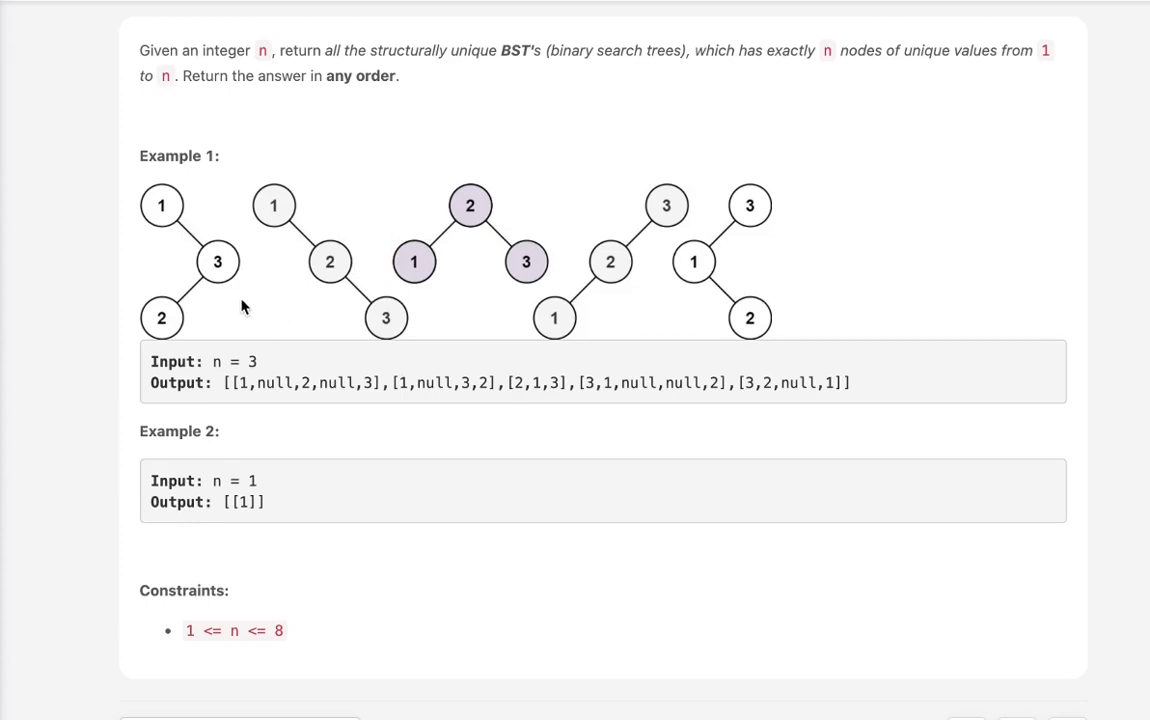
mouse_move(90, 269)
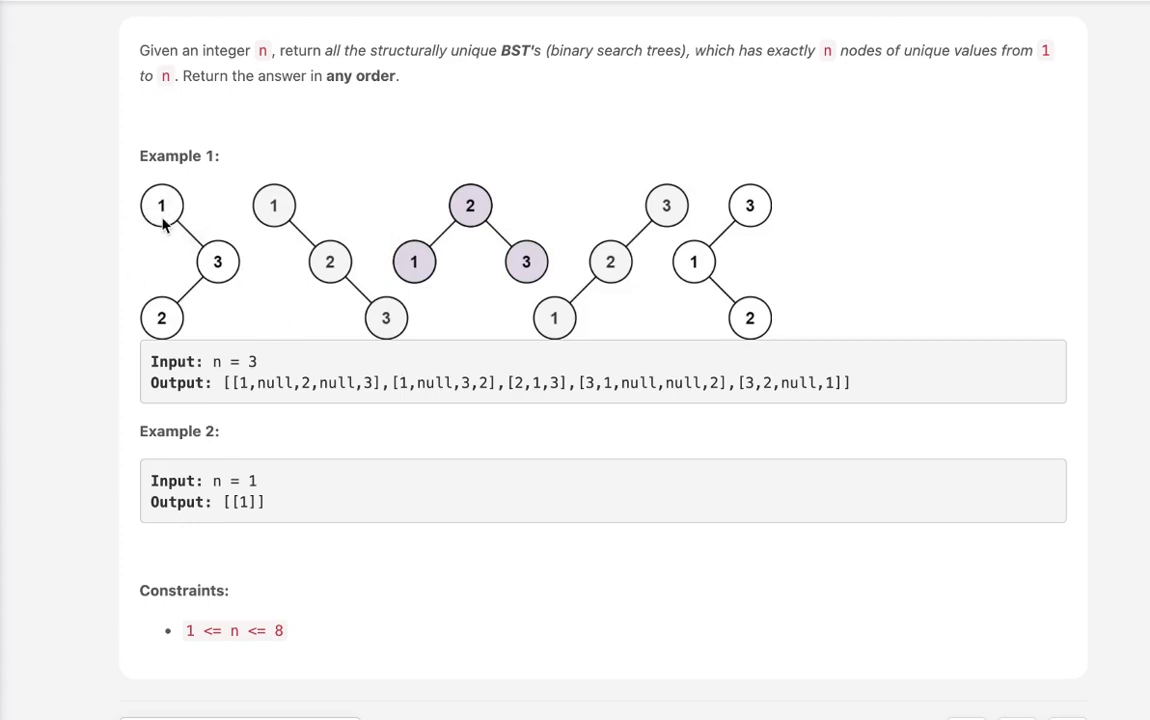
mouse_move(258, 367)
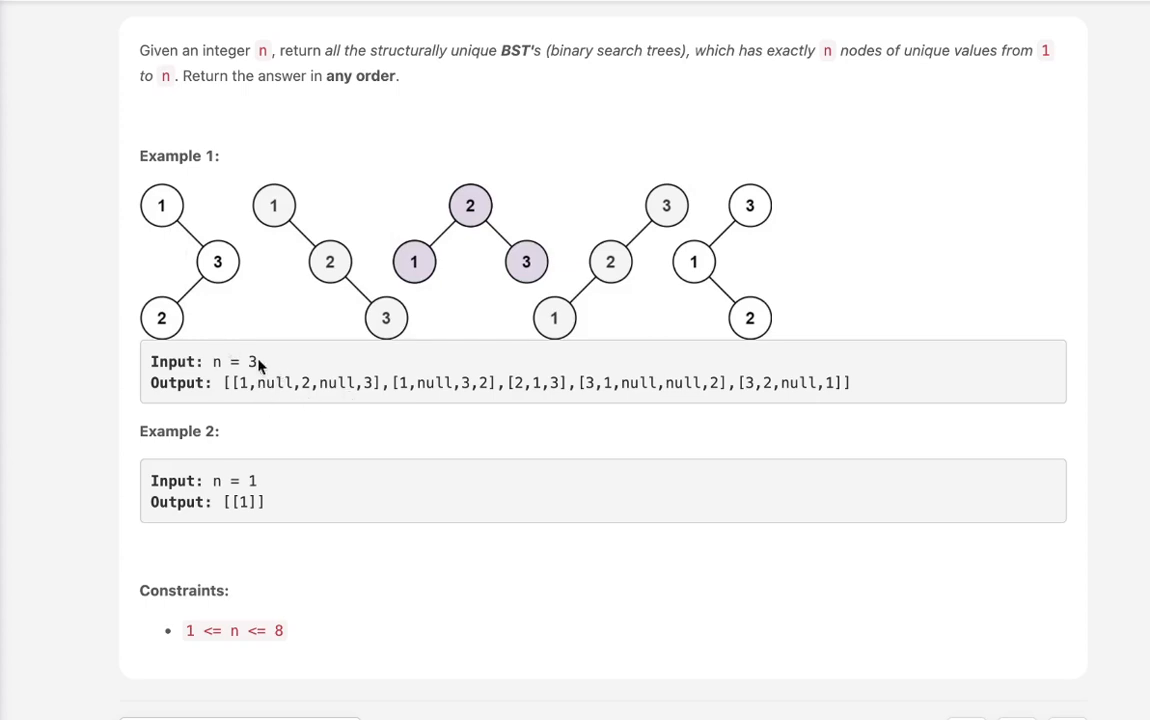
mouse_move(309, 390)
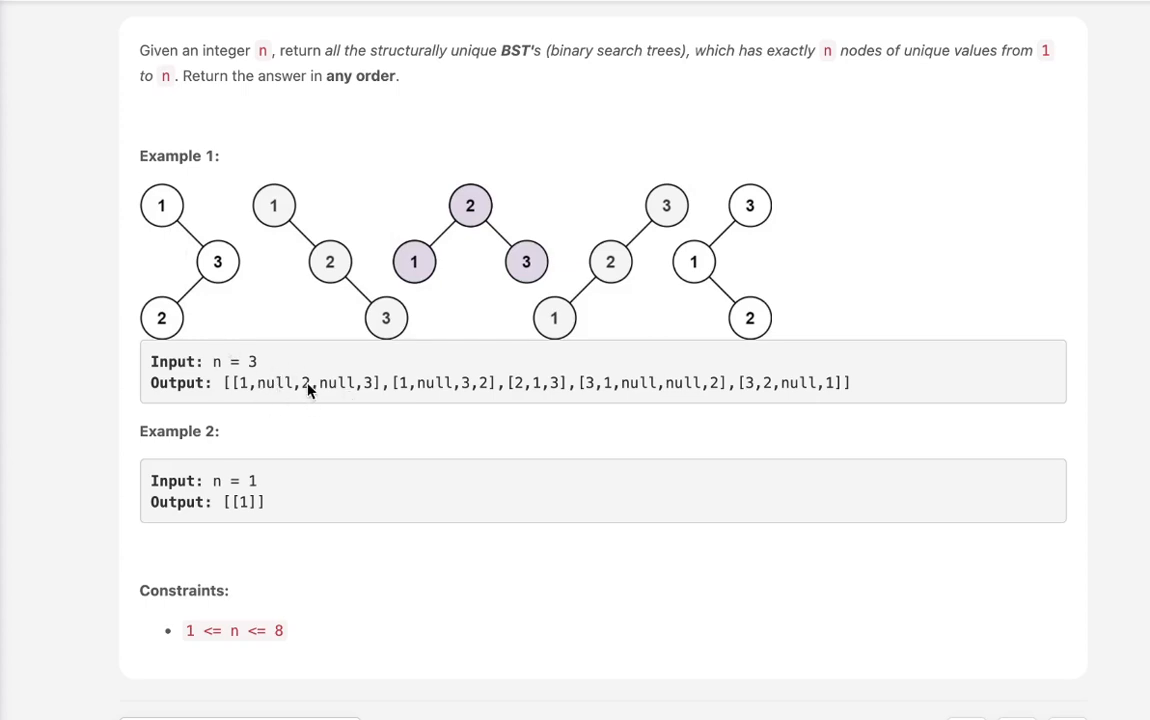
mouse_move(332, 381)
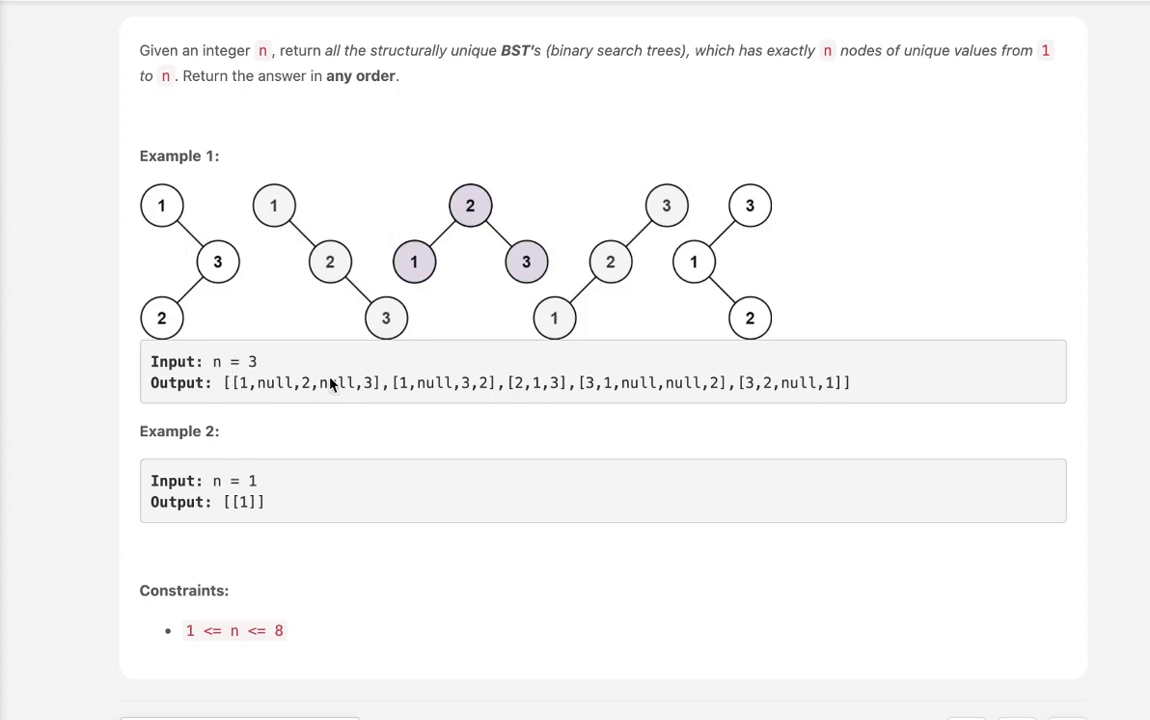
mouse_move(131, 265)
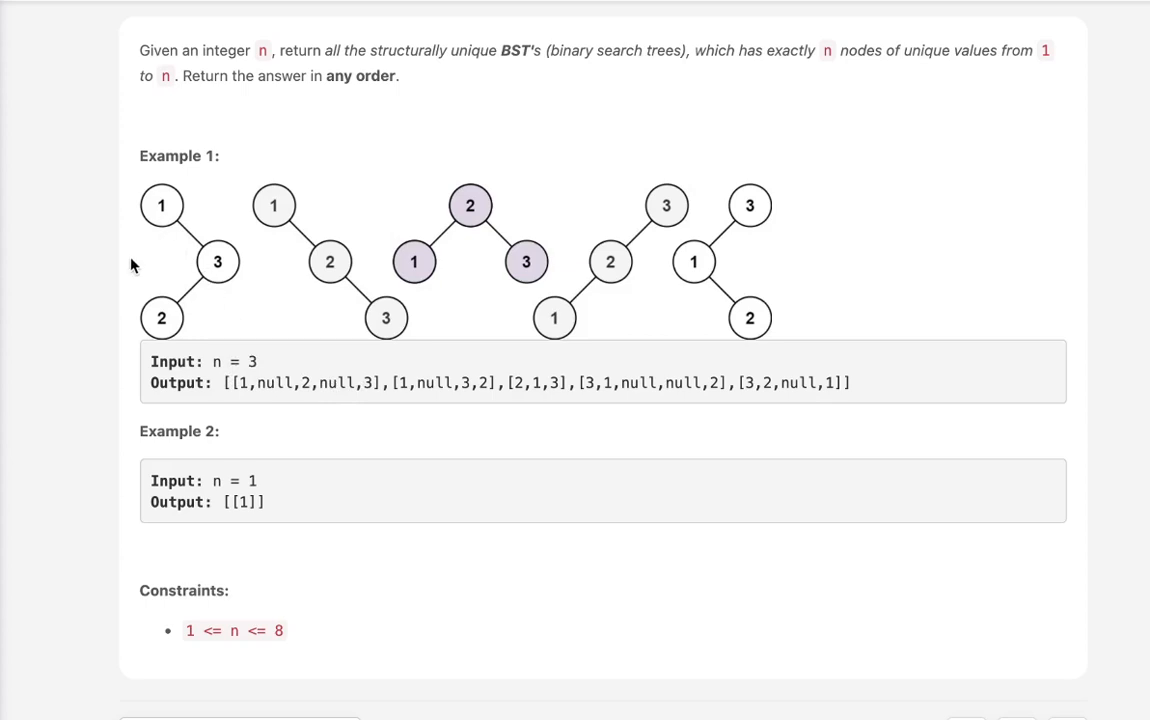
mouse_move(140, 247)
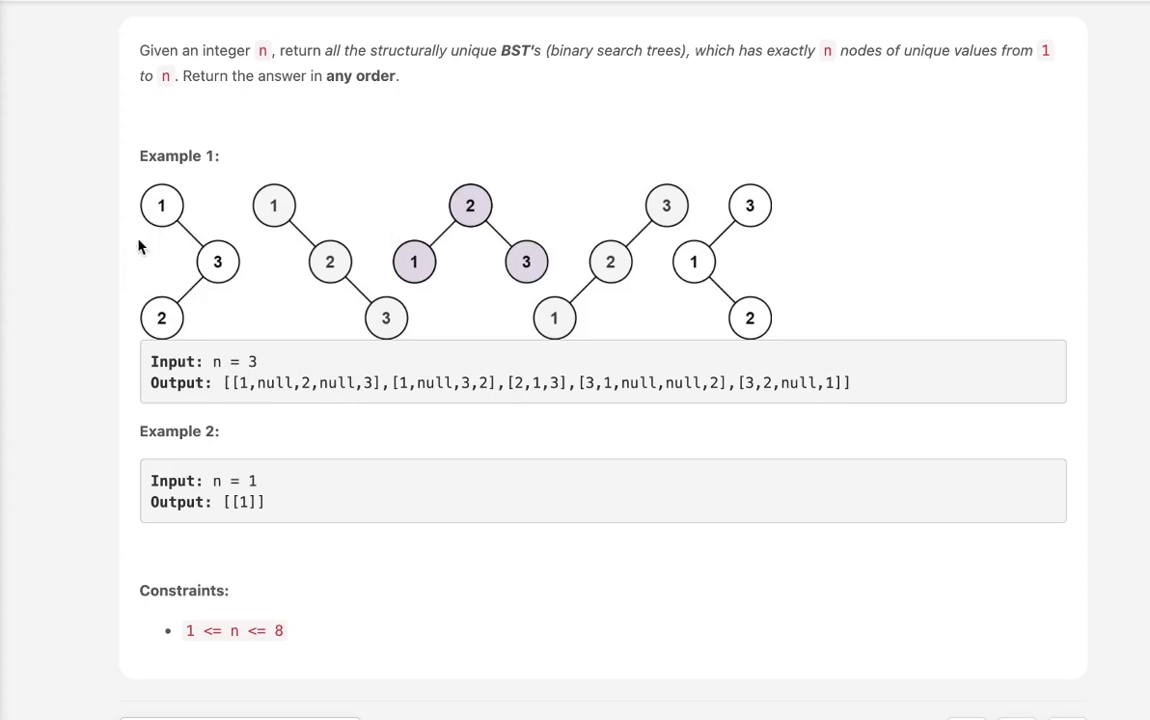
mouse_move(111, 271)
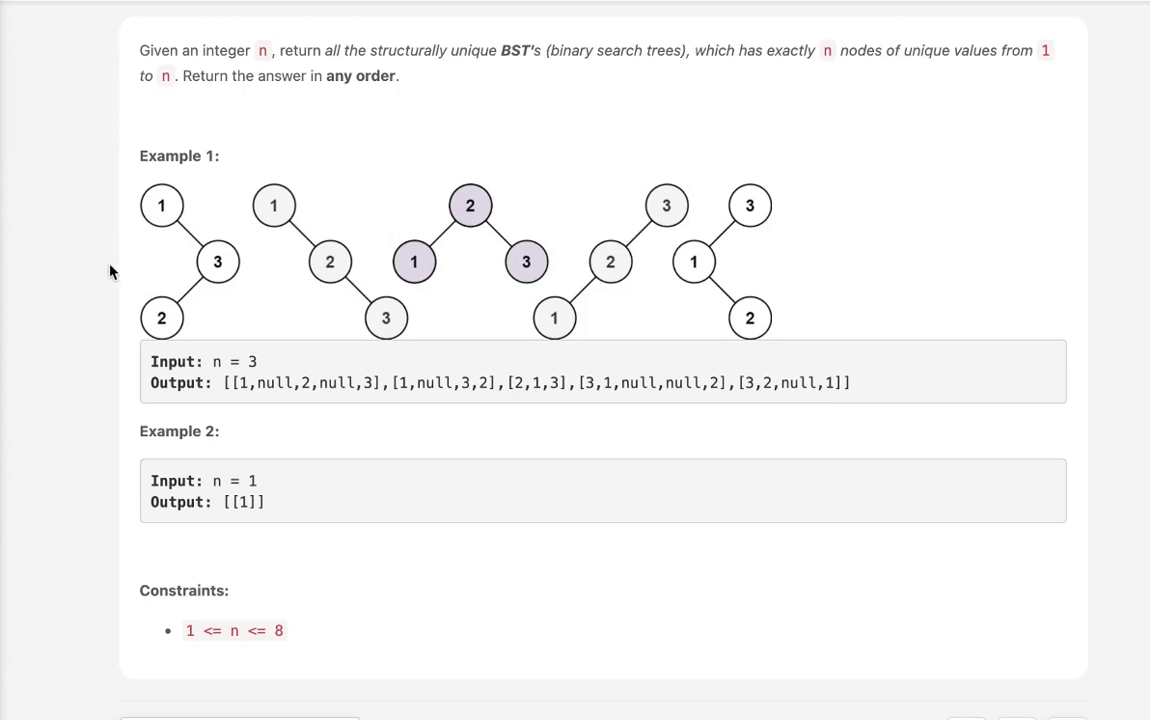
mouse_move(196, 230)
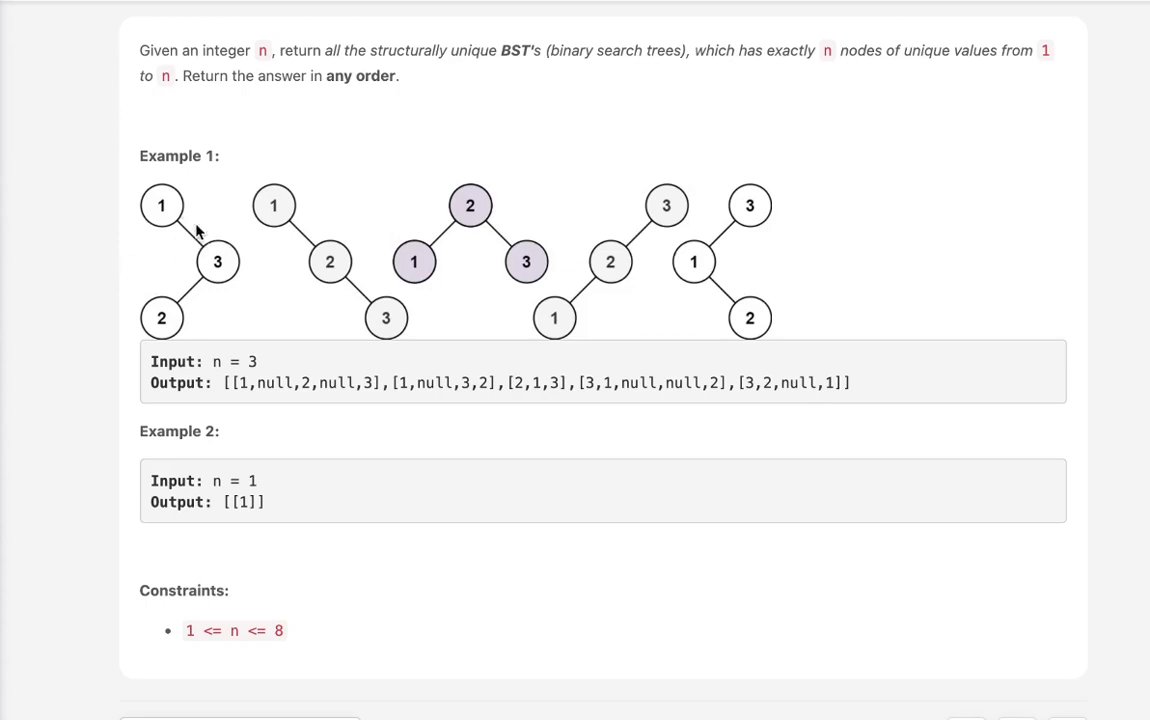
mouse_move(227, 287)
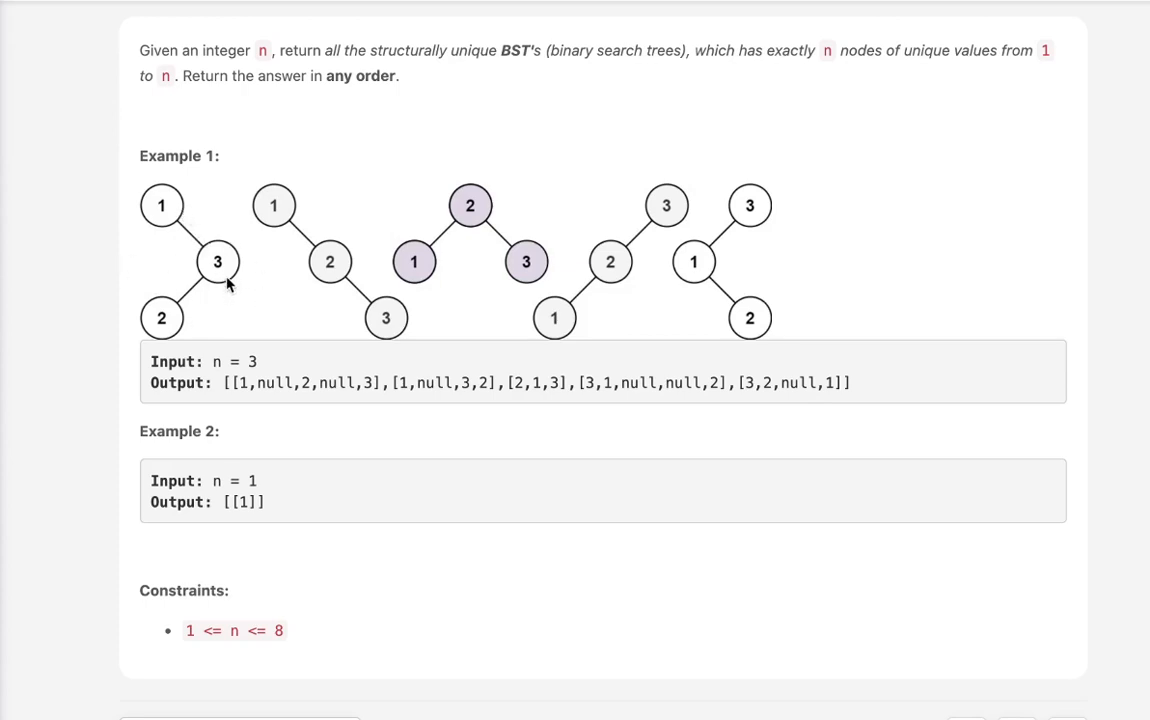
mouse_move(285, 300)
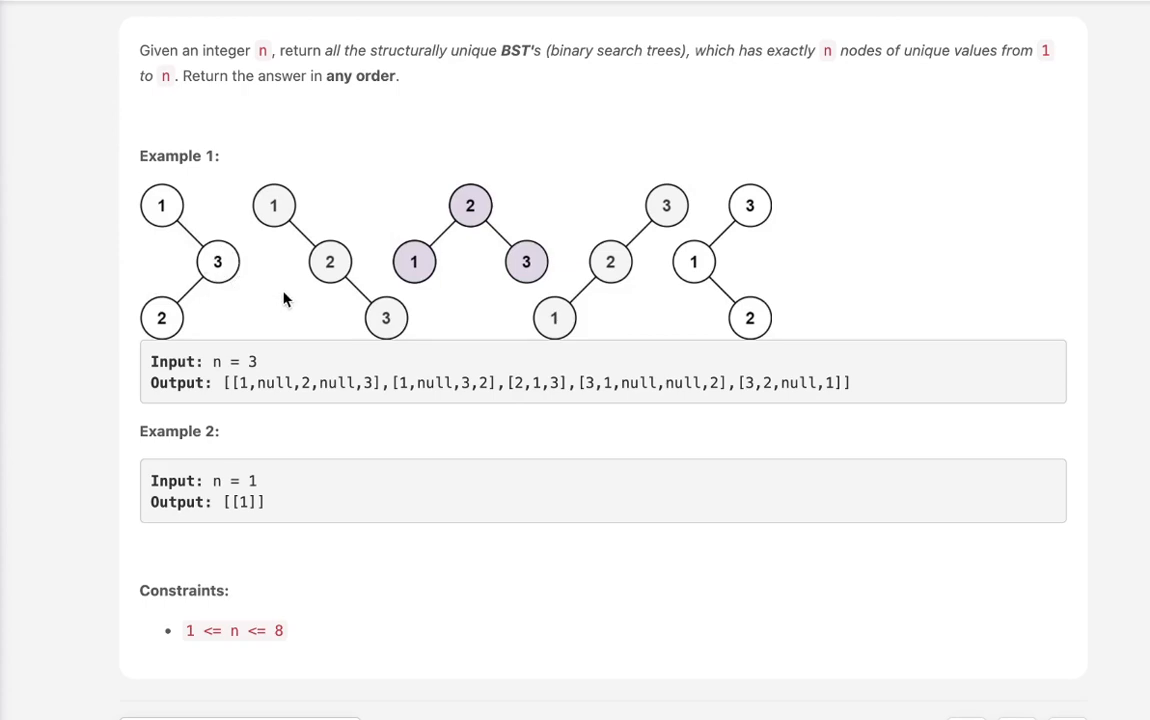
mouse_move(185, 263)
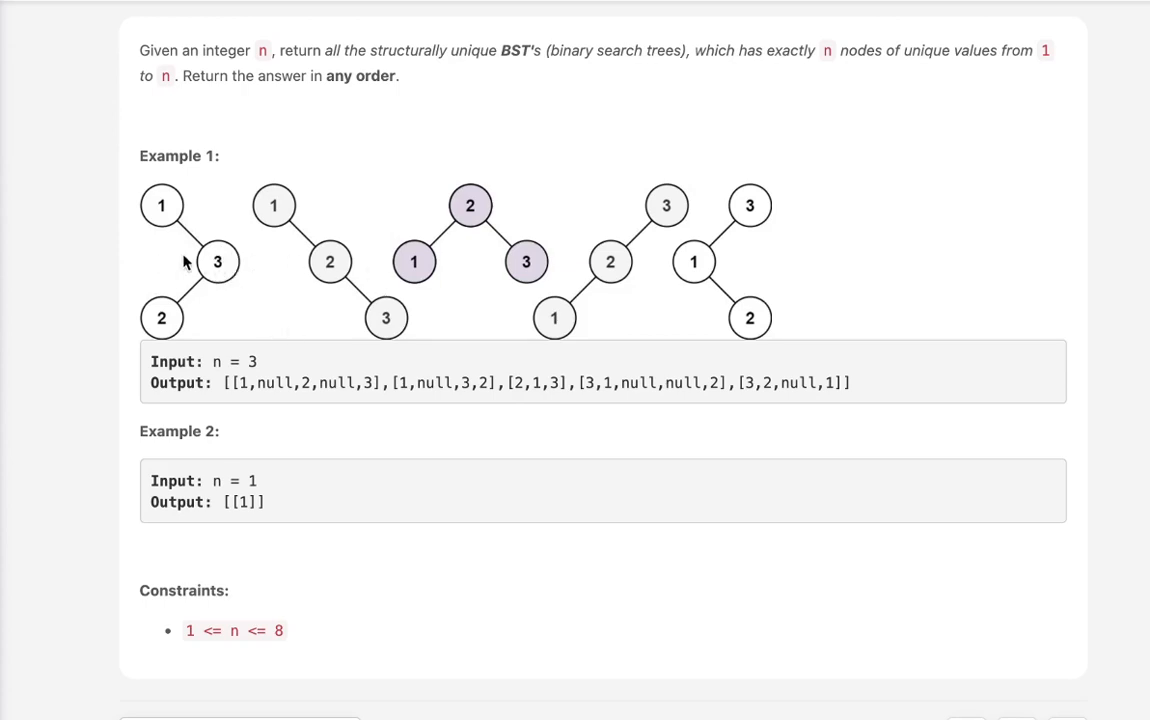
mouse_move(228, 274)
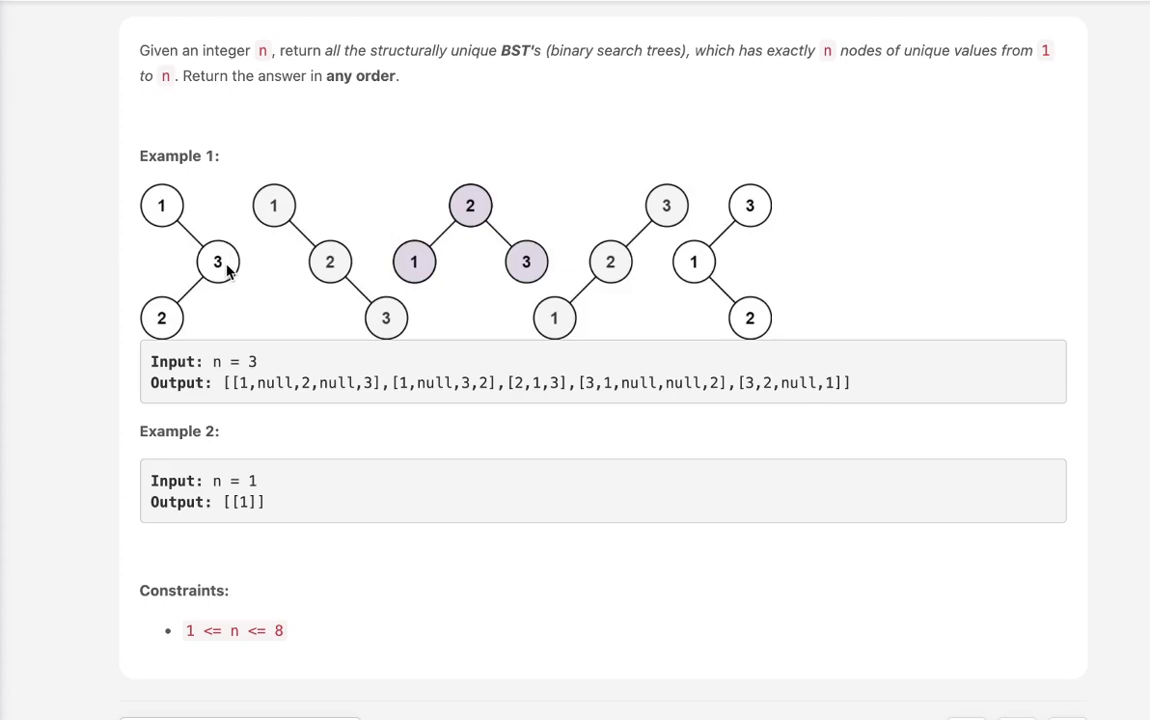
mouse_move(134, 340)
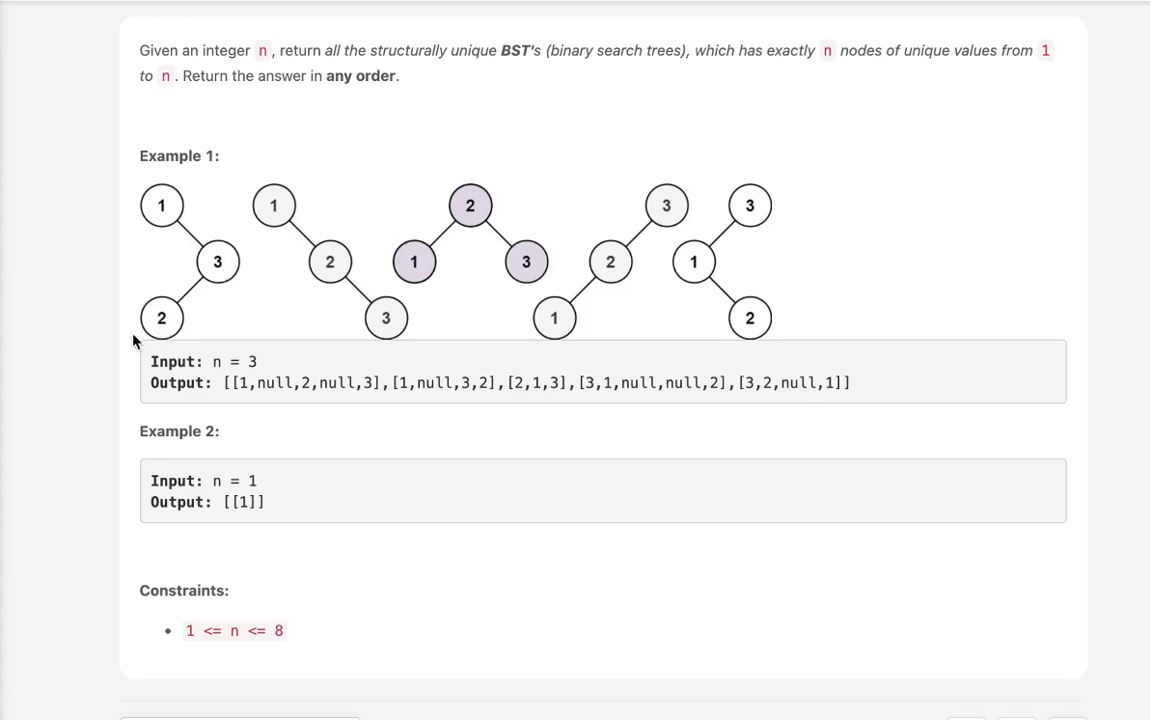
mouse_move(258, 331)
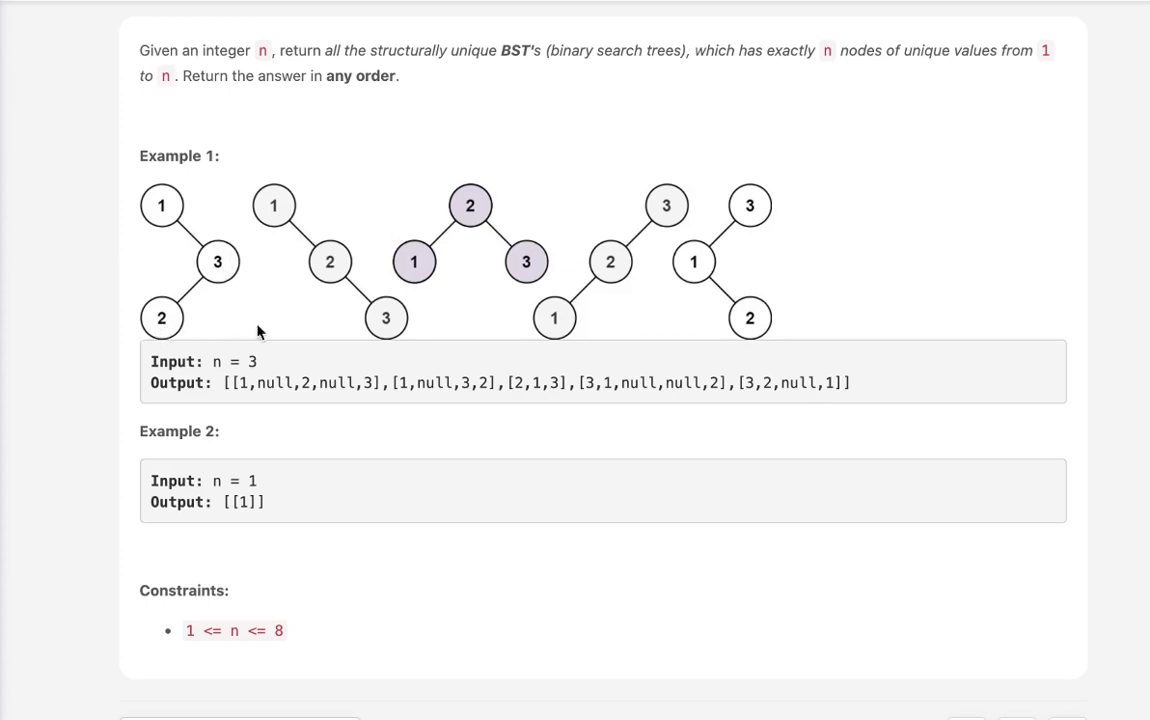
mouse_move(360, 271)
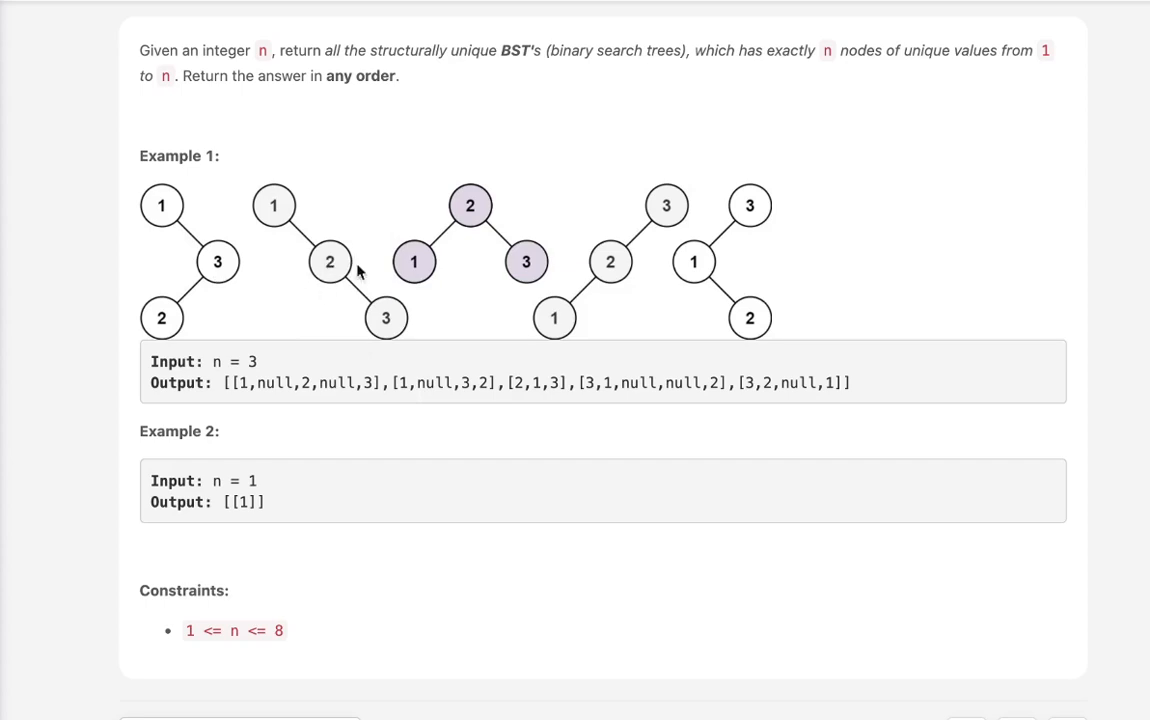
mouse_move(395, 355)
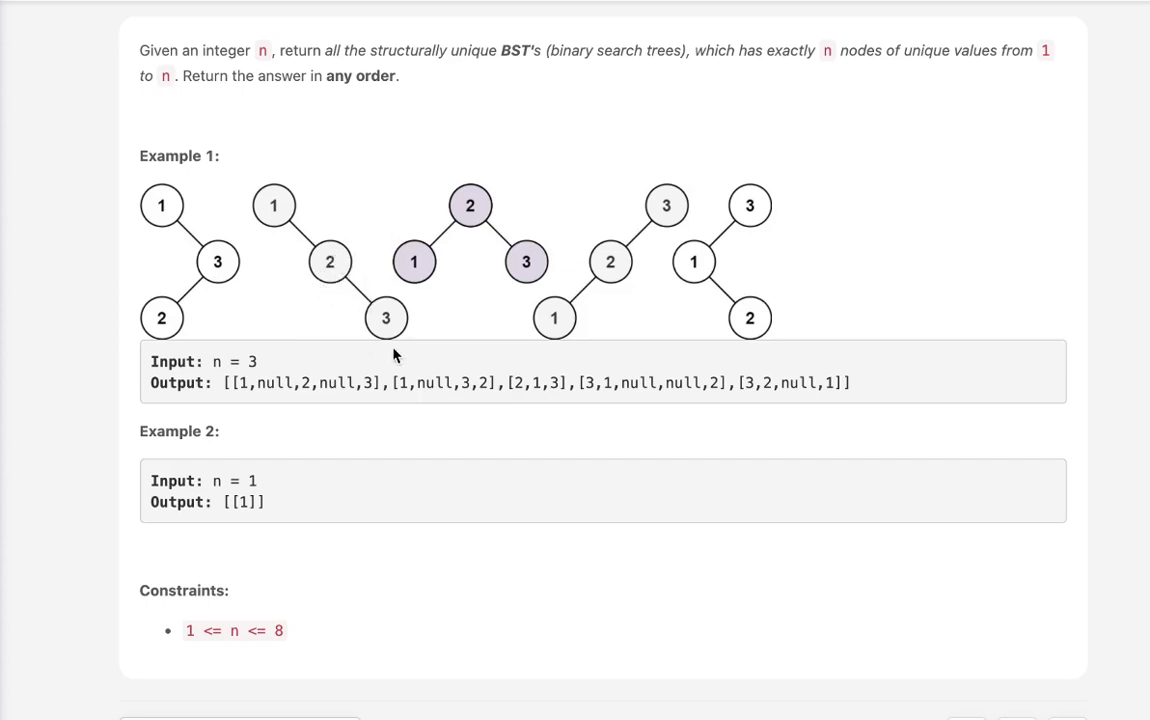
mouse_move(484, 293)
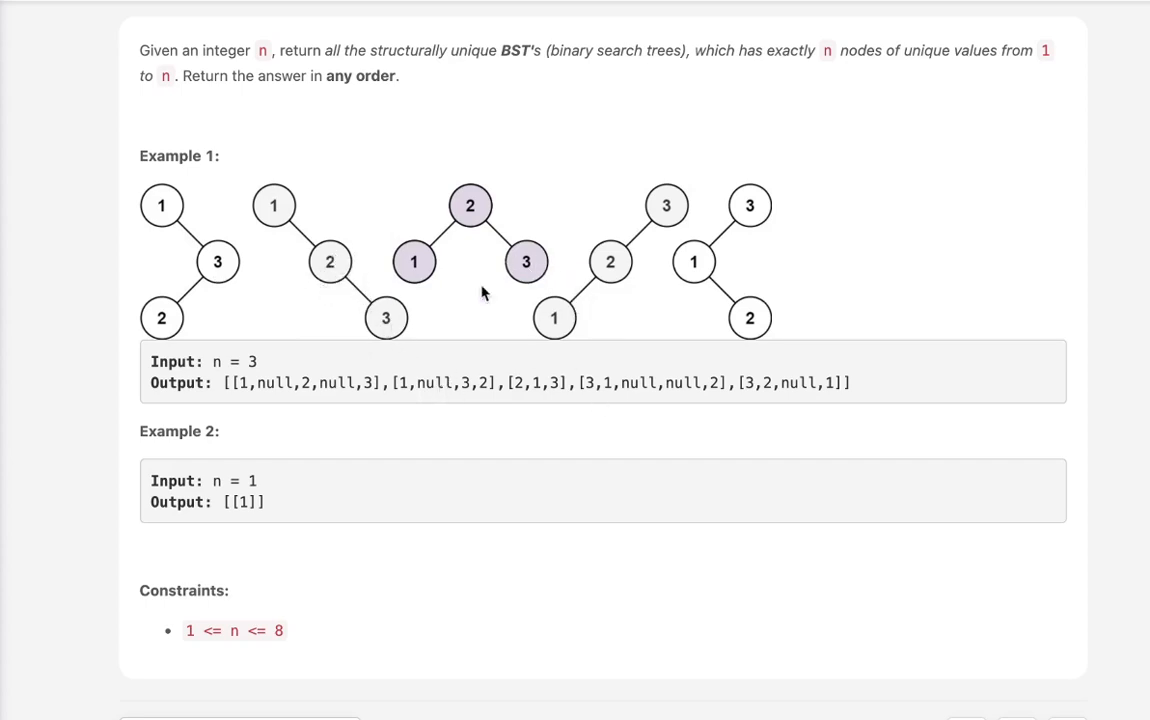
mouse_move(520, 318)
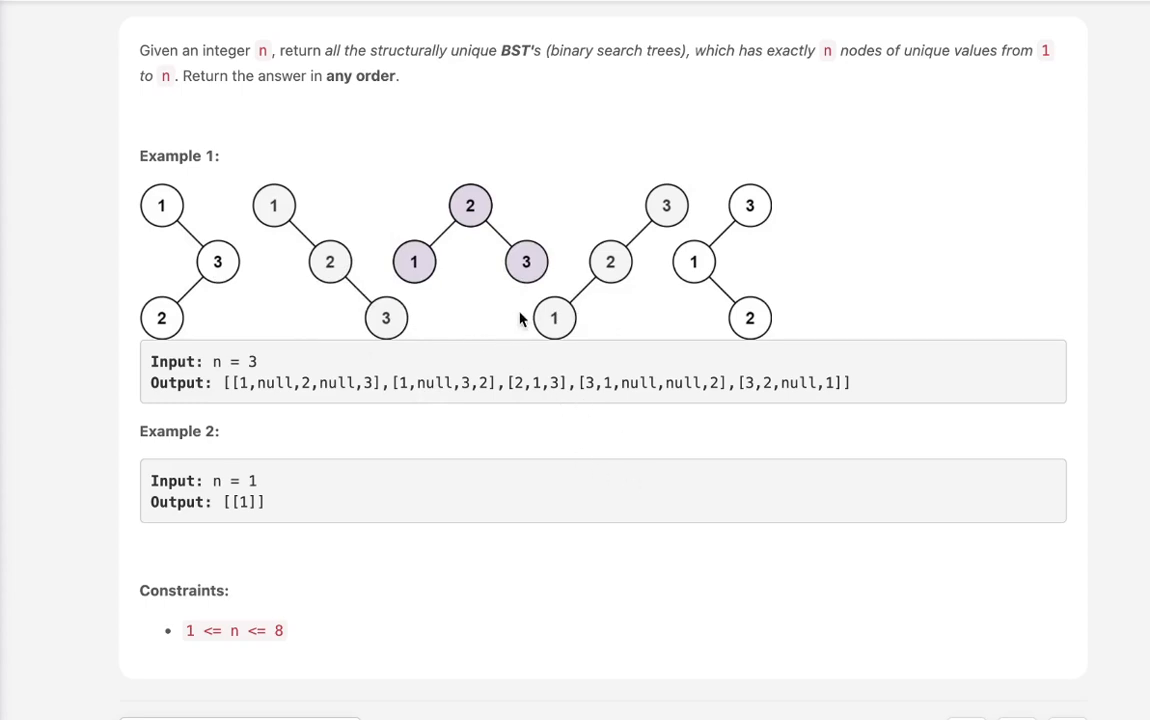
mouse_move(672, 293)
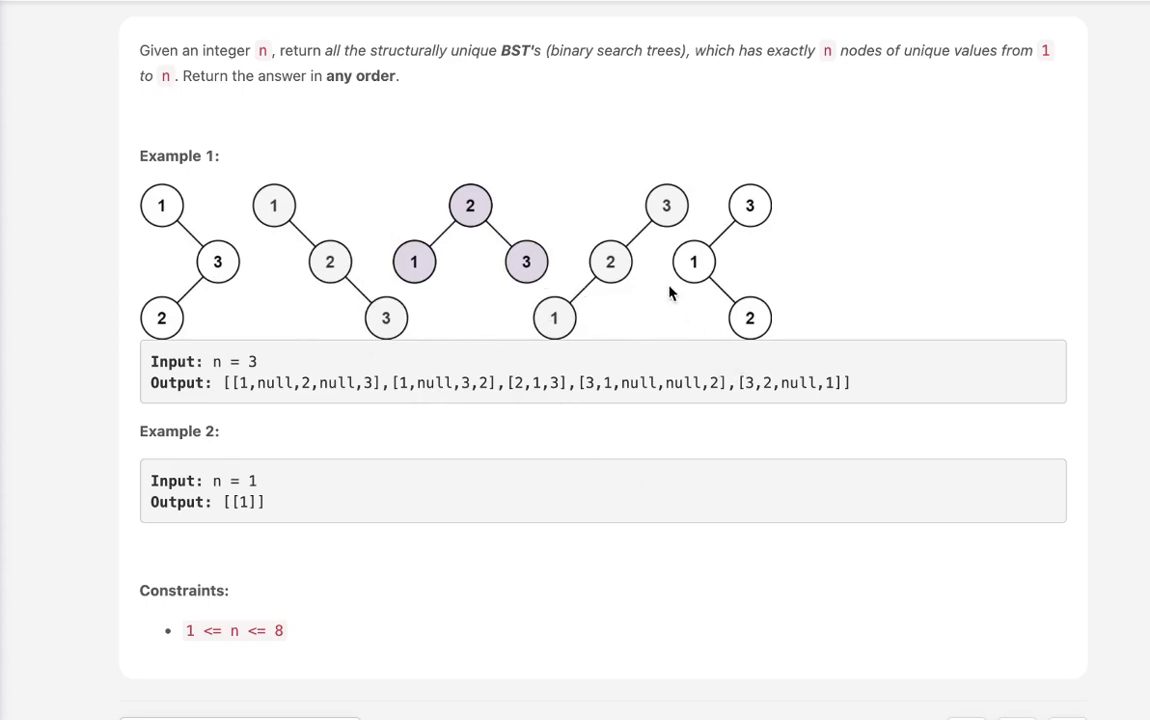
mouse_move(277, 482)
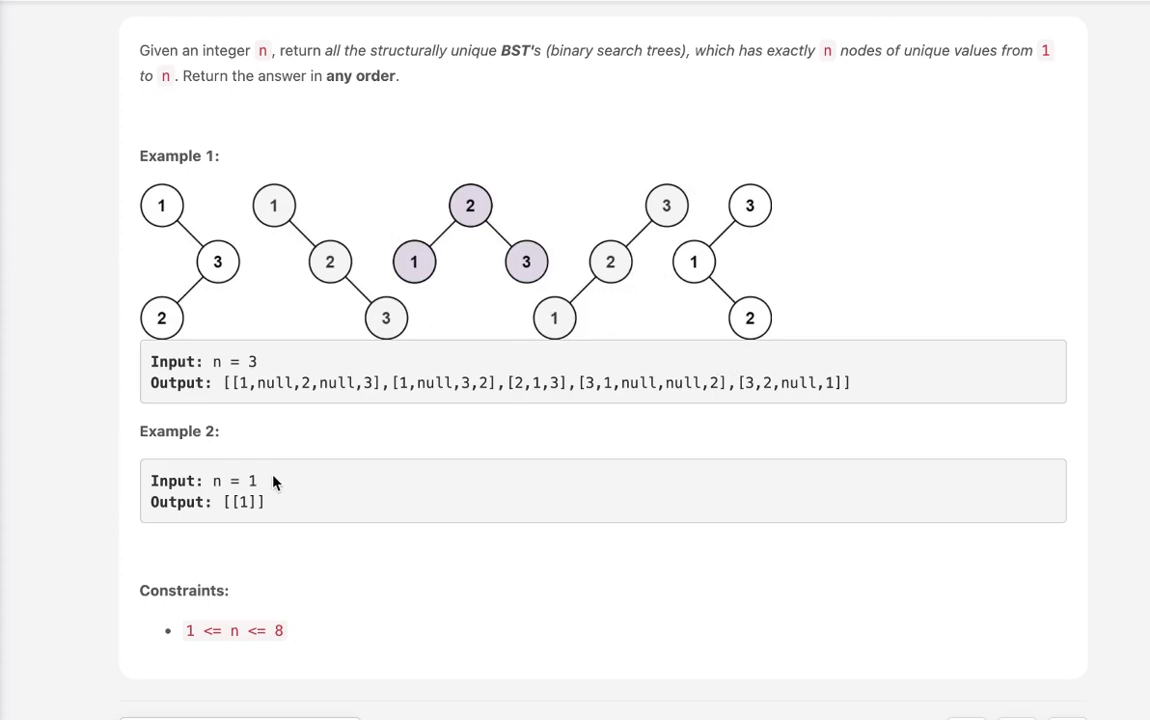
mouse_move(577, 467)
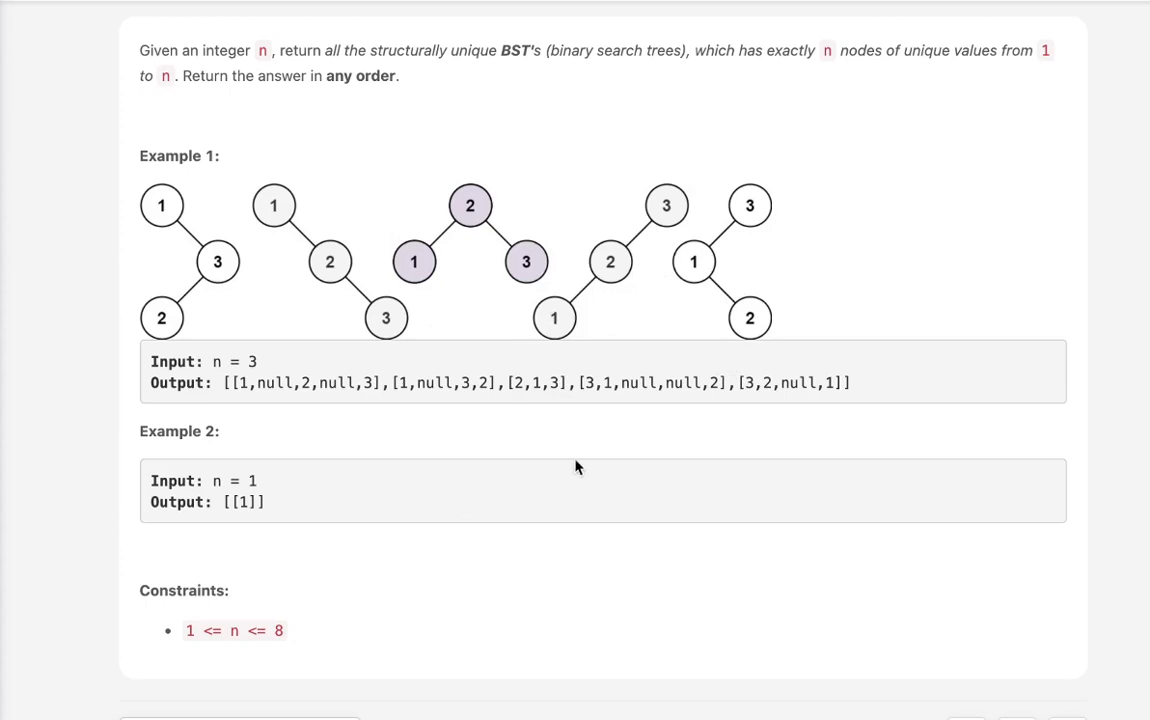
scroll(down, 3)
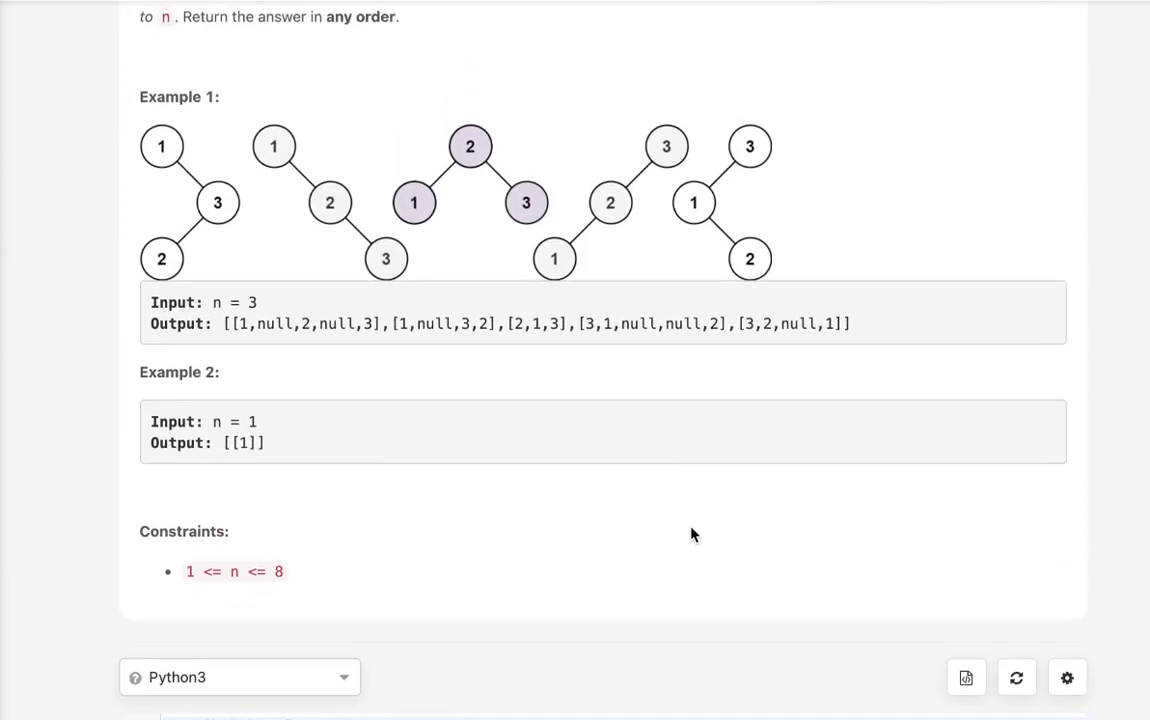
mouse_move(415, 264)
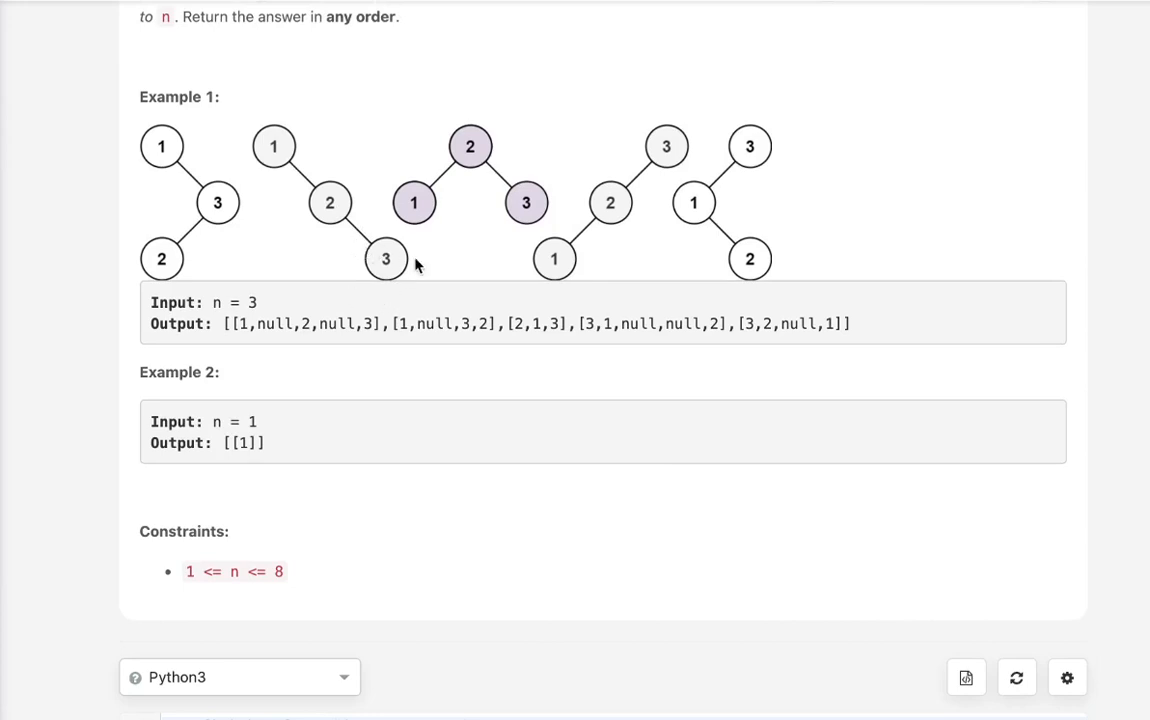
mouse_move(460, 367)
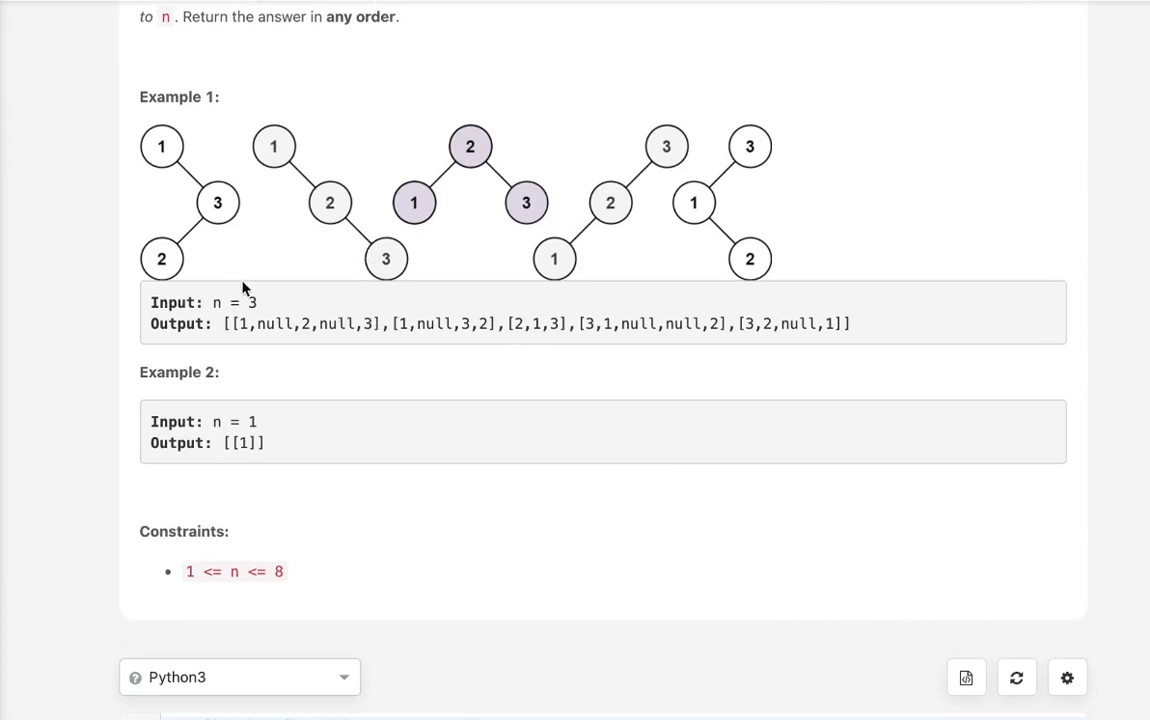
mouse_move(542, 365)
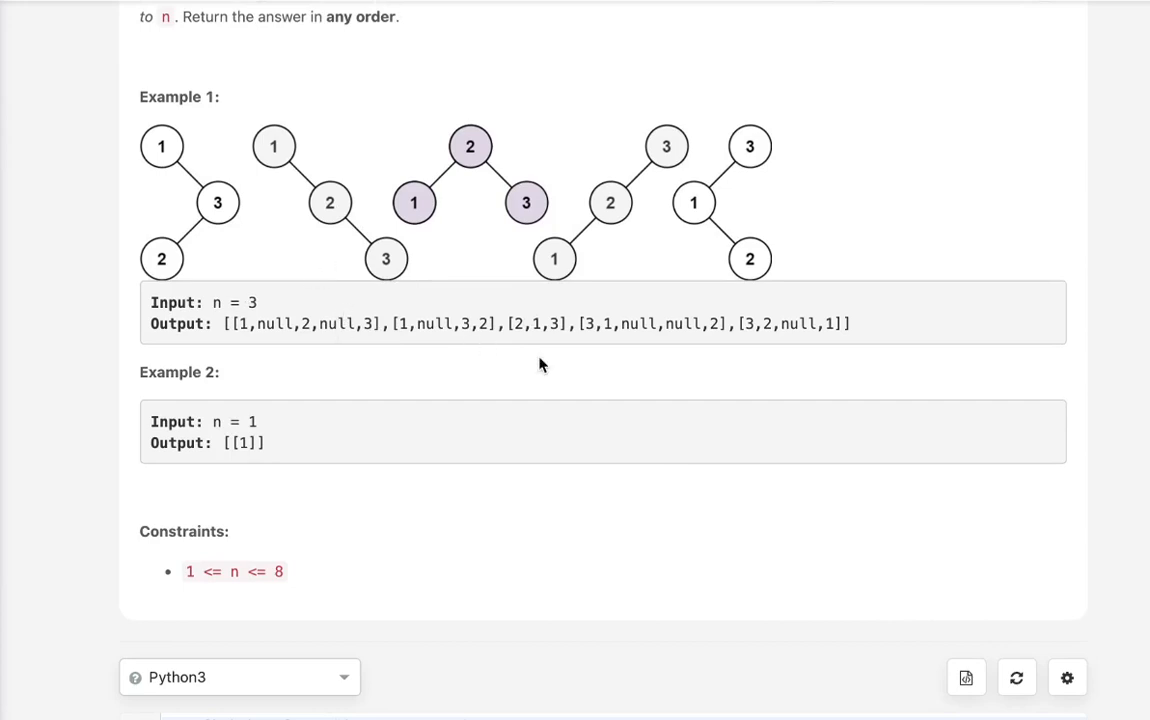
scroll(down, 3)
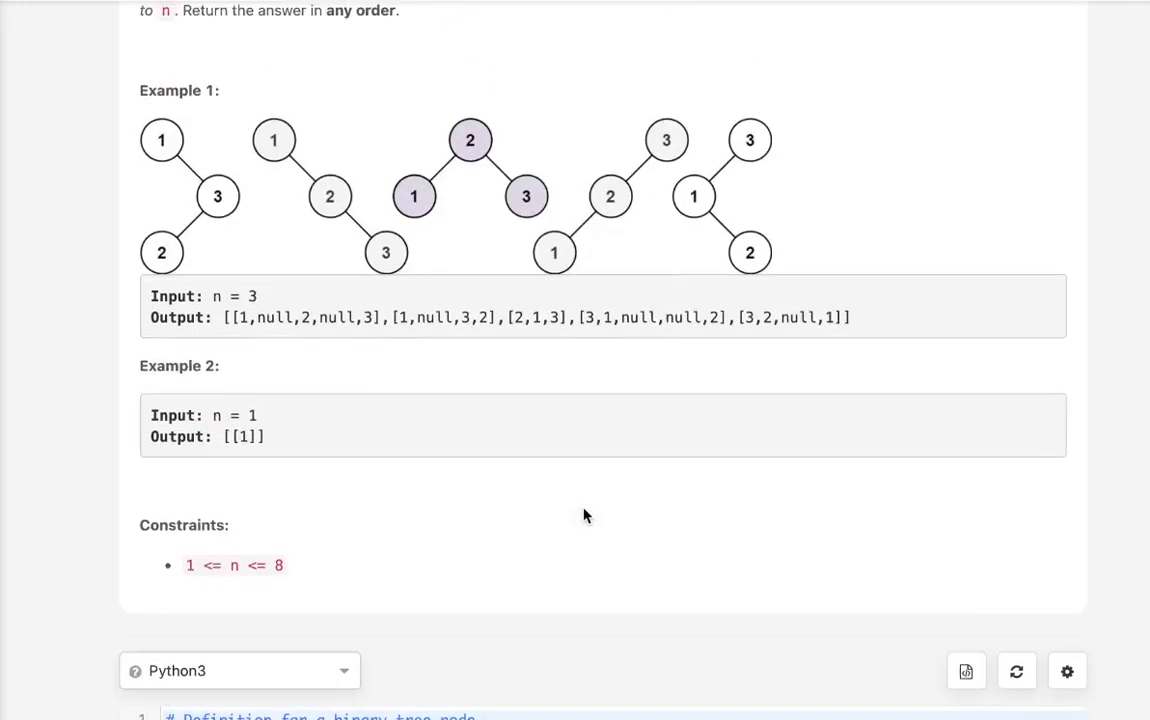
scroll(up, 3)
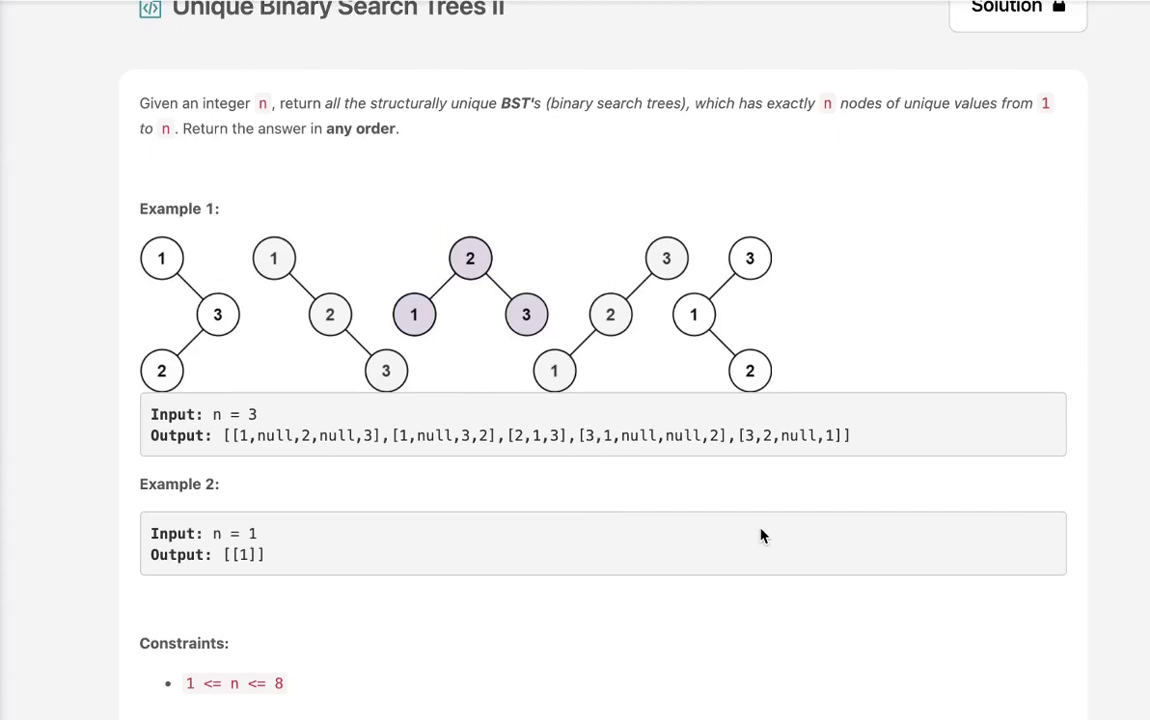
scroll(down, 3)
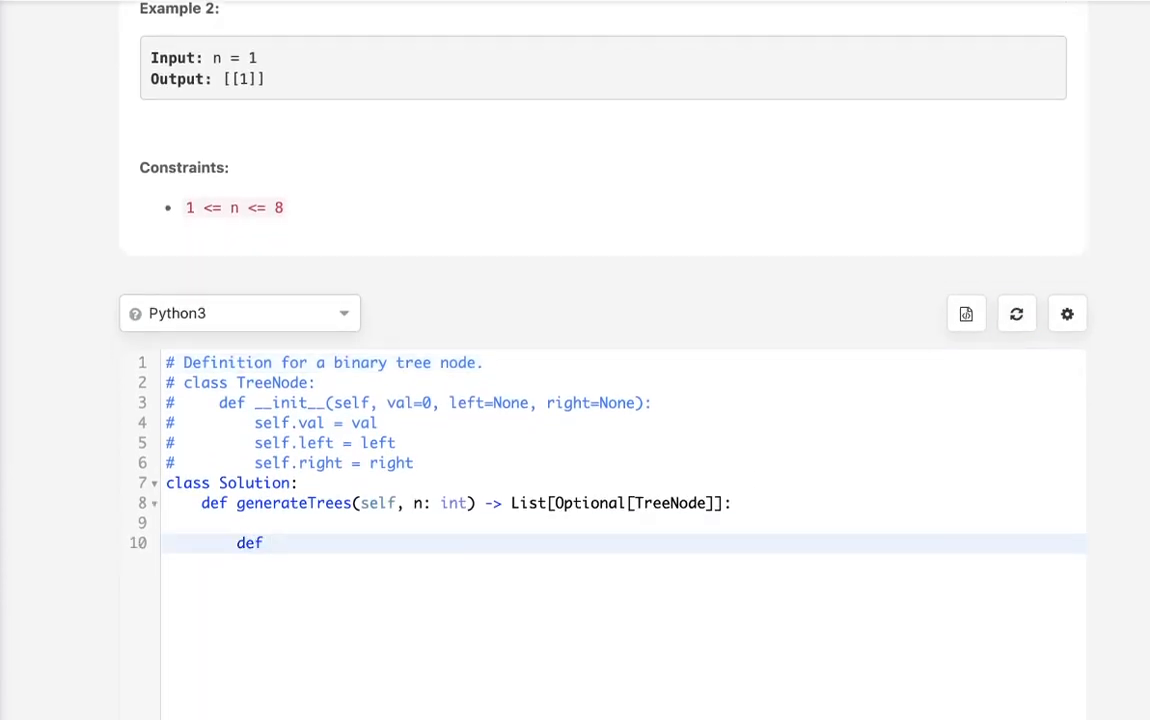
text(dfs(st)
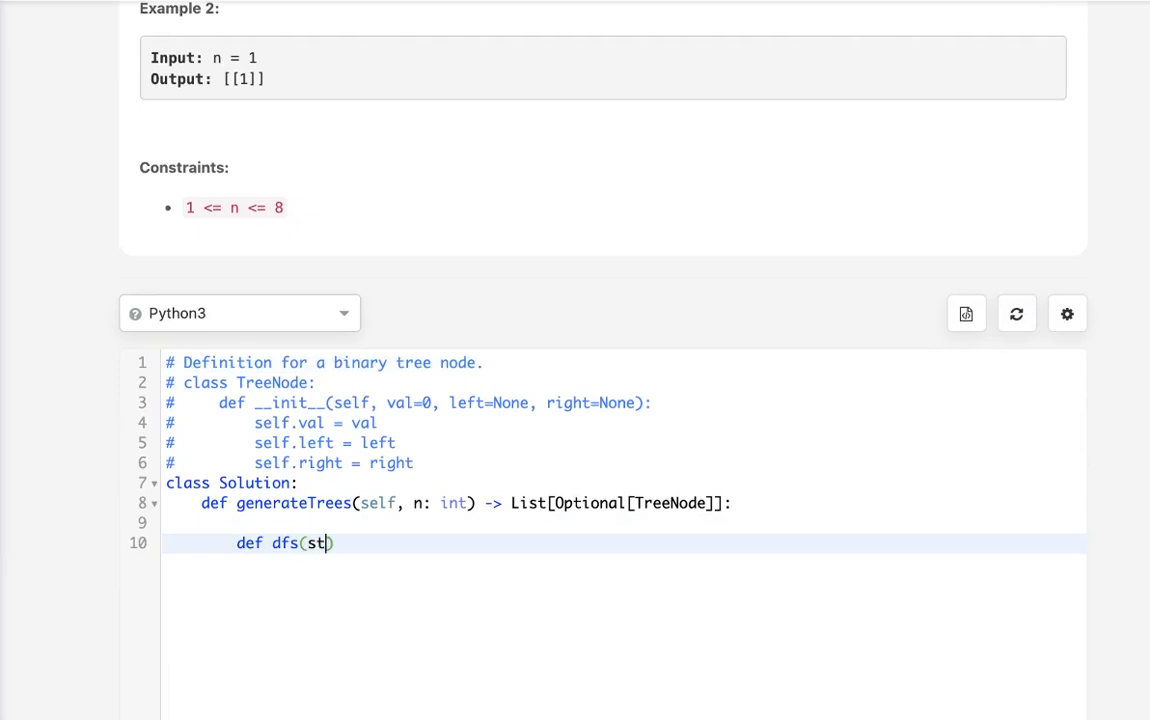
text(,end))
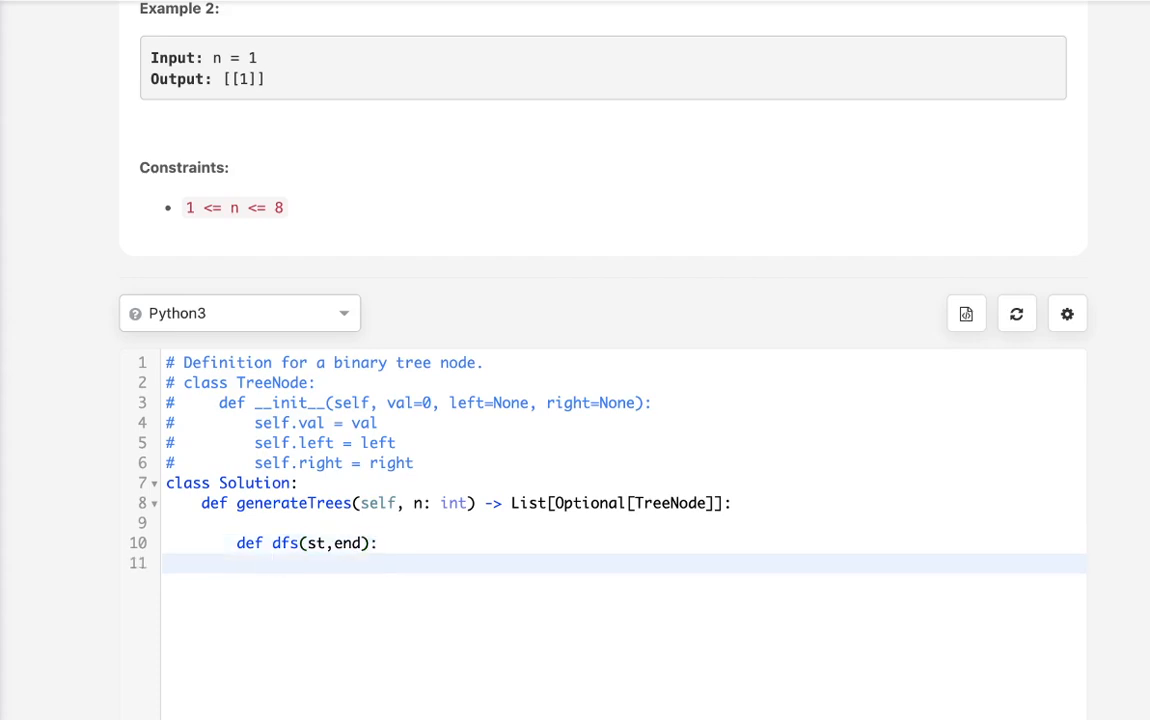
Add the base case 'if st>end: return [None]' and start a new line
text(if st)
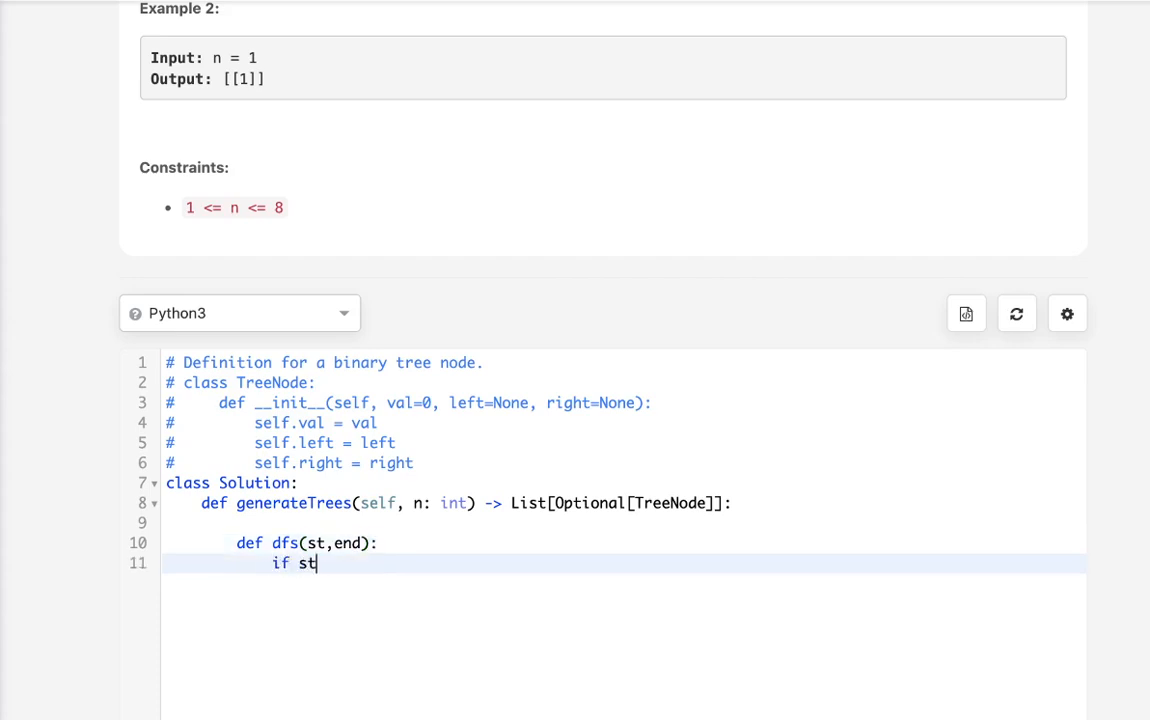
text(>end: return N)
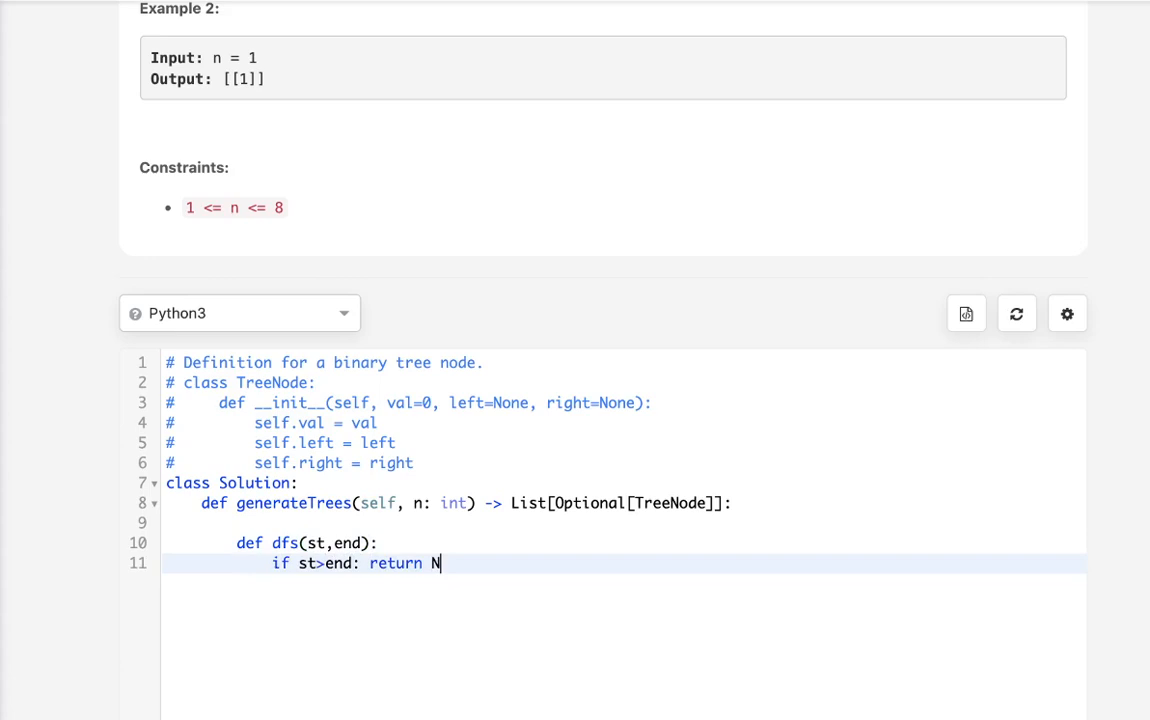
text(one])
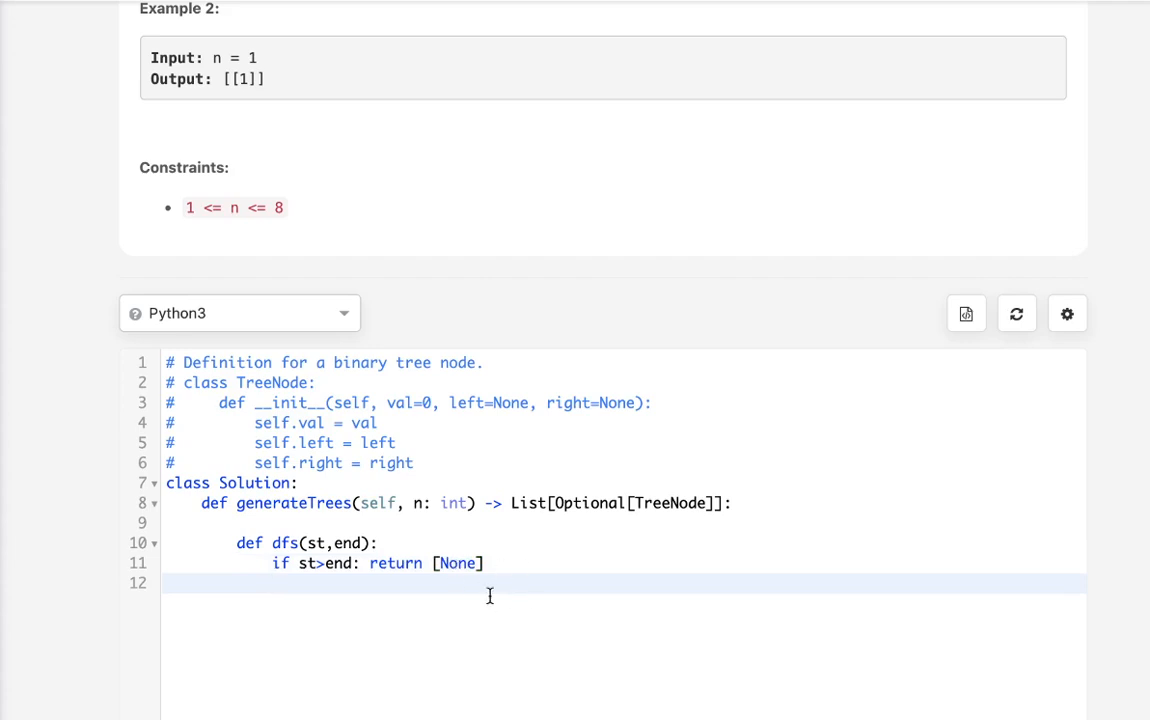
key(Enter)
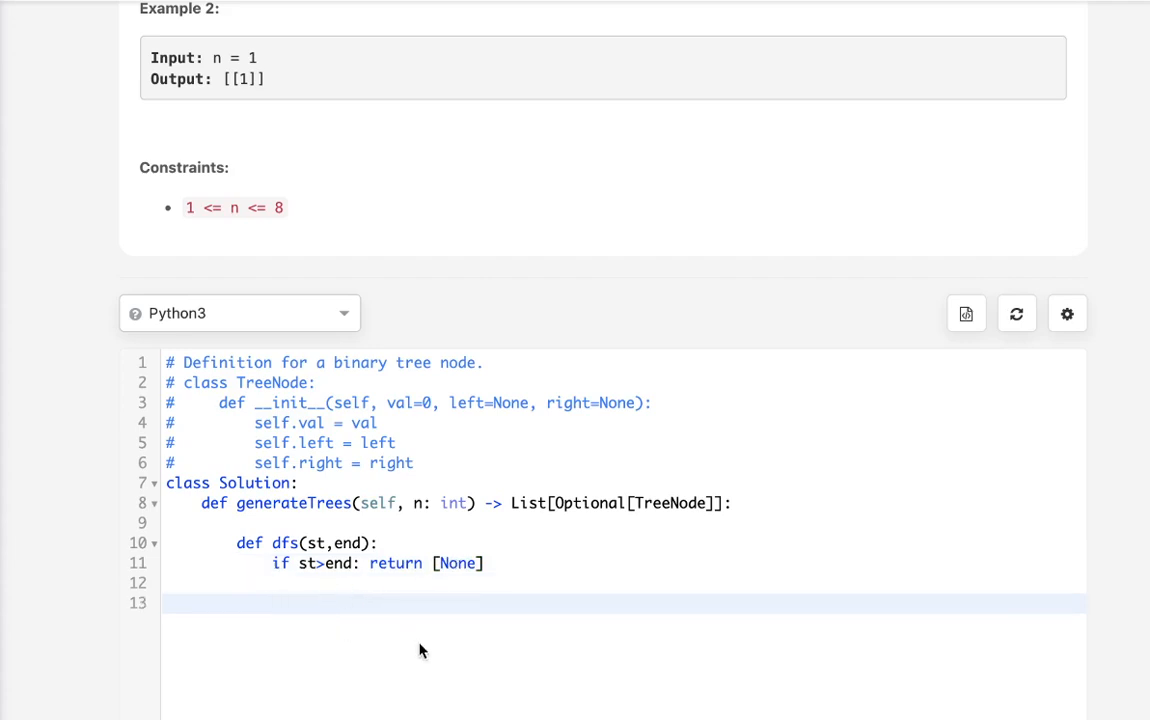
mouse_move(497, 584)
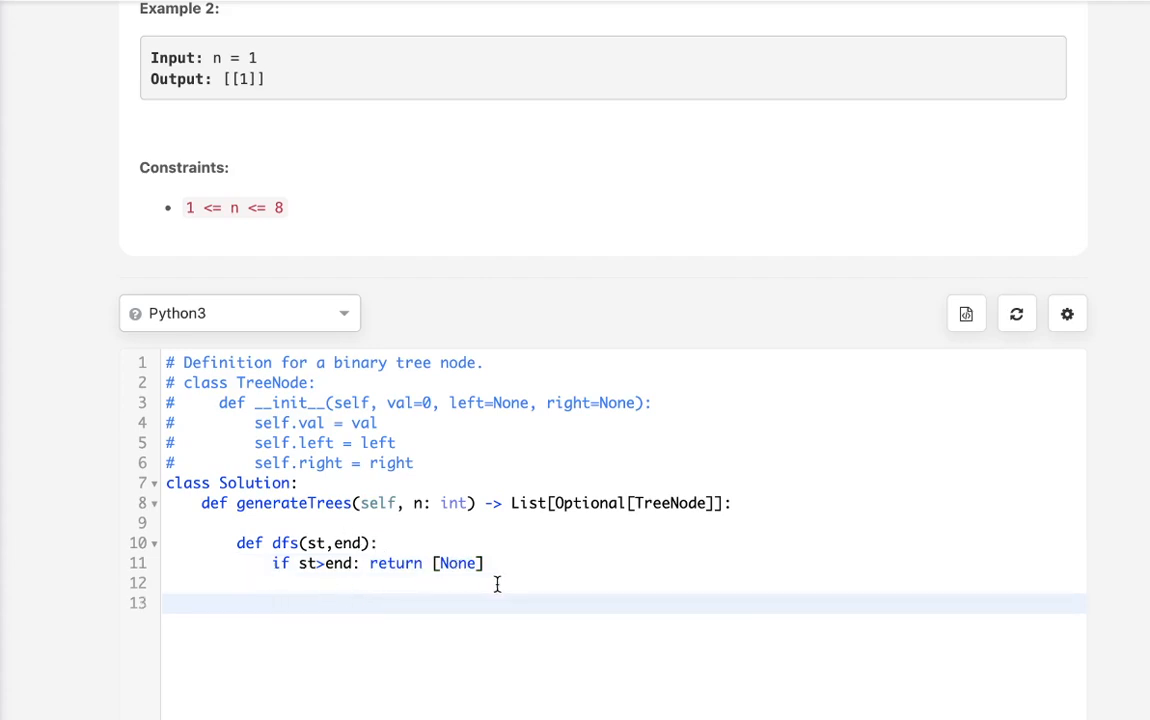
Loop i over range(st,end+1), computing left = dfs(st,i-1) and right = dfs(i+1,end)
text(for i in range()
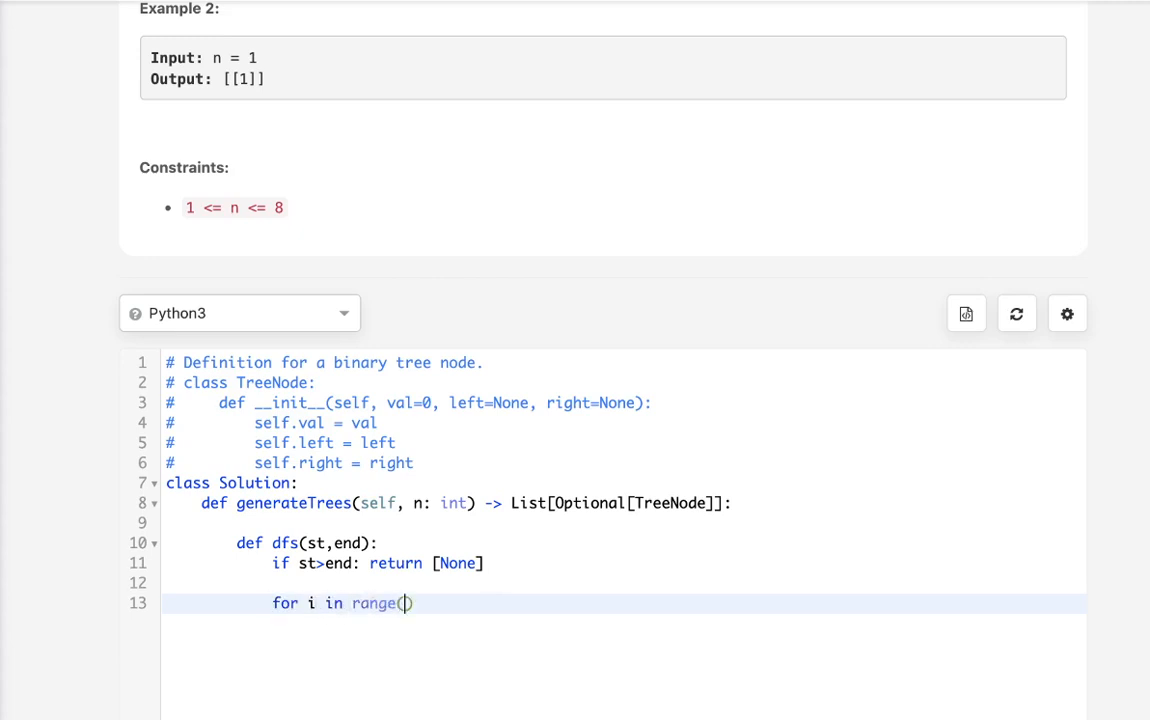
text(st,end+1)
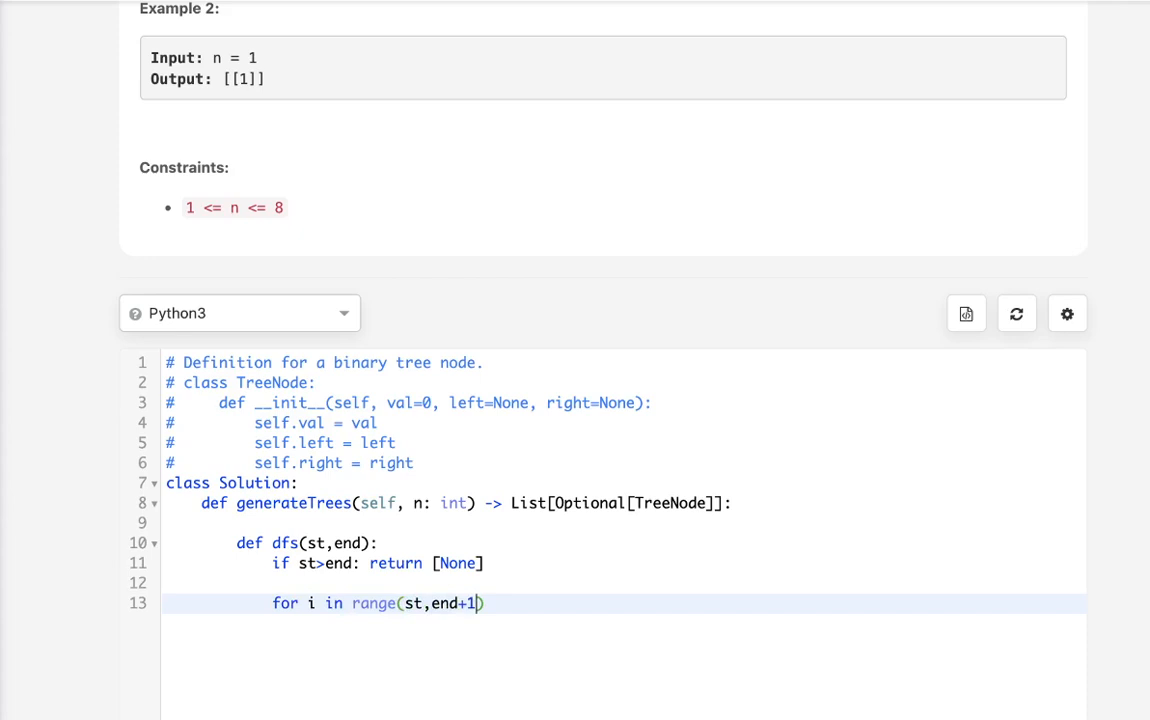
text(:)
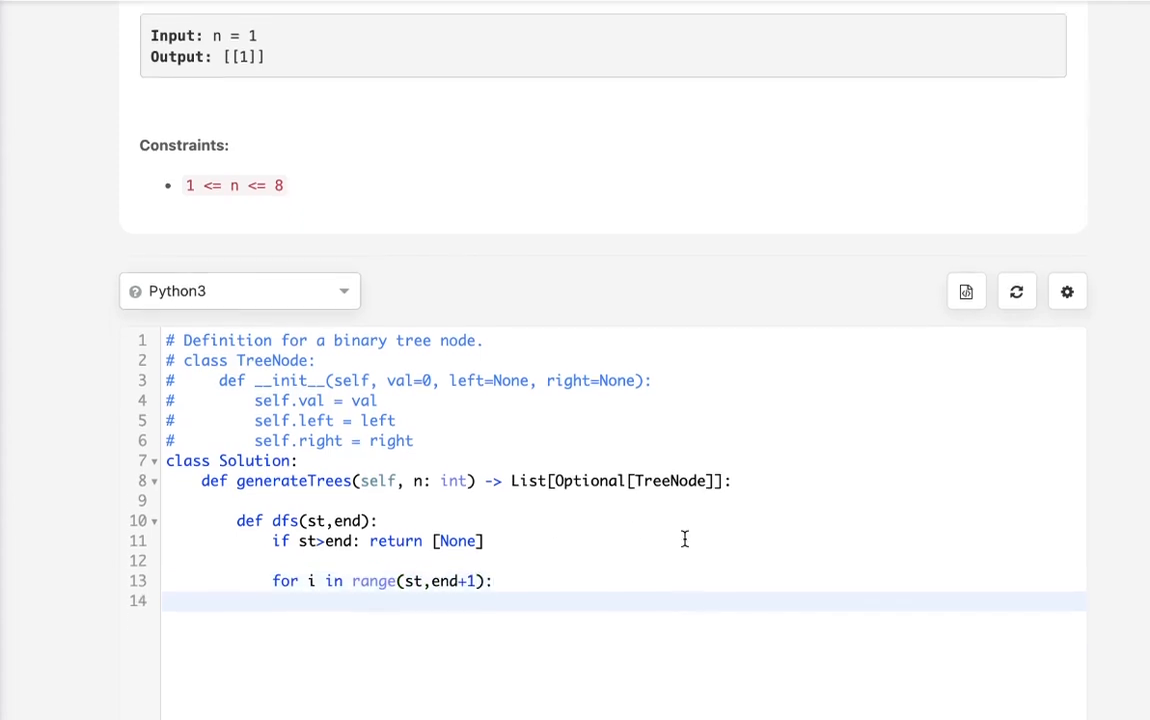
scroll(down, 3)
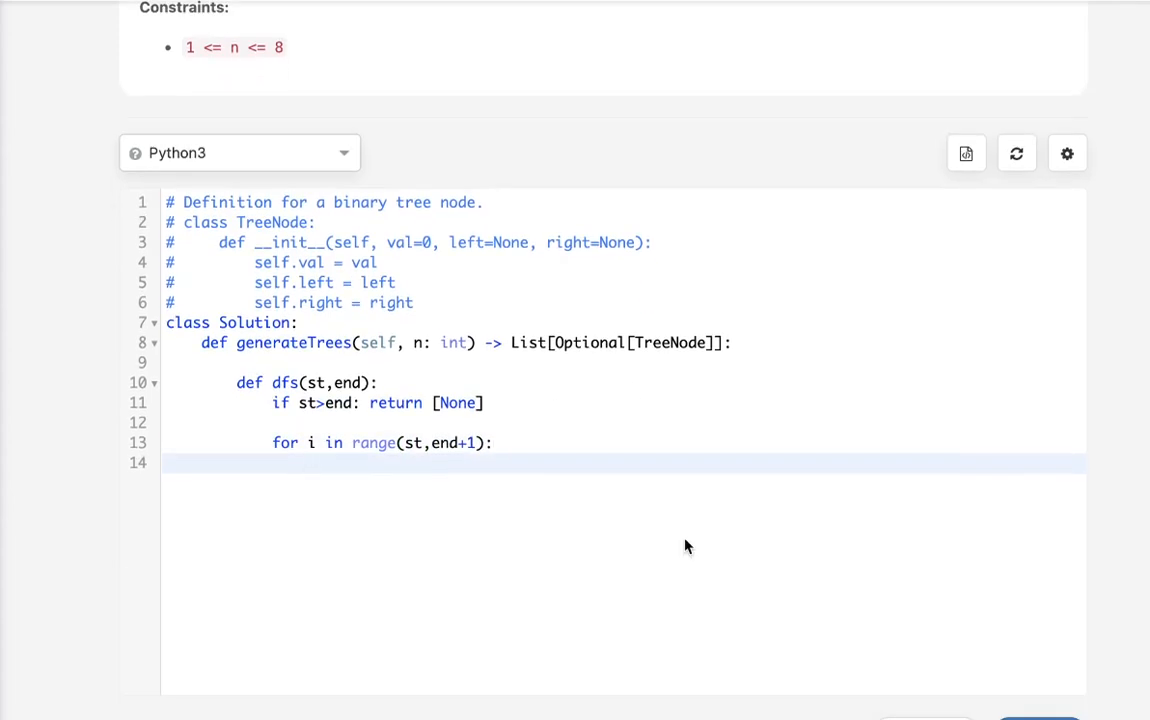
text(left)
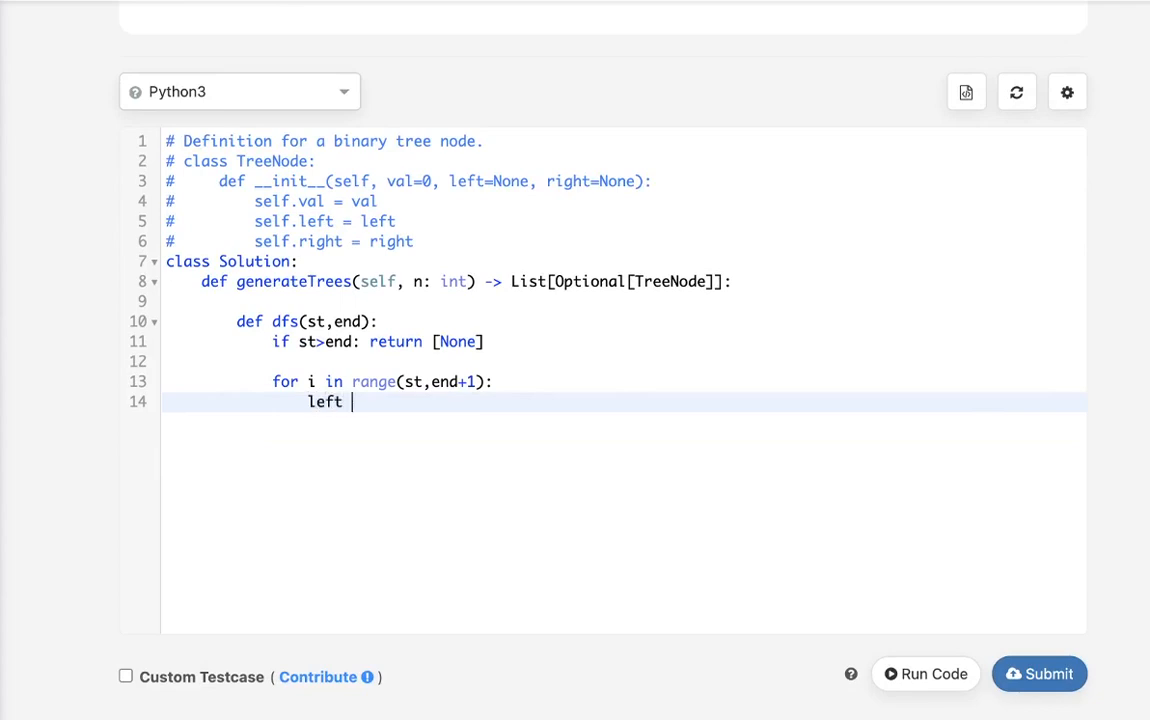
text(= dfs()
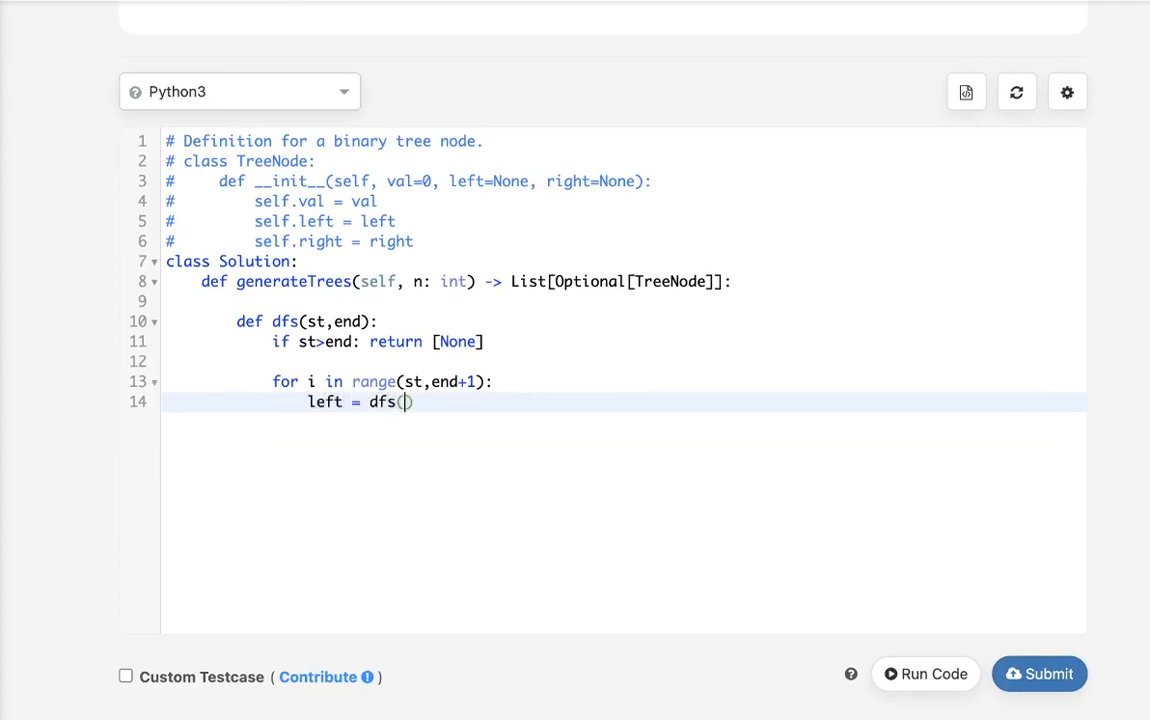
text(st,)
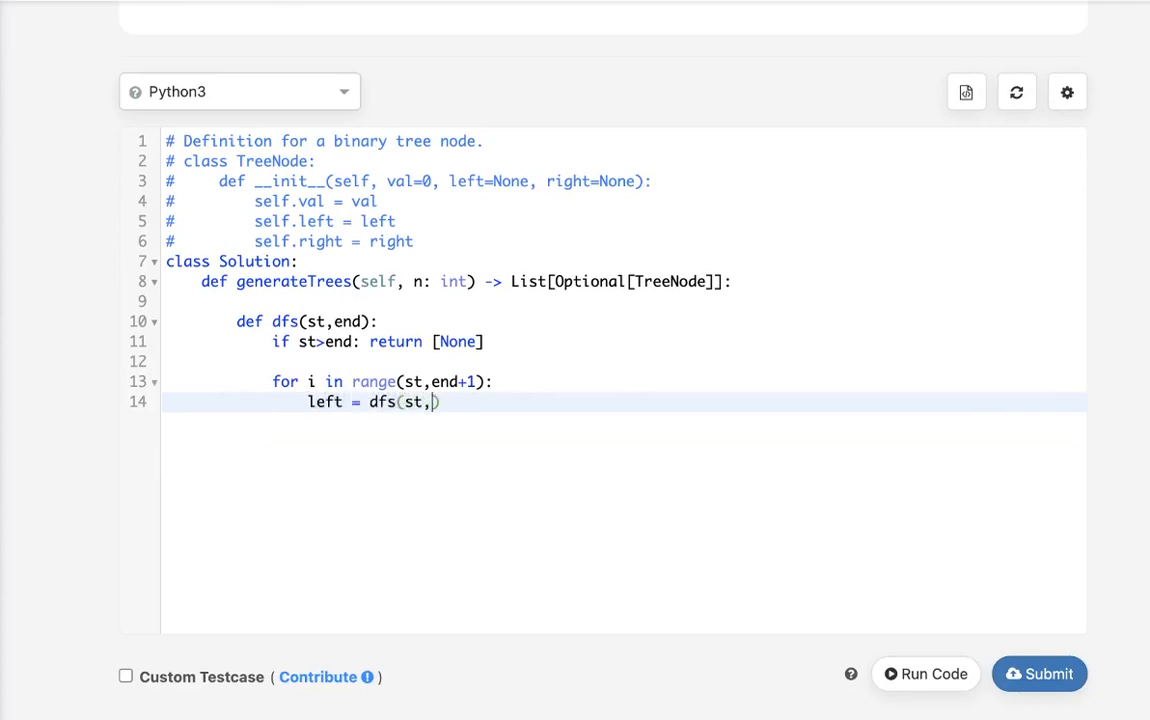
text(i-1))
text(right = dfs()
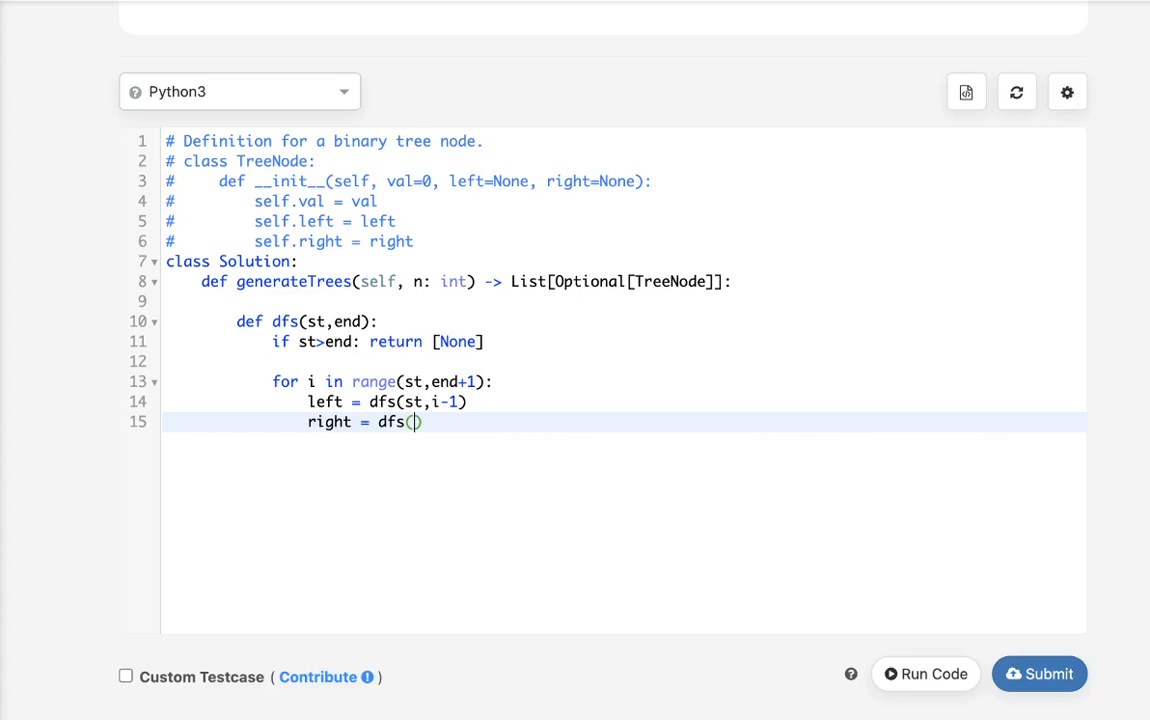
text(i+1,end)
click(625, 361)
text(ans)
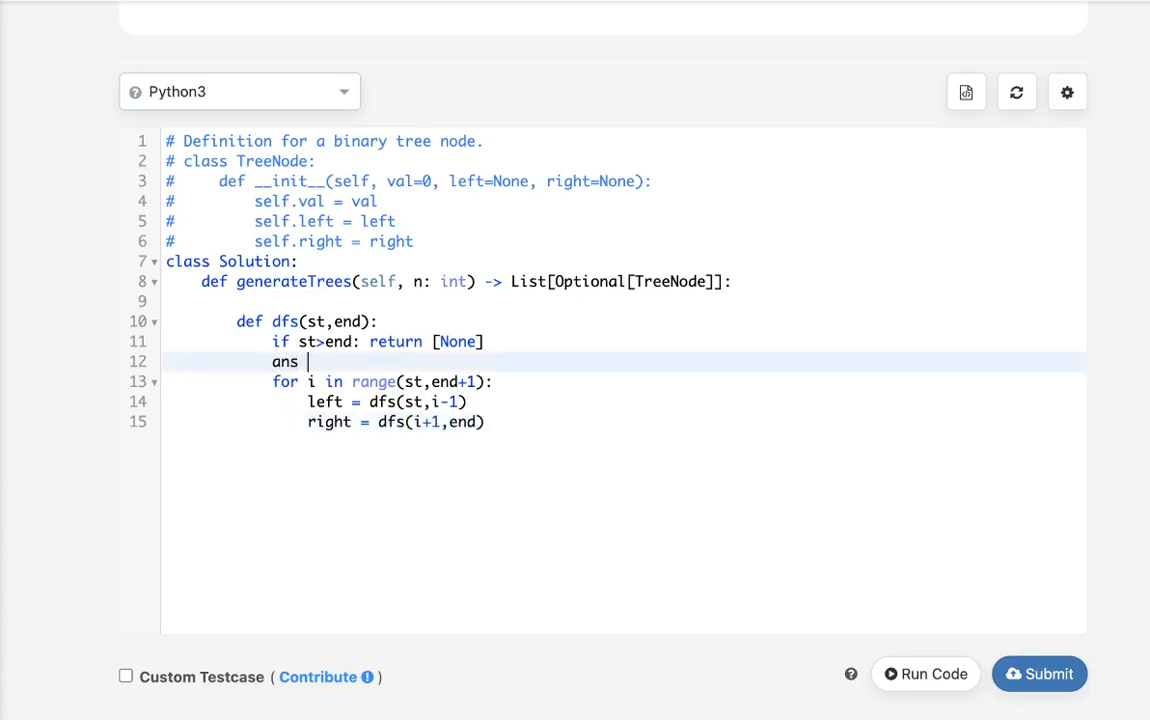
Initialize ans = [] and nest loops 'for l in left' and 'for r in right'
text(= [])
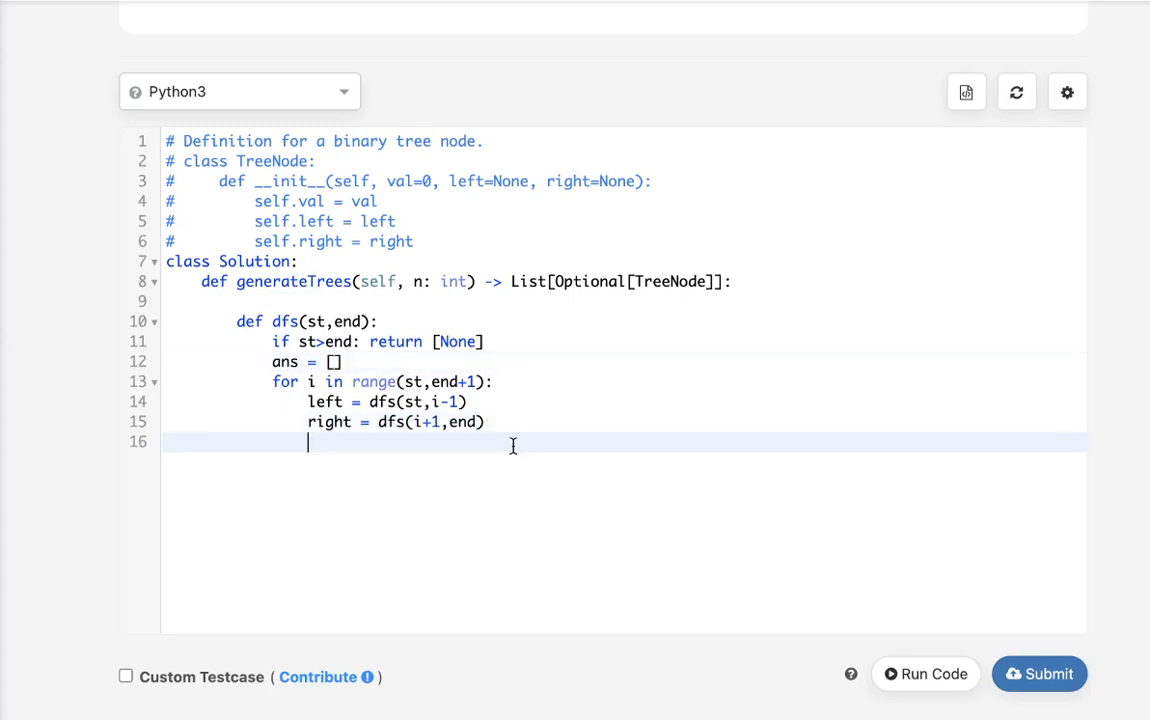
mouse_move(585, 456)
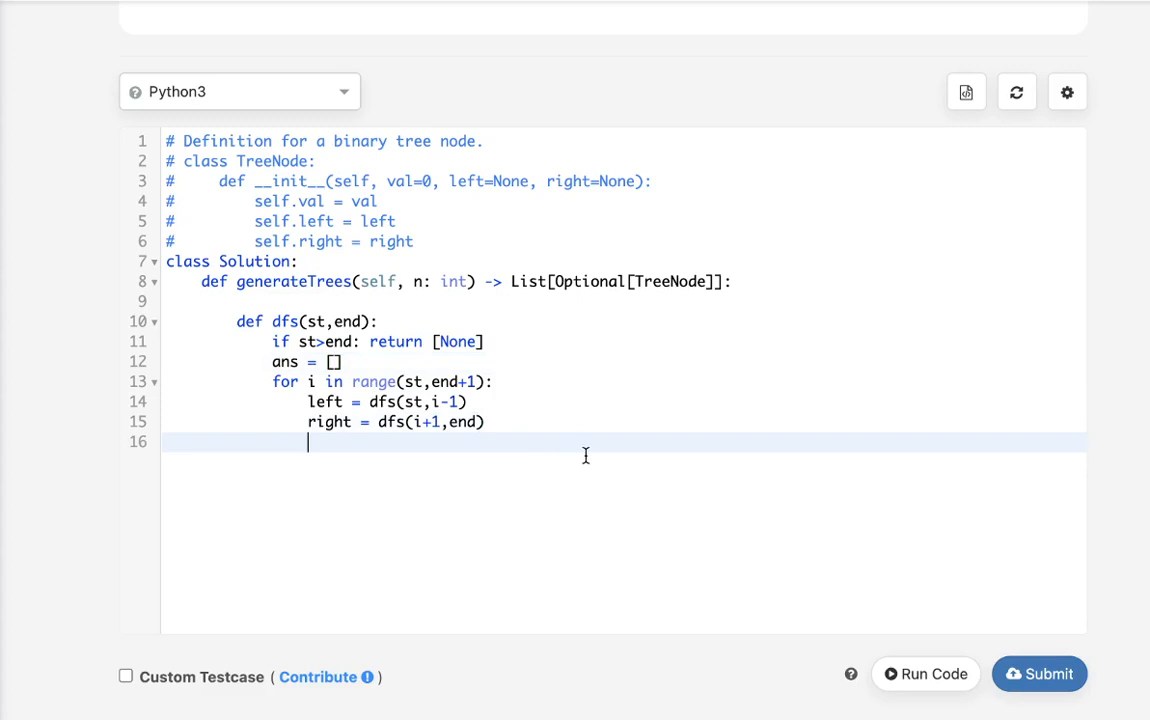
text(for)
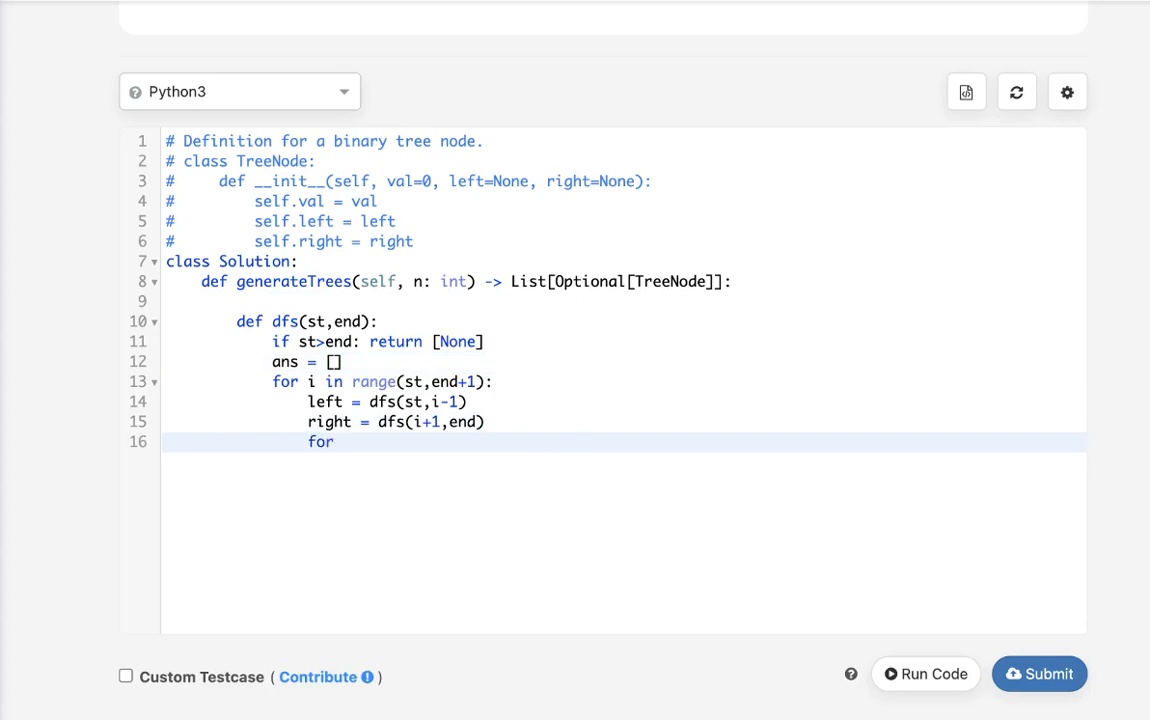
text(l)
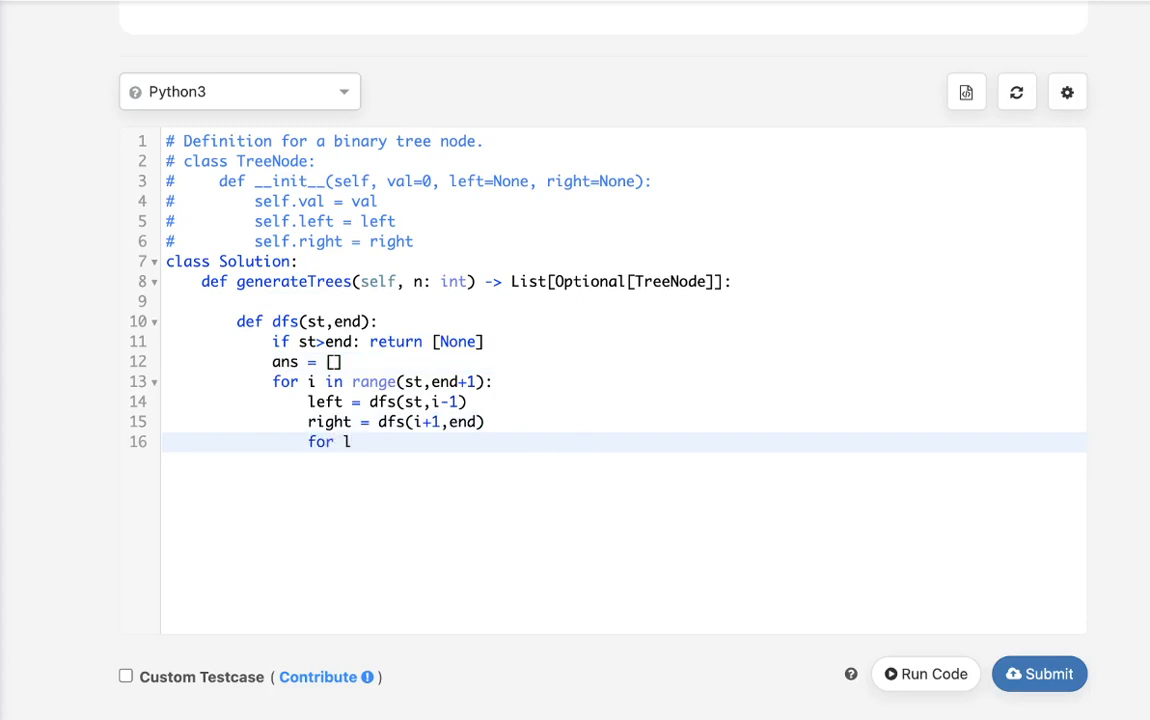
text(in left:)
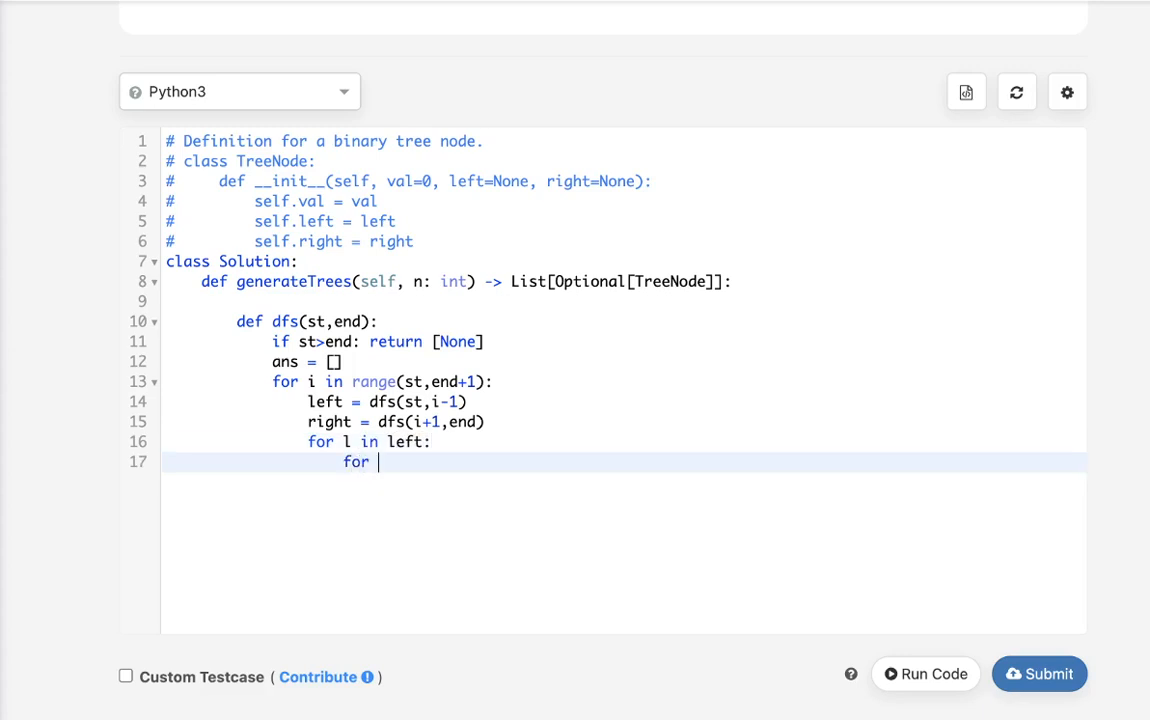
text(r in right:)
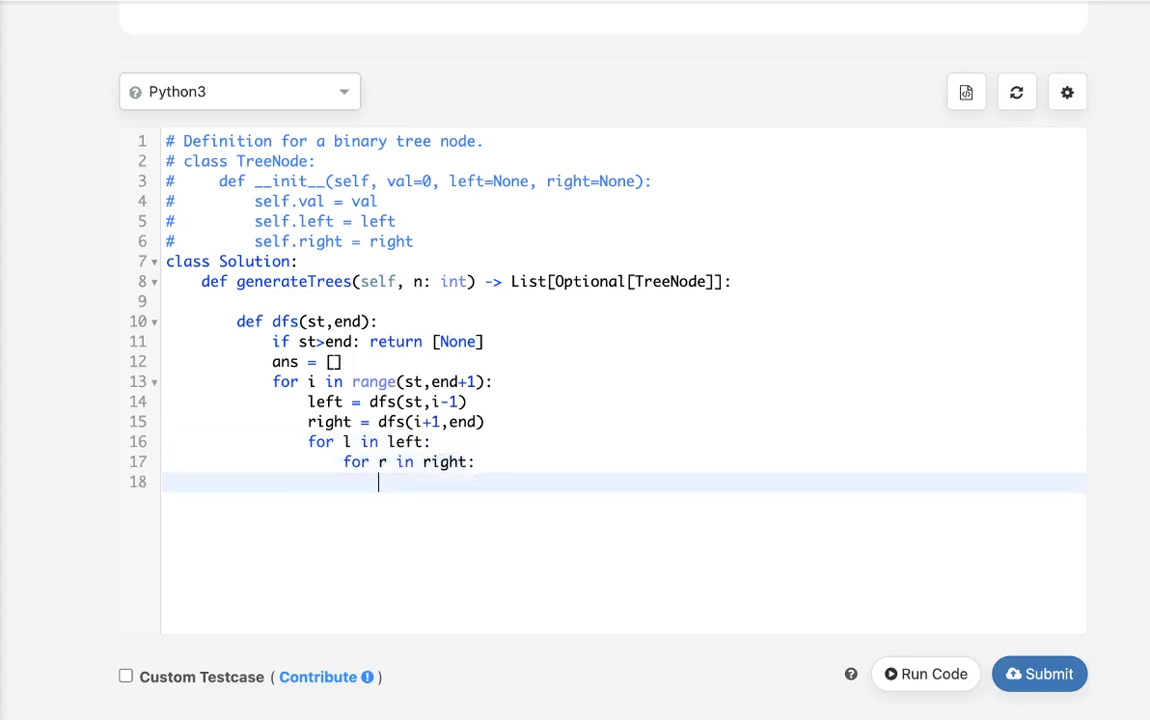
text(root)
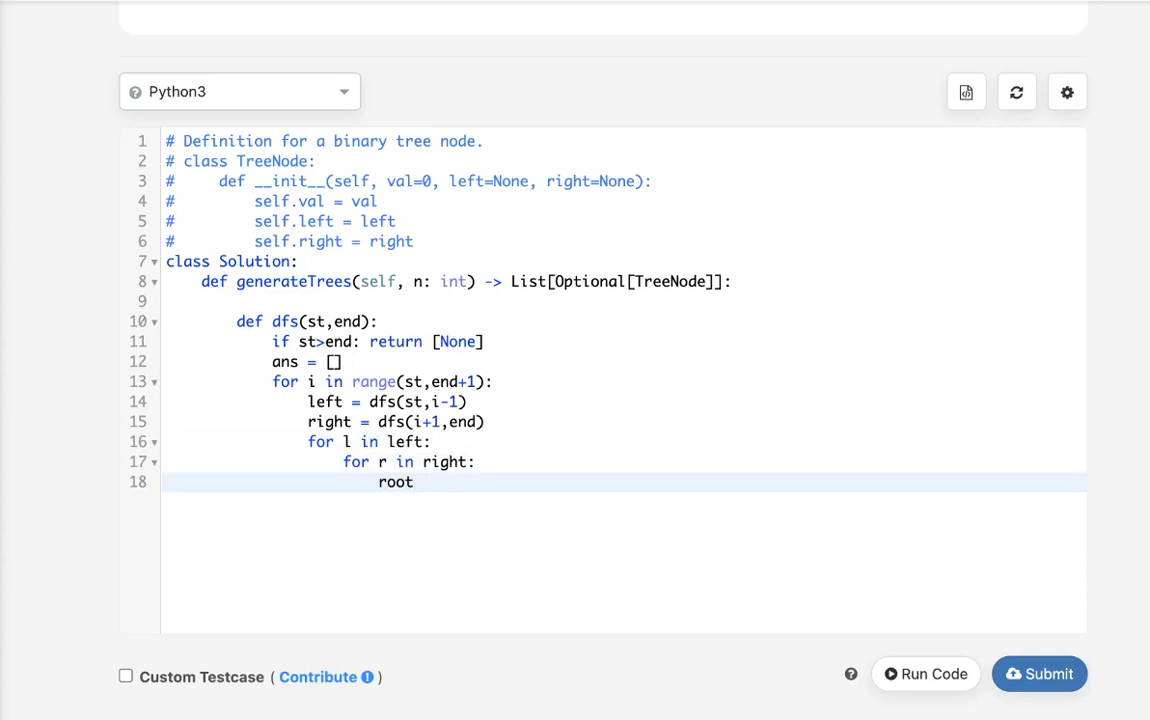
Build root = TreeNode(i) with root.left = l and root.right = r
text(= True)
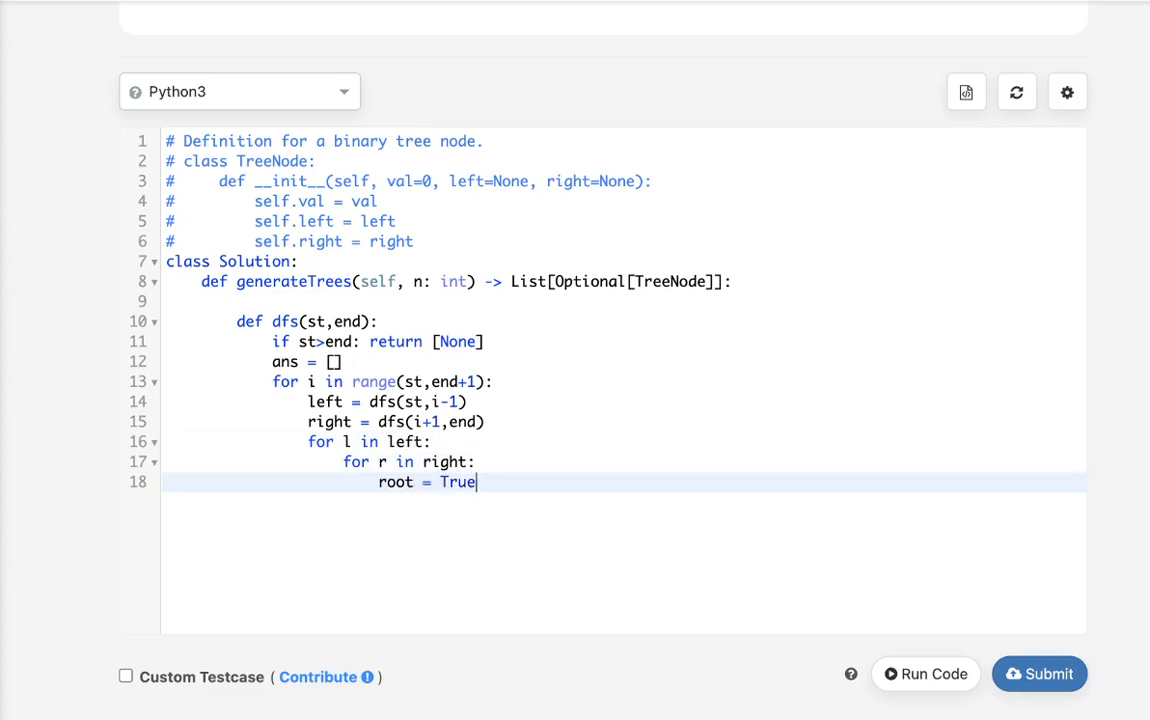
text(TreeNode(i)
text(root.le)
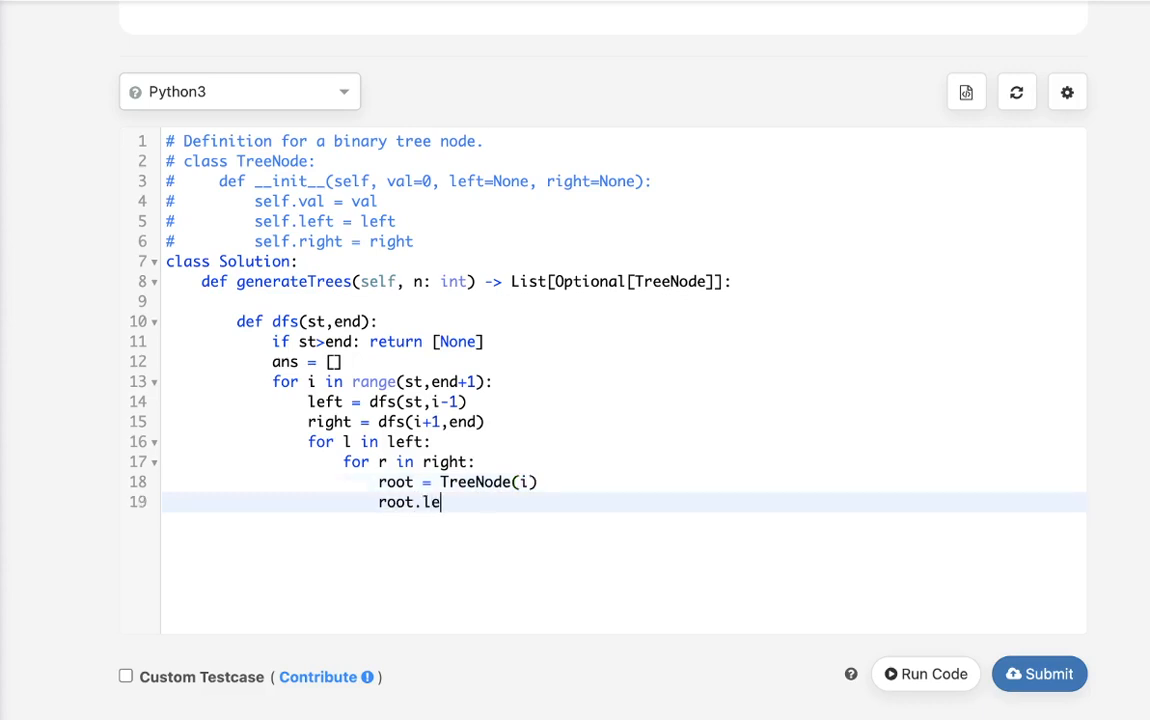
text(ft = ;)
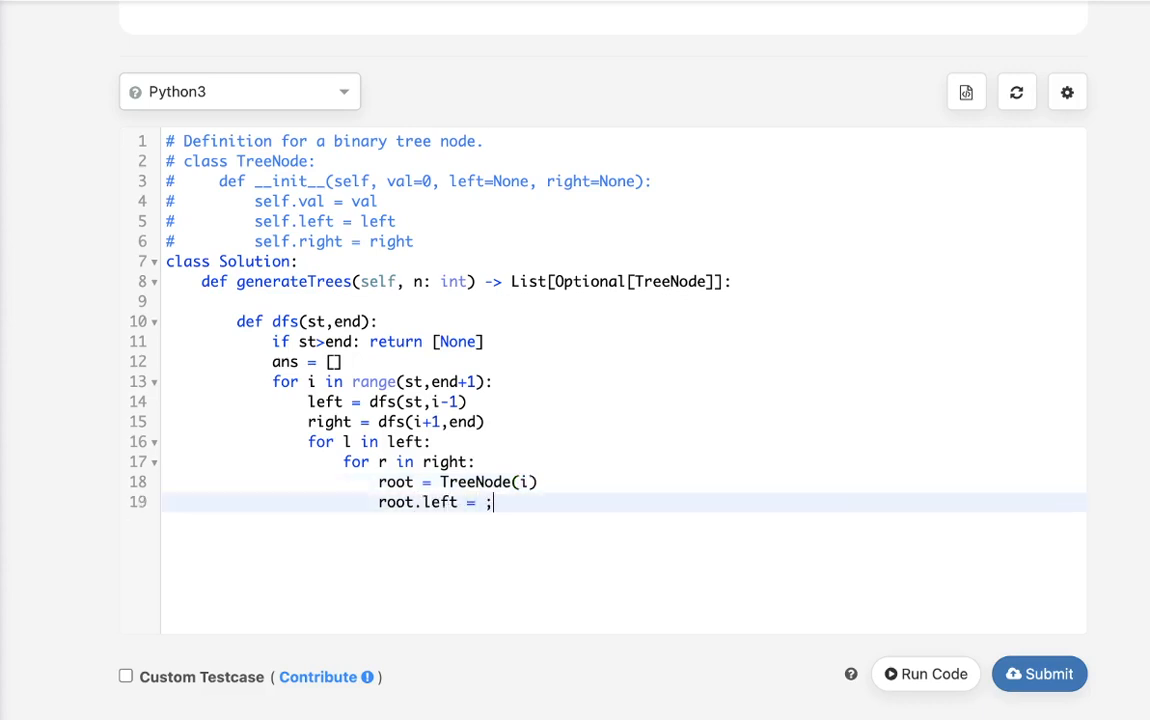
text(l)
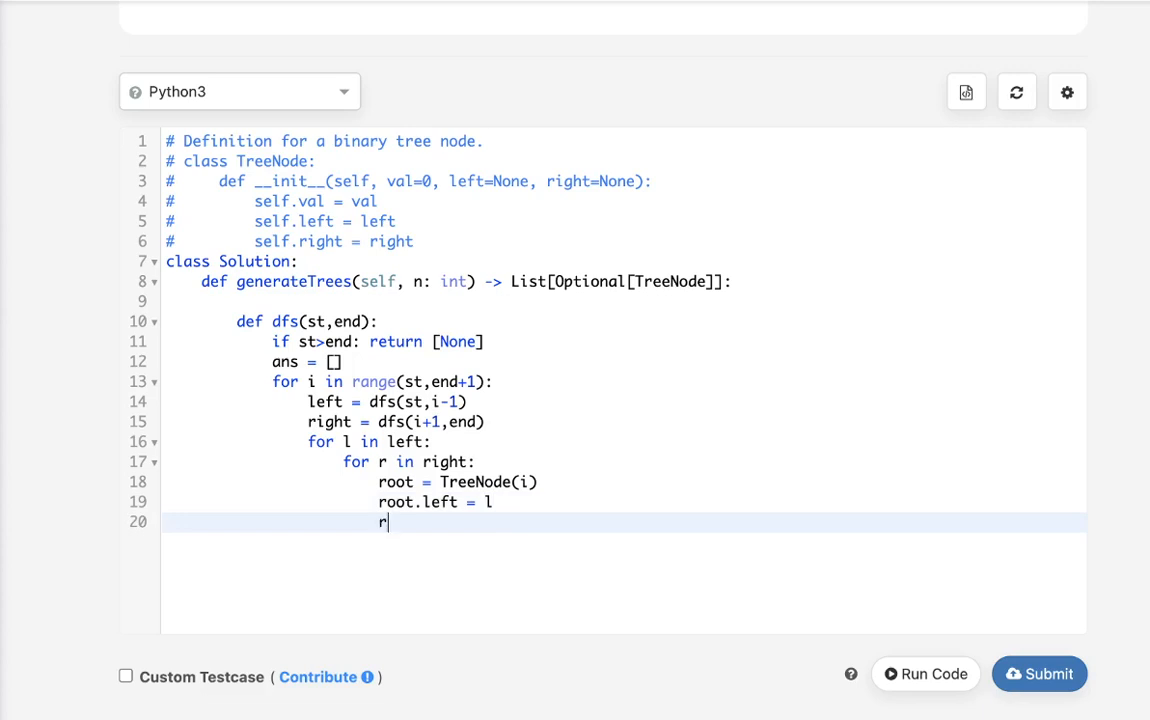
key(Enter)
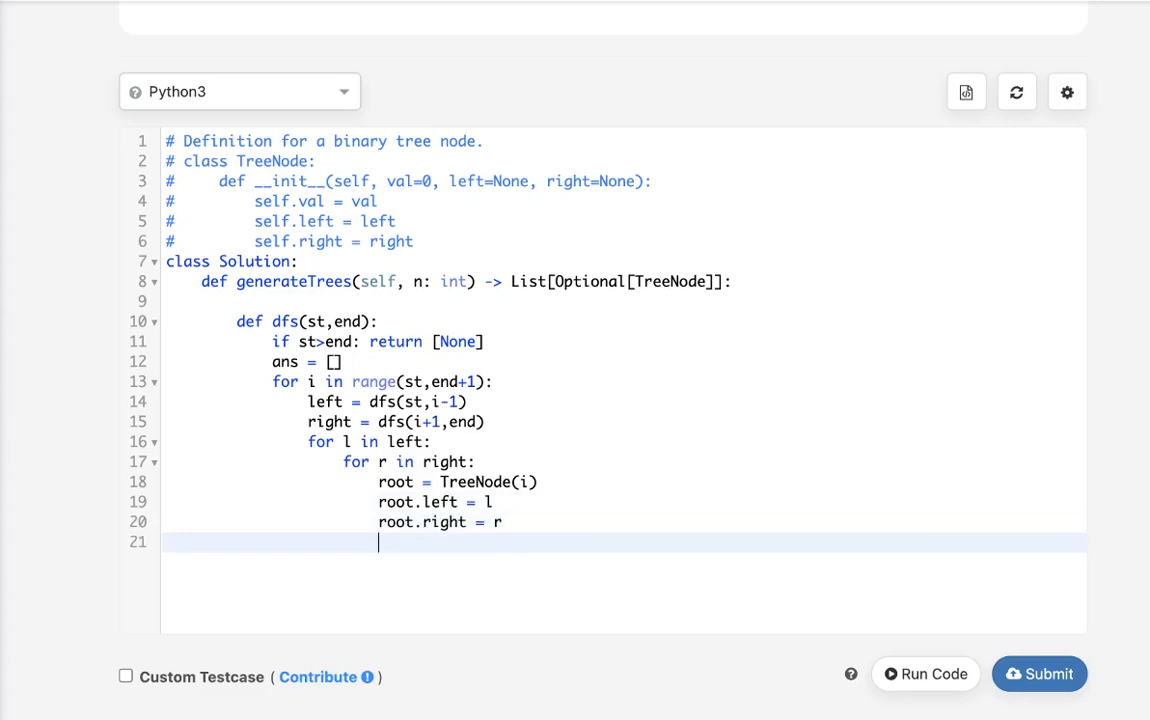
Append root to ans and have dfs return ans
text(ans.append)
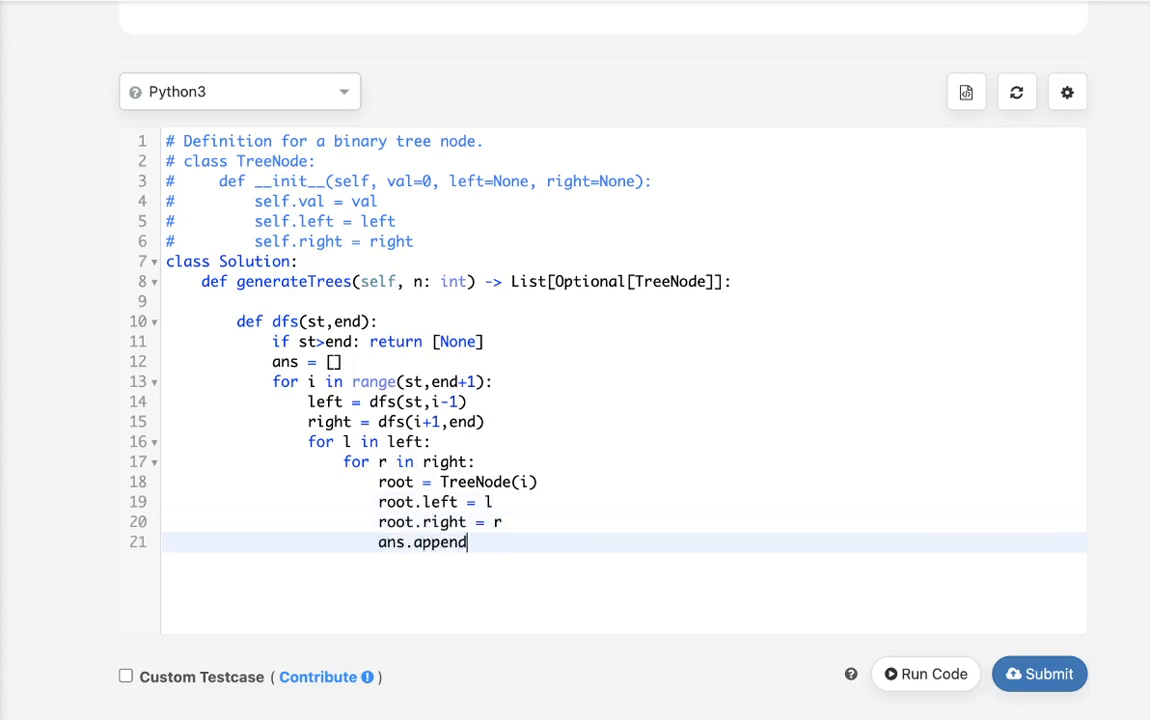
text((root))
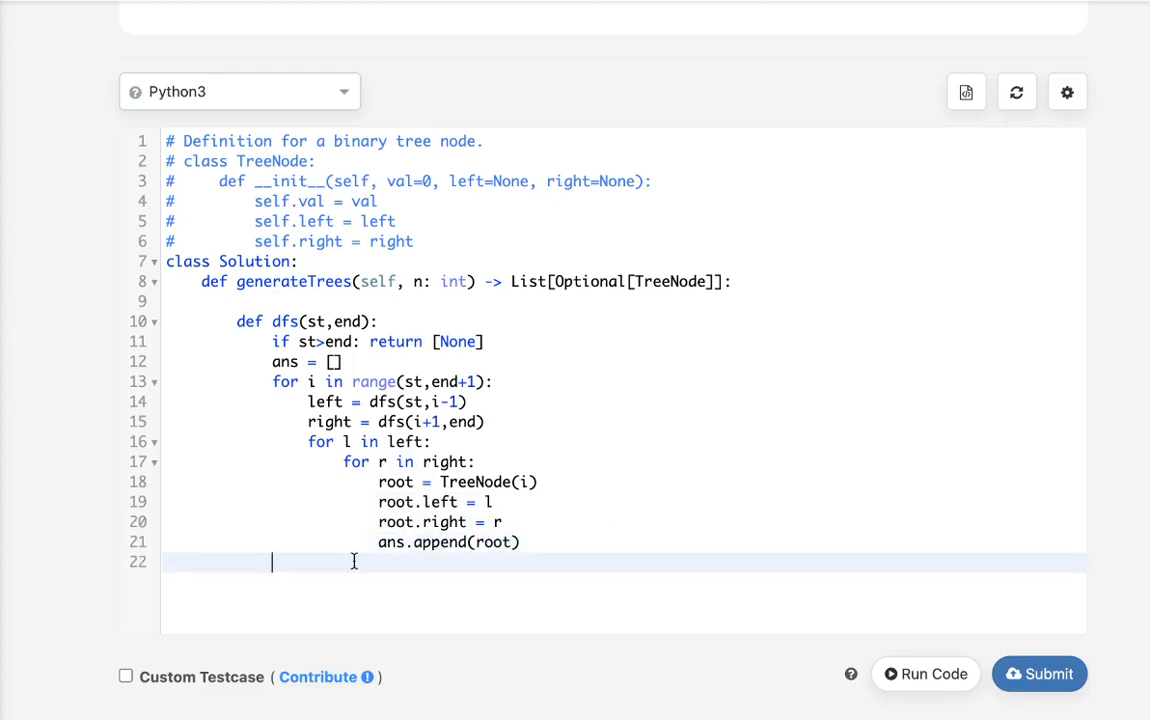
text(return a)
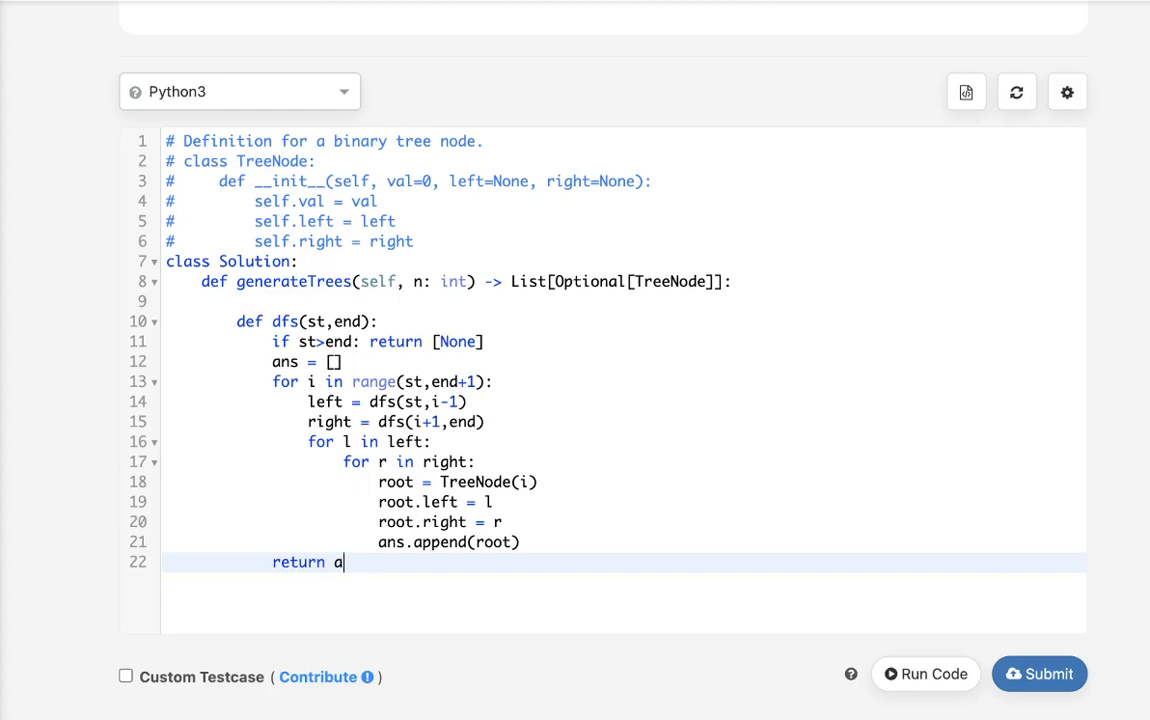
text(ns)
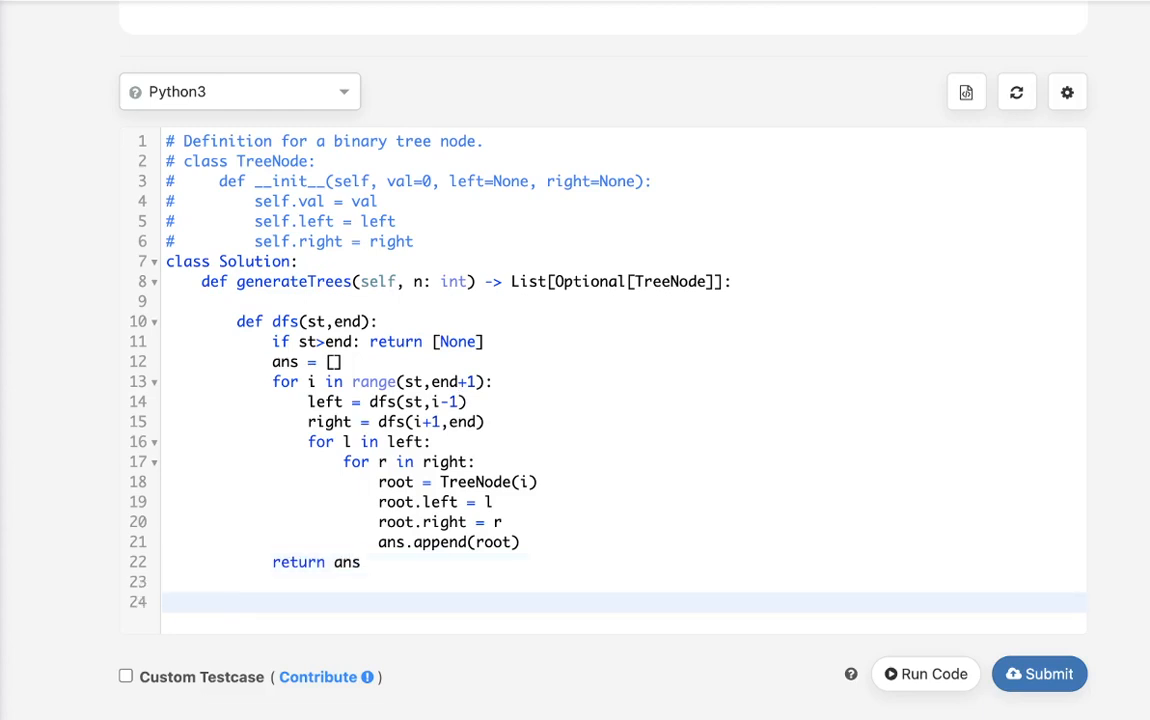
text(return)
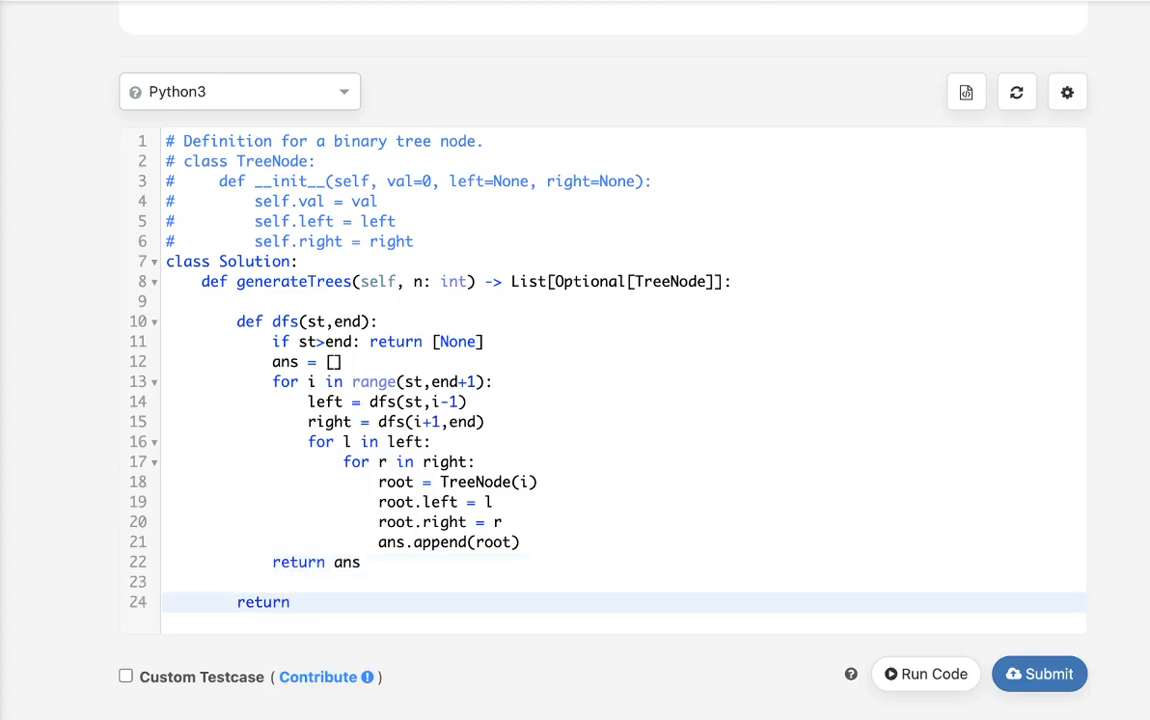
text(dfs(1,n)
click(625, 301)
text(@)
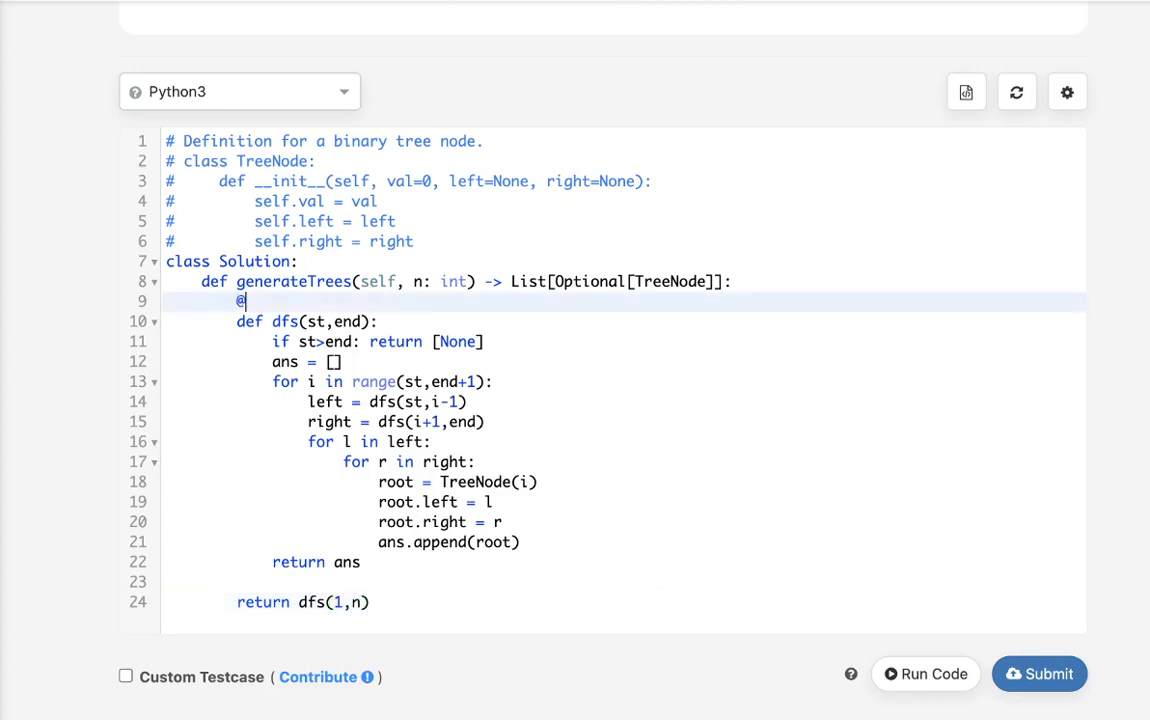
text(lru_ac)
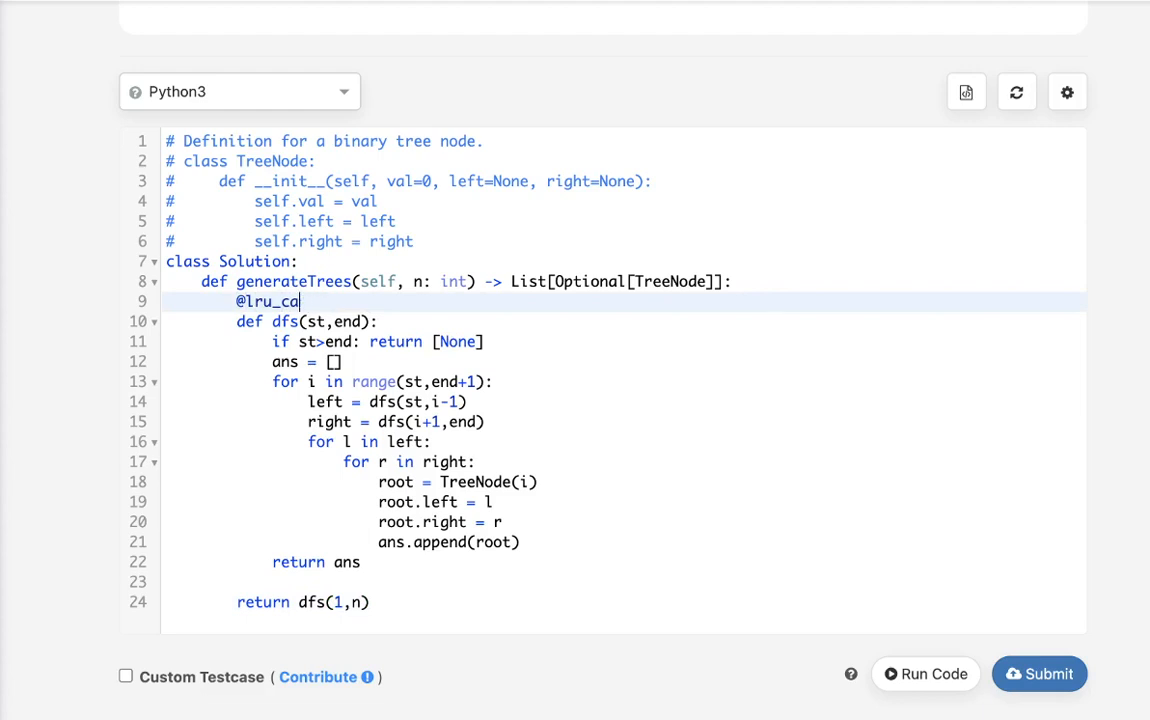
text(che())
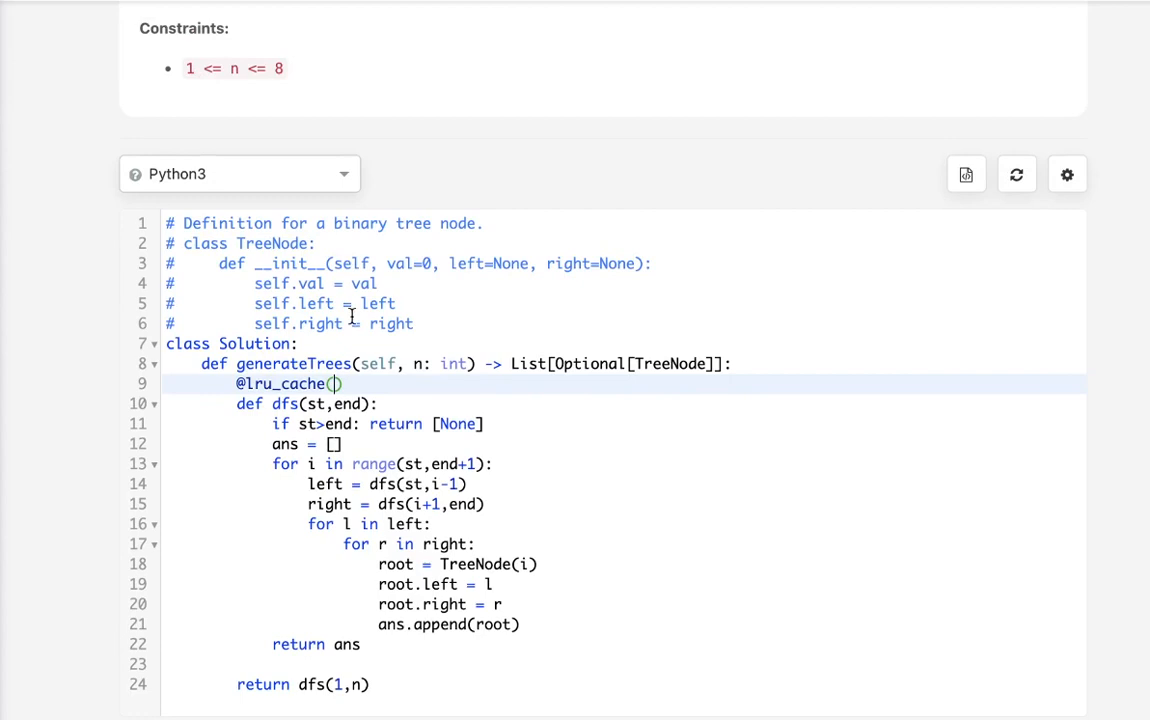
scroll(down, 3)
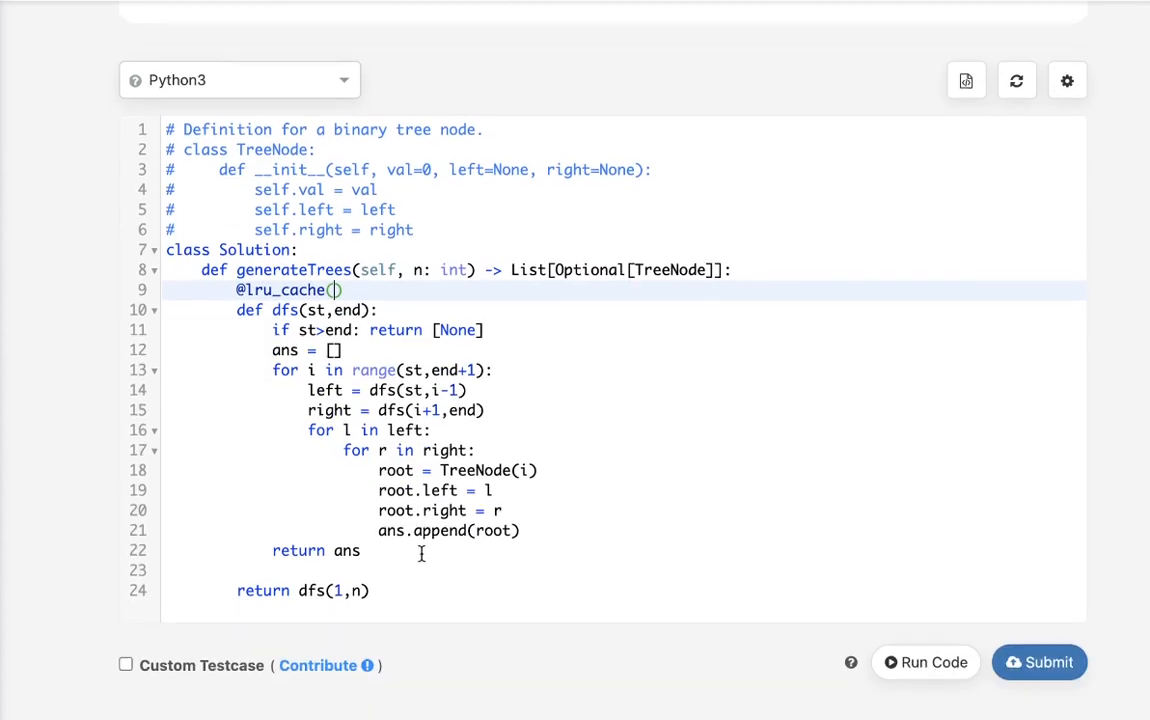
mouse_move(881, 688)
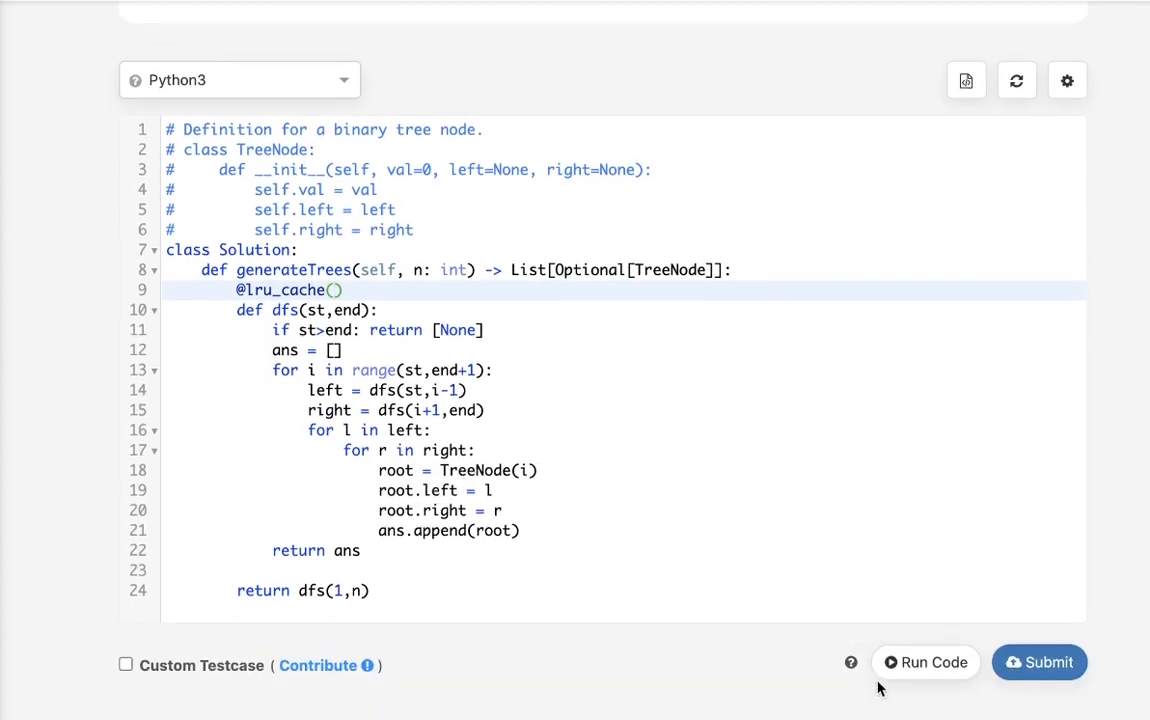
click(925, 662)
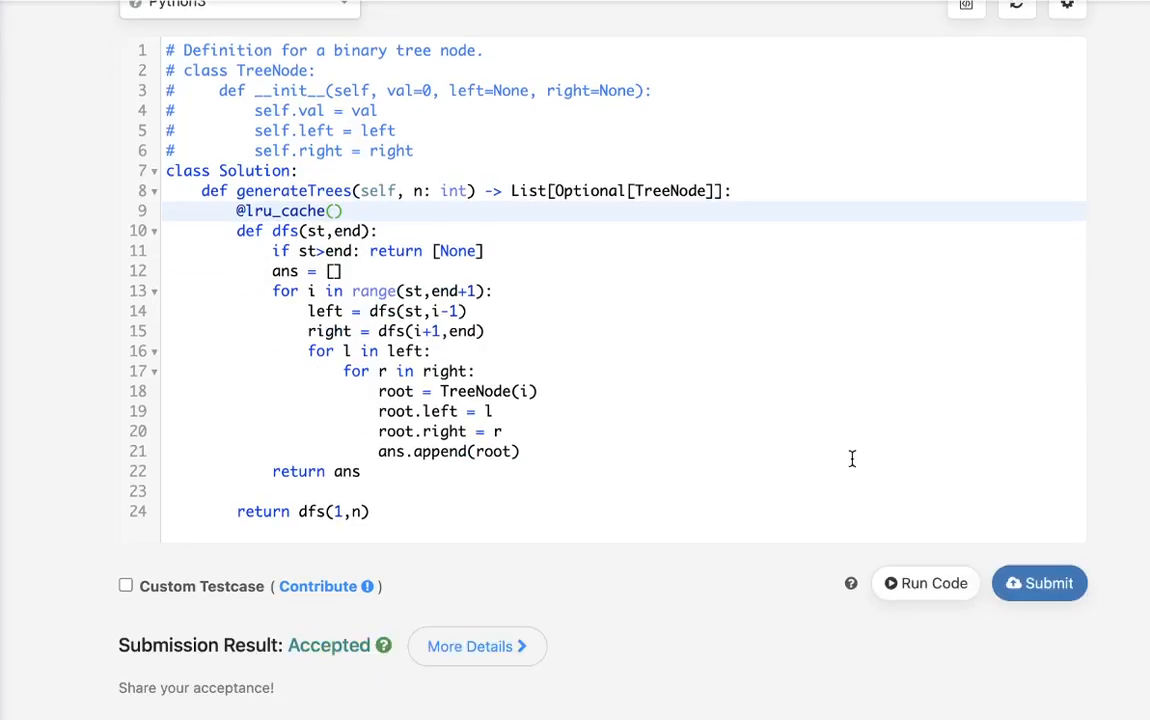
scroll(down, 3)
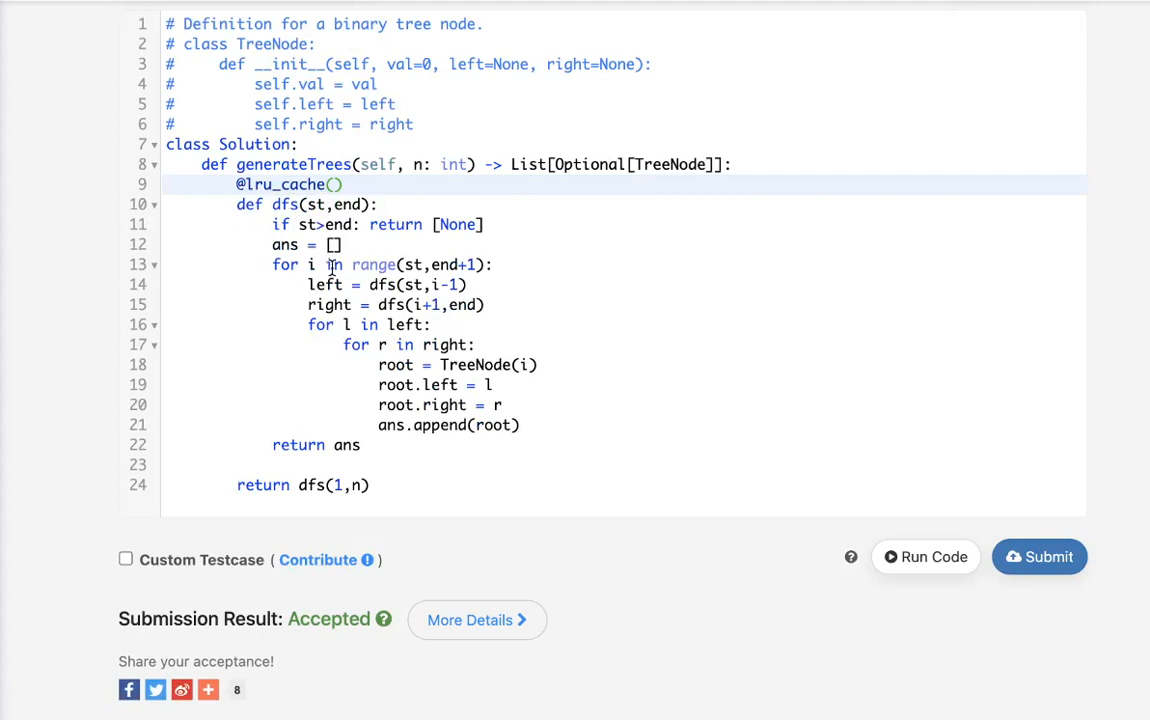
mouse_move(237, 283)
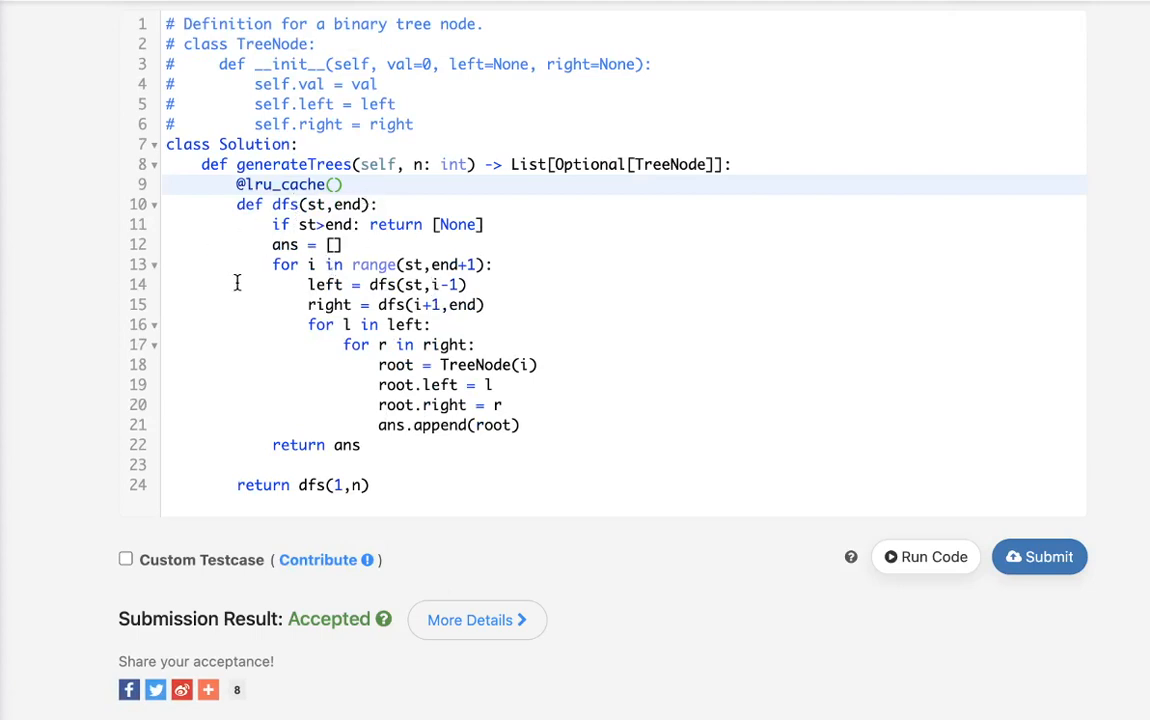
mouse_move(516, 459)
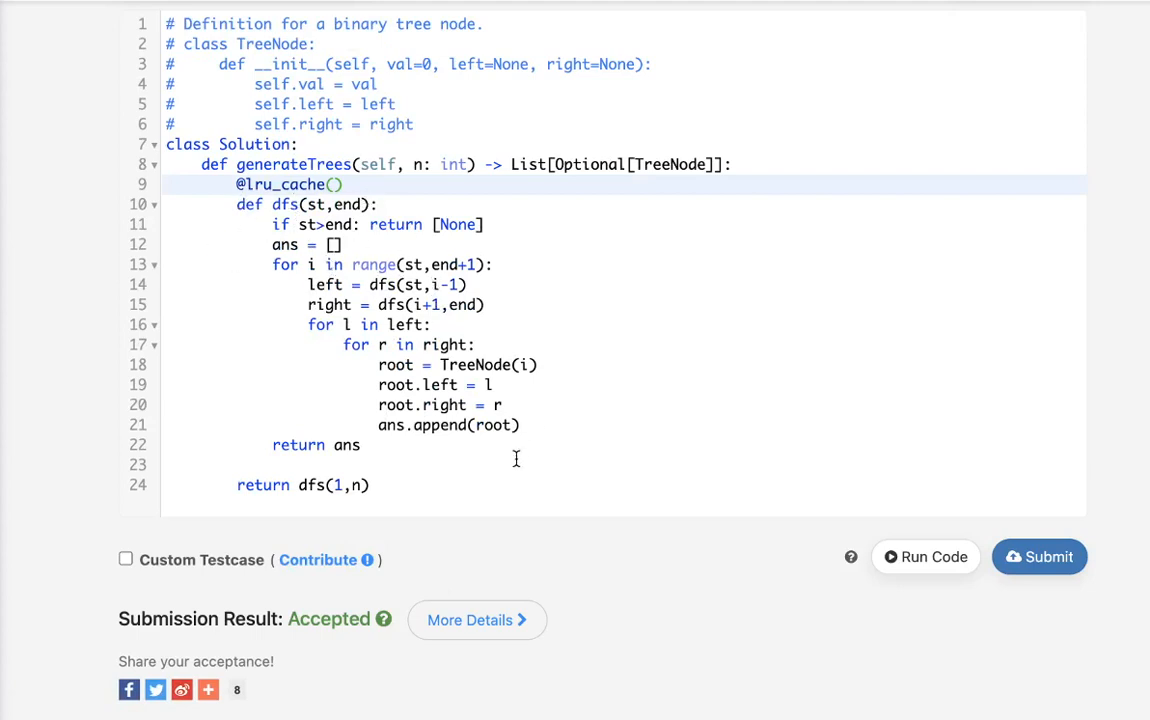
mouse_move(510, 399)
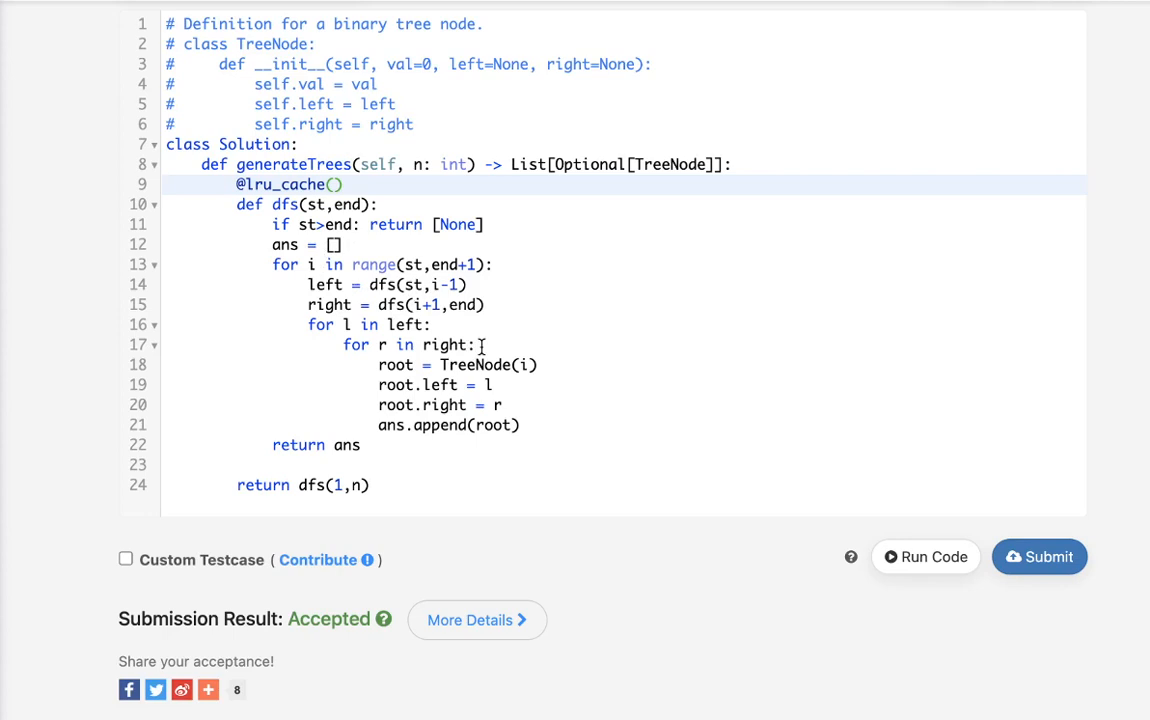
mouse_move(460, 476)
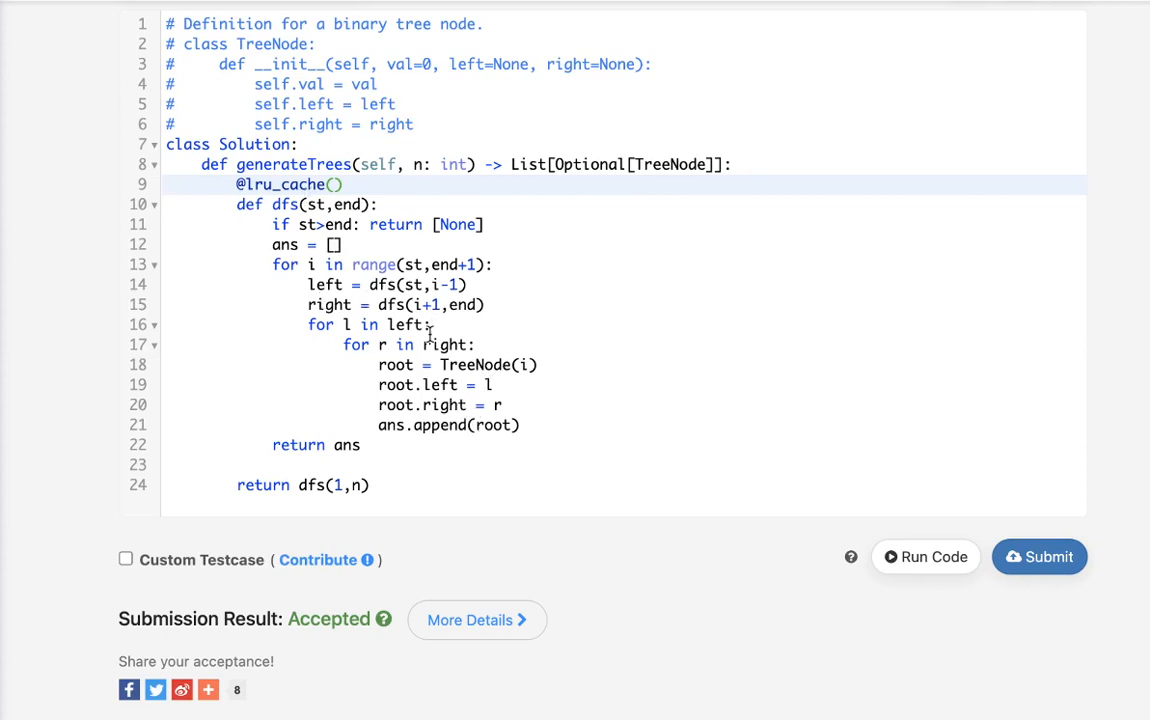
mouse_move(450, 344)
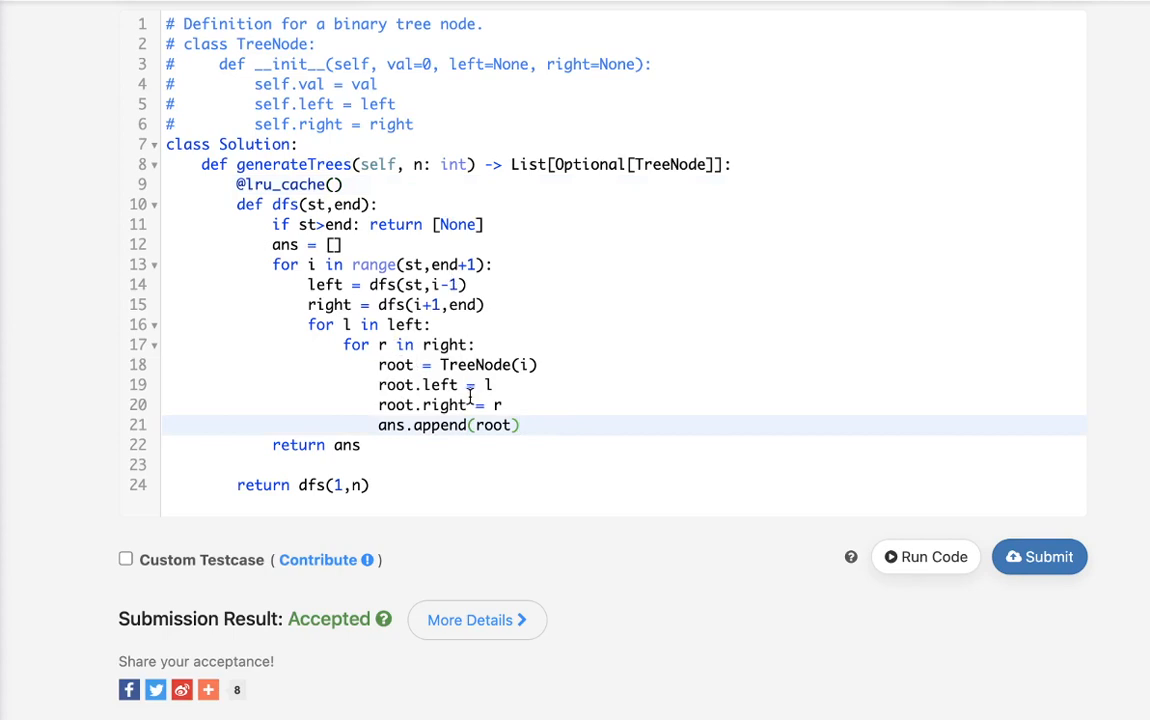
mouse_move(468, 384)
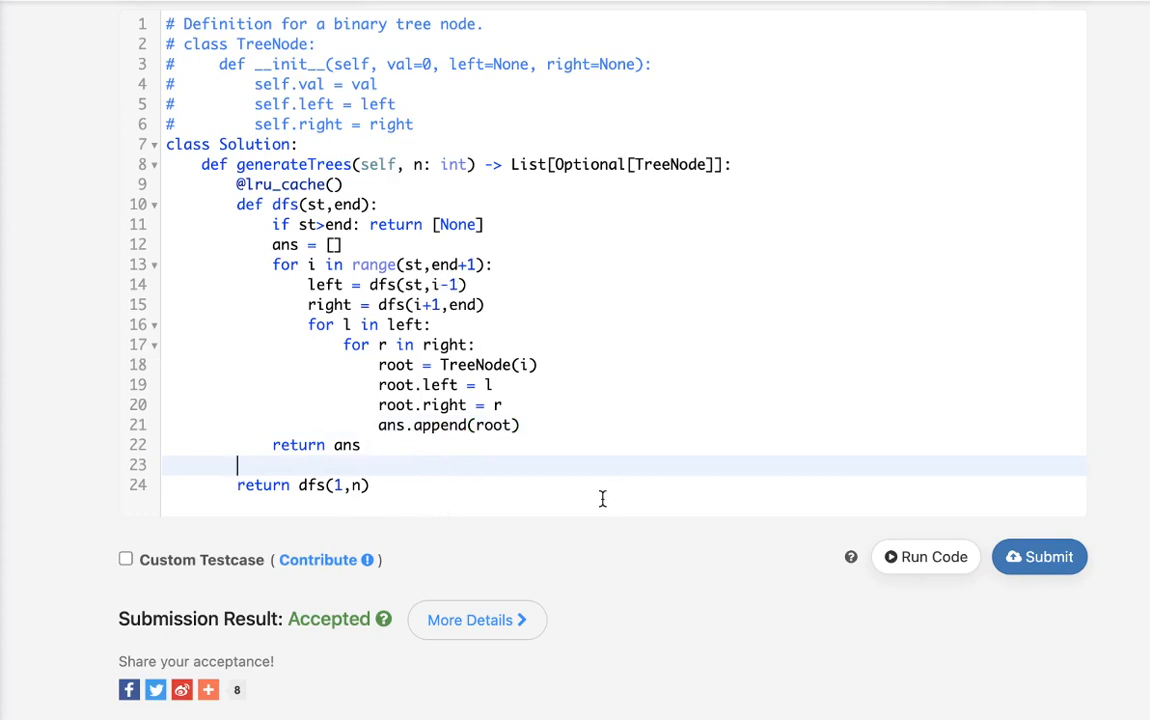
mouse_move(604, 495)
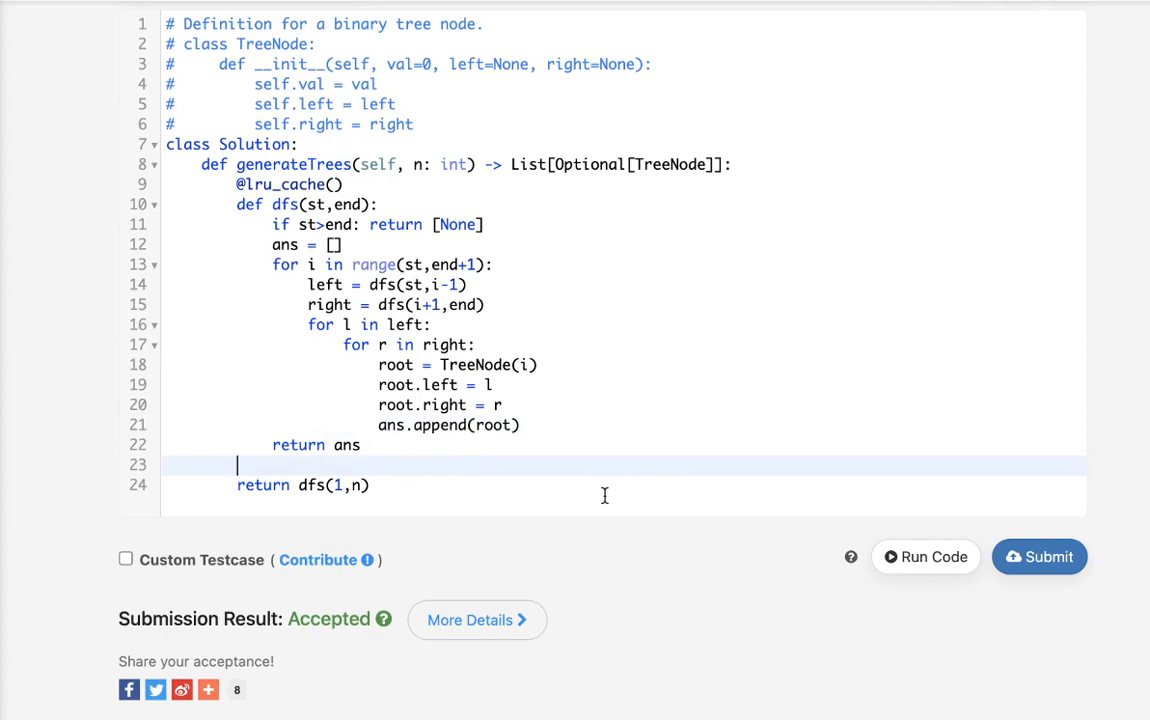
mouse_move(607, 496)
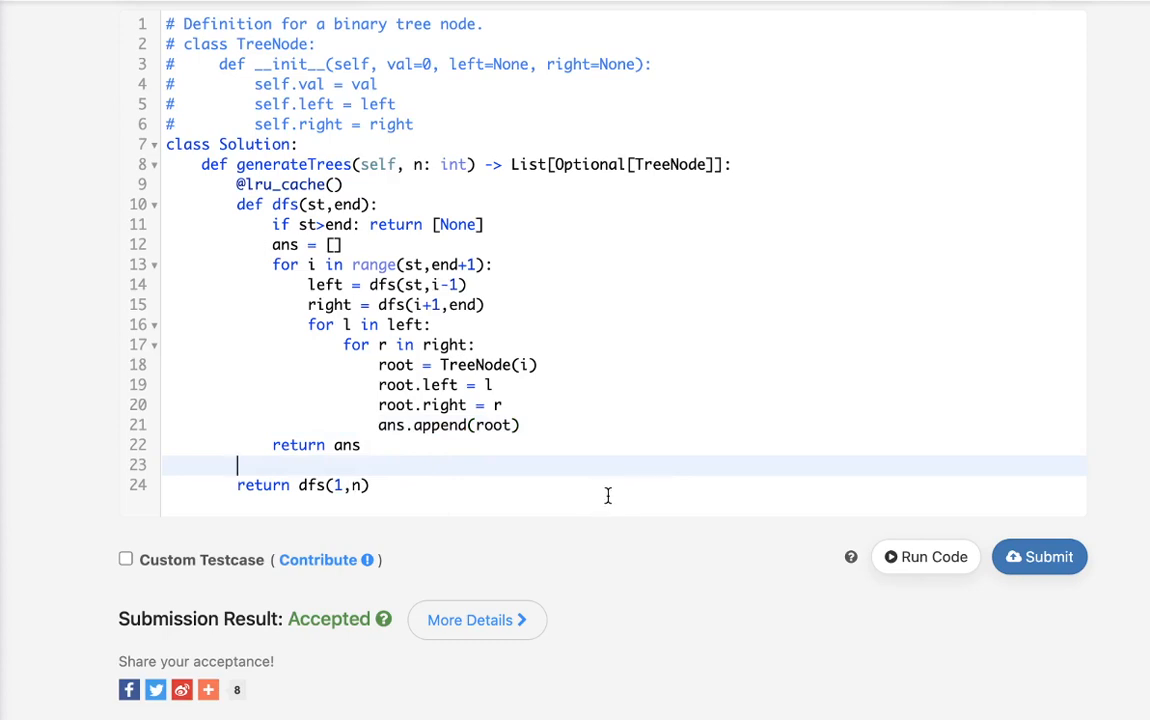